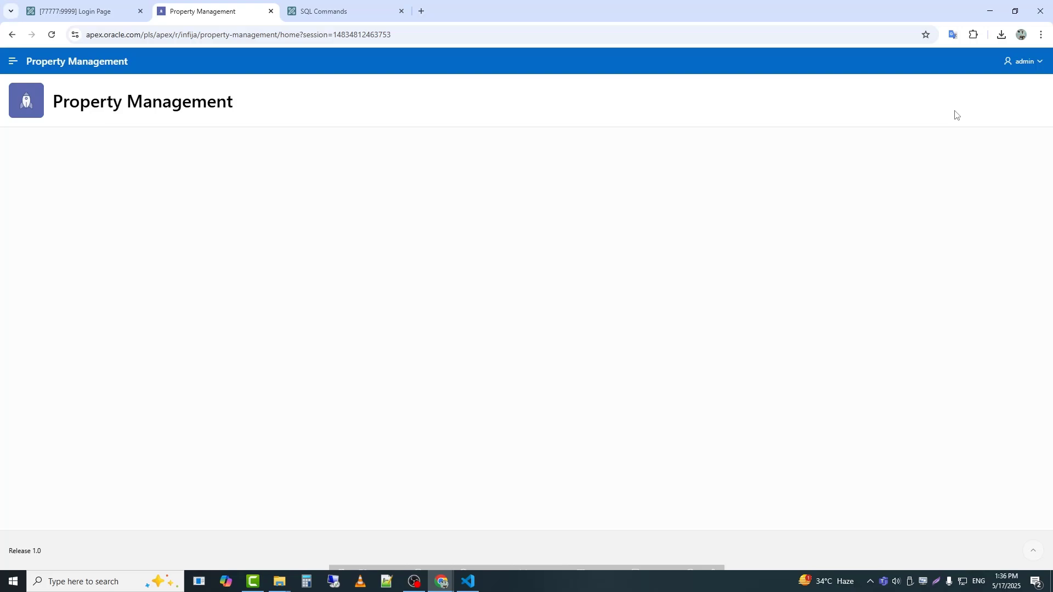
{"action": "mouse_move", "coordinate": [481, 71]}
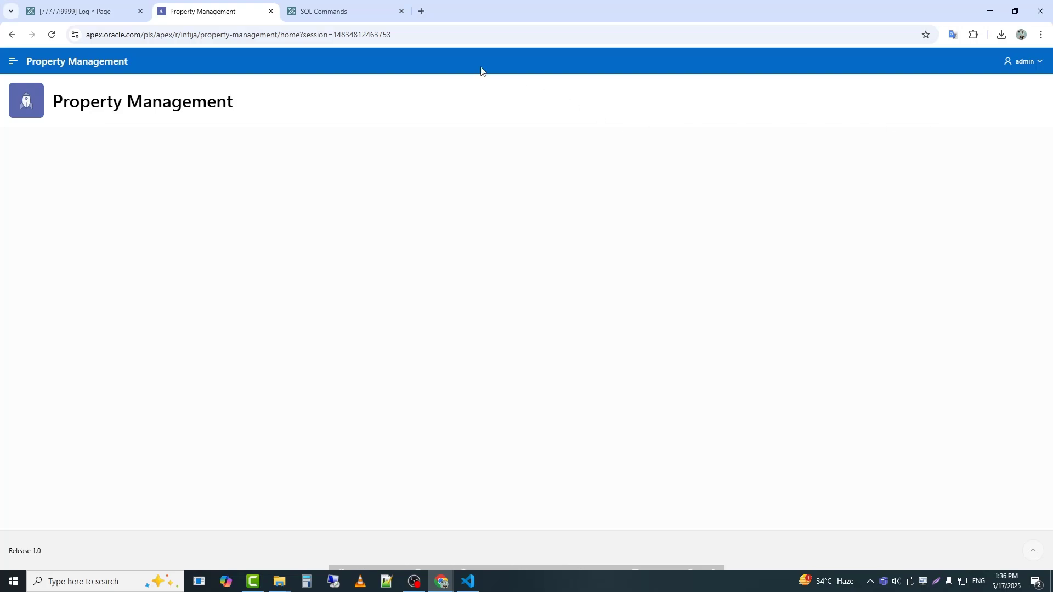
Step: Switch to the SQL Commands tab holding the CREATE TABLE PM_OWNER script
{"action": "left_click", "coordinate": [345, 11]}
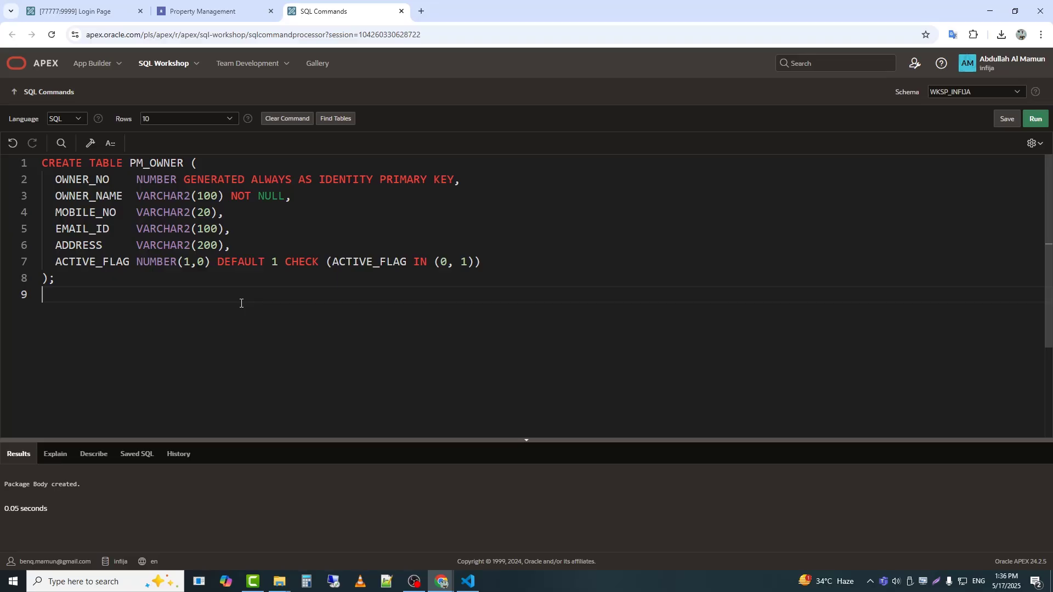
{"action": "mouse_move", "coordinate": [293, 305]}
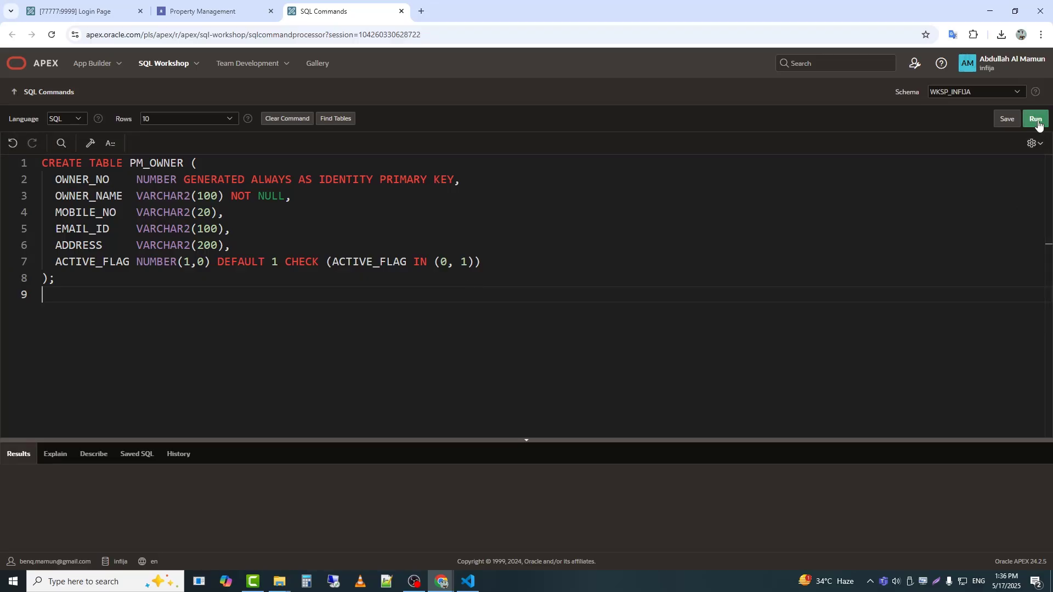
Step: Run the CREATE TABLE PM_OWNER statement
{"action": "left_click", "coordinate": [1035, 119]}
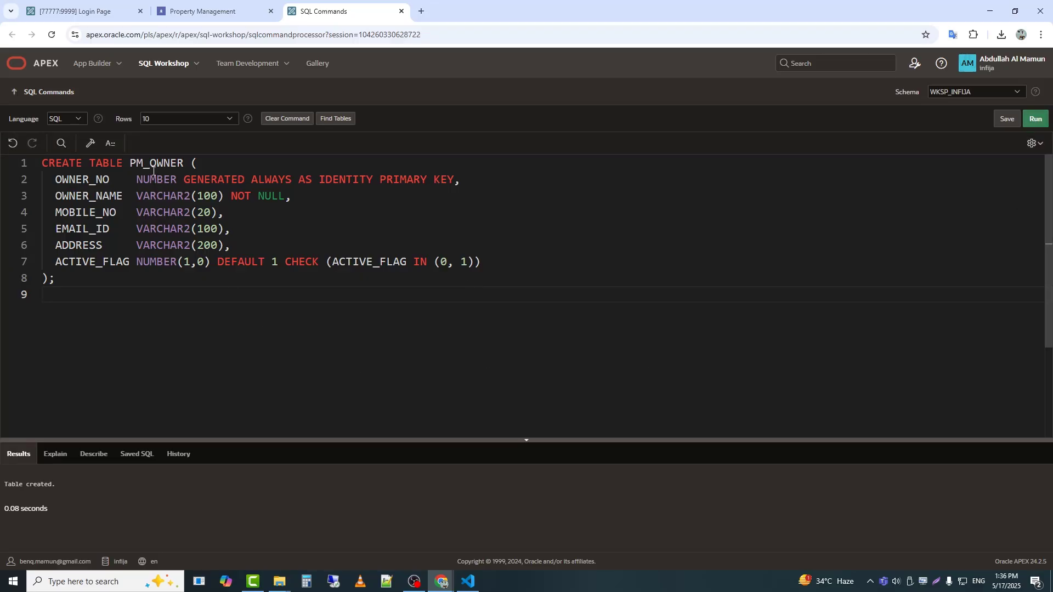
Step: Open Page 1 in the page designer and start a new Form page
{"action": "left_click", "coordinate": [214, 11]}
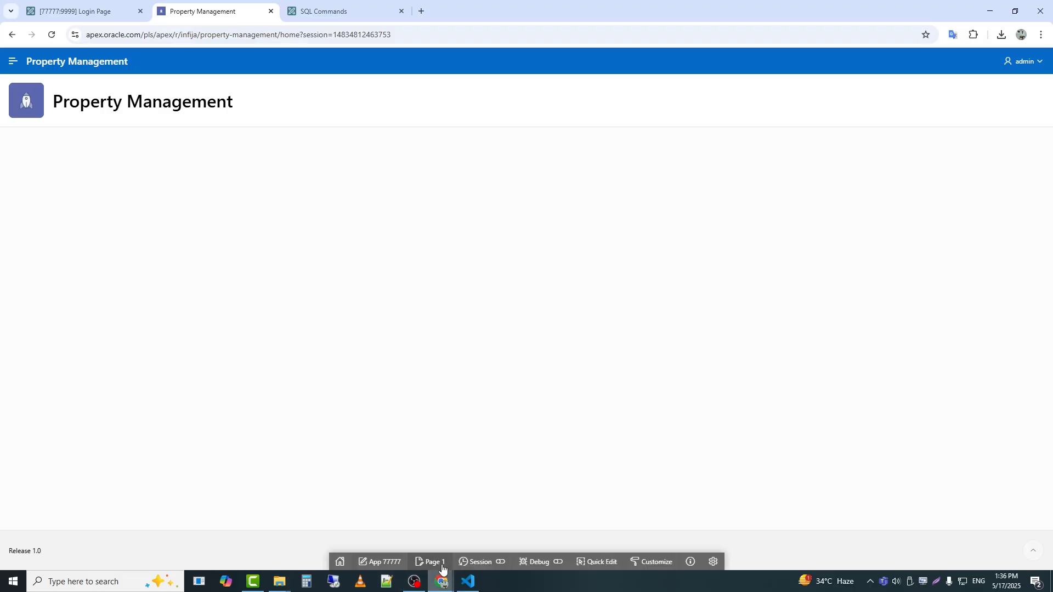
{"action": "left_click", "coordinate": [434, 562]}
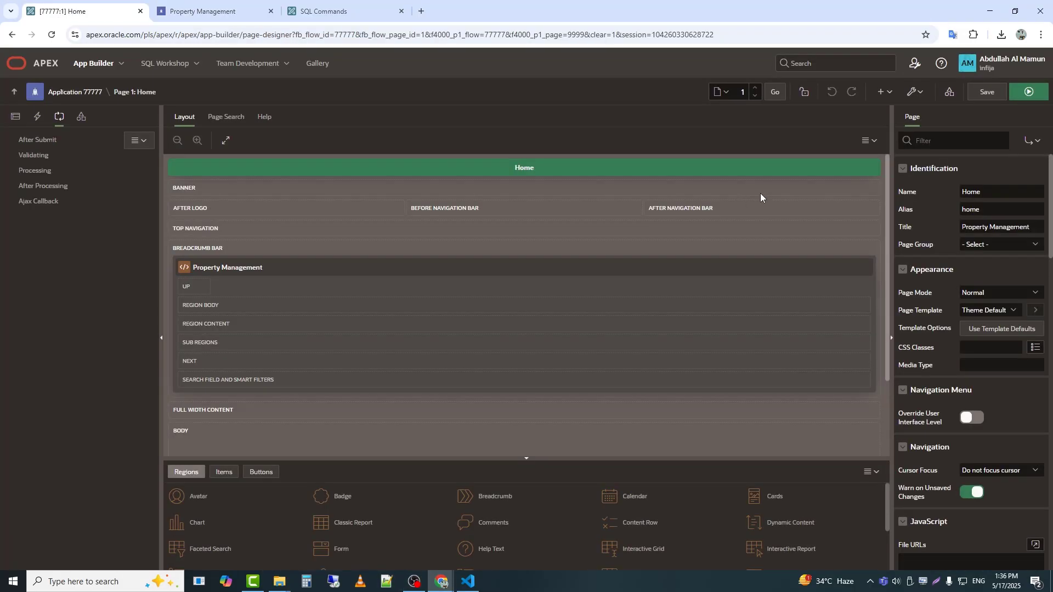
{"action": "left_click", "coordinate": [880, 92]}
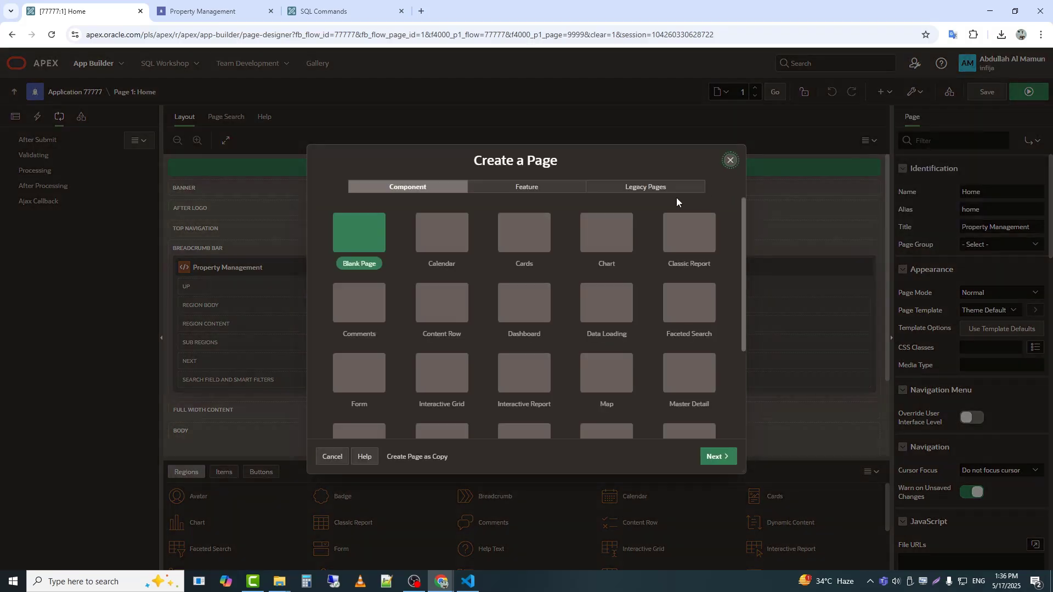
{"action": "left_click", "coordinate": [359, 374]}
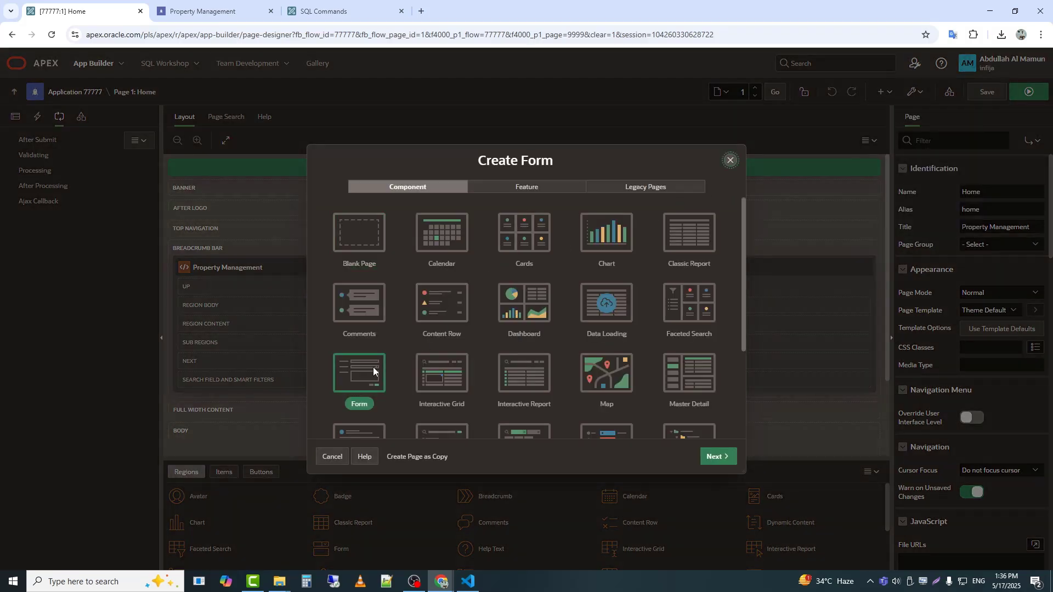
{"action": "left_click", "coordinate": [717, 455]}
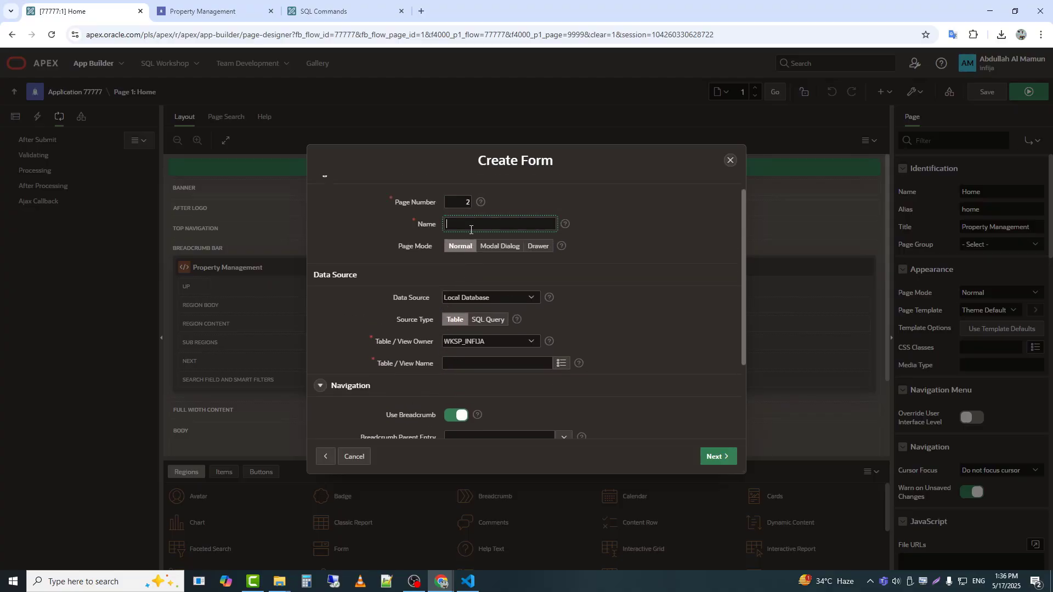
Step: Name the form 'Owner Information', make it a modal dialog on PM_OWNER, and create it
{"action": "type", "text": "Owner Information"}
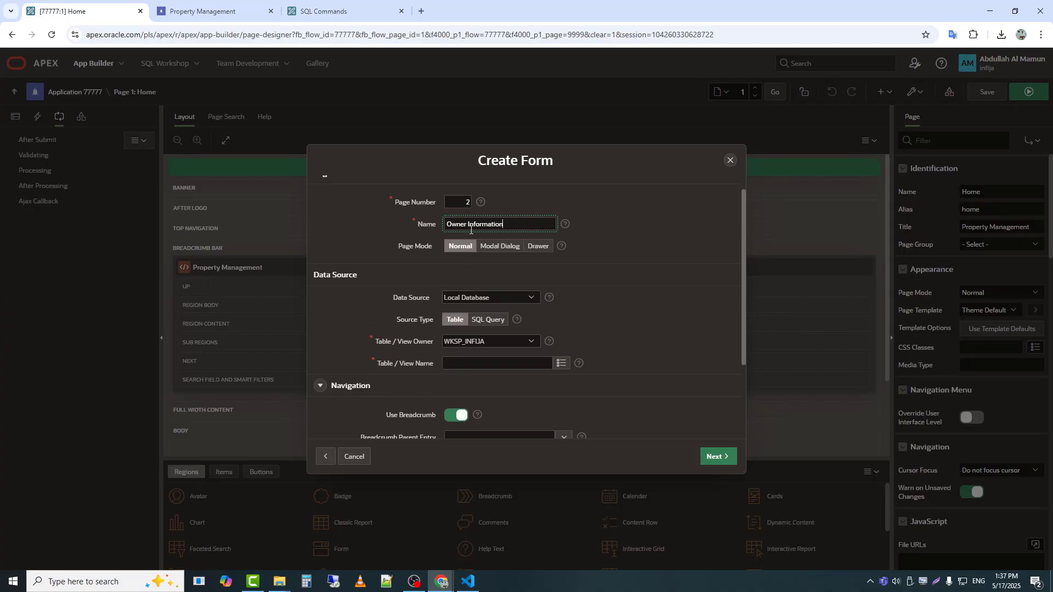
{"action": "left_click", "coordinate": [499, 246]}
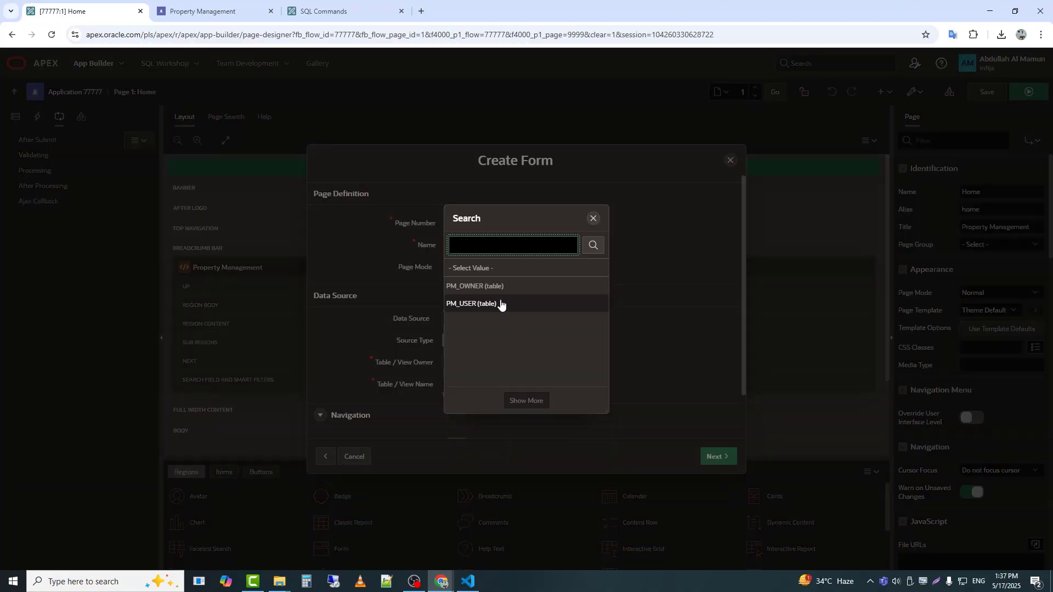
{"action": "left_click", "coordinate": [474, 286]}
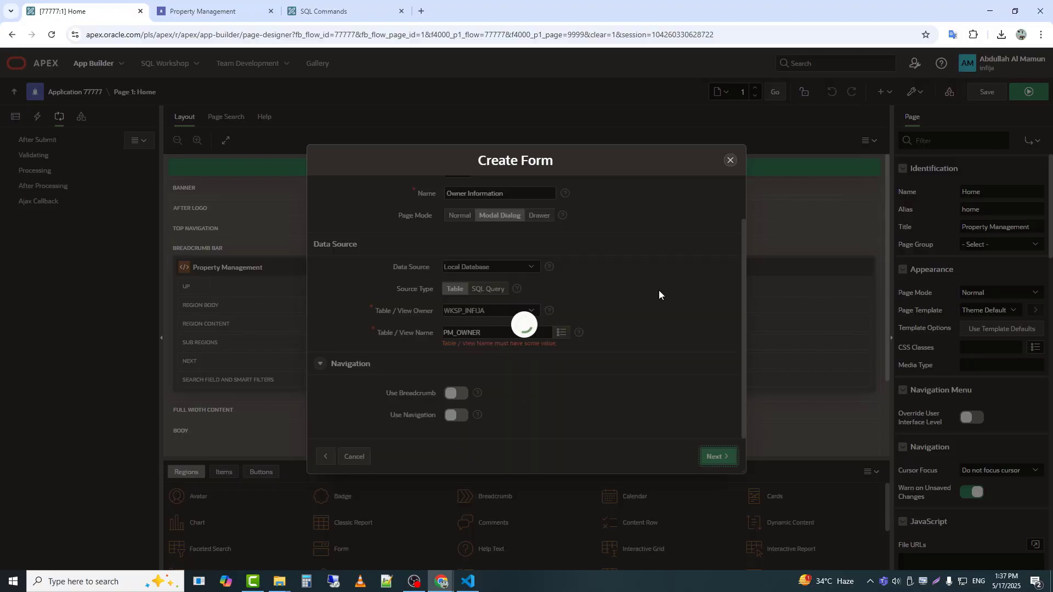
{"action": "left_click", "coordinate": [717, 456]}
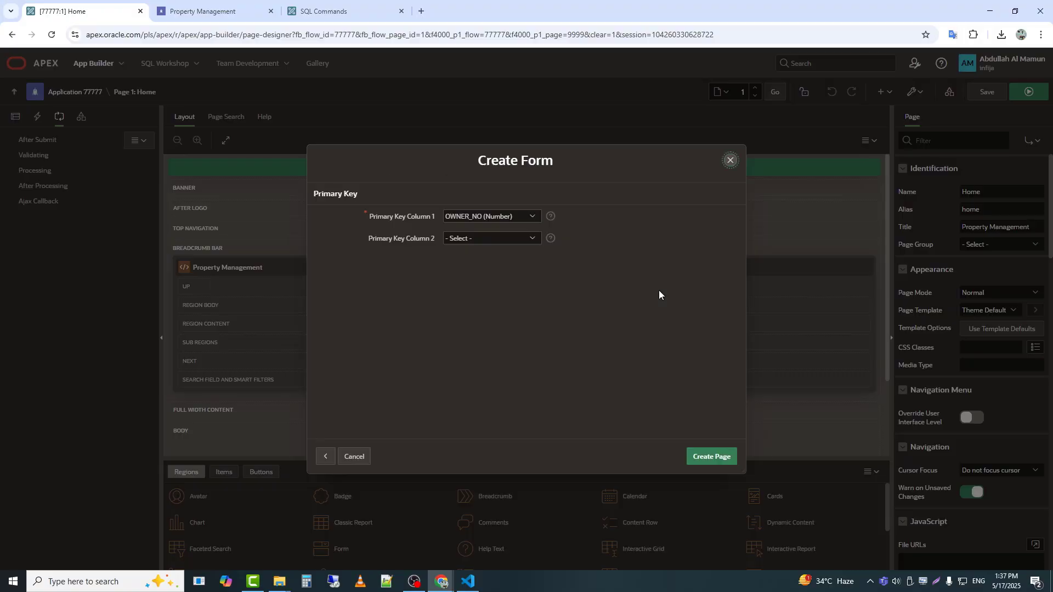
{"action": "left_click", "coordinate": [709, 455]}
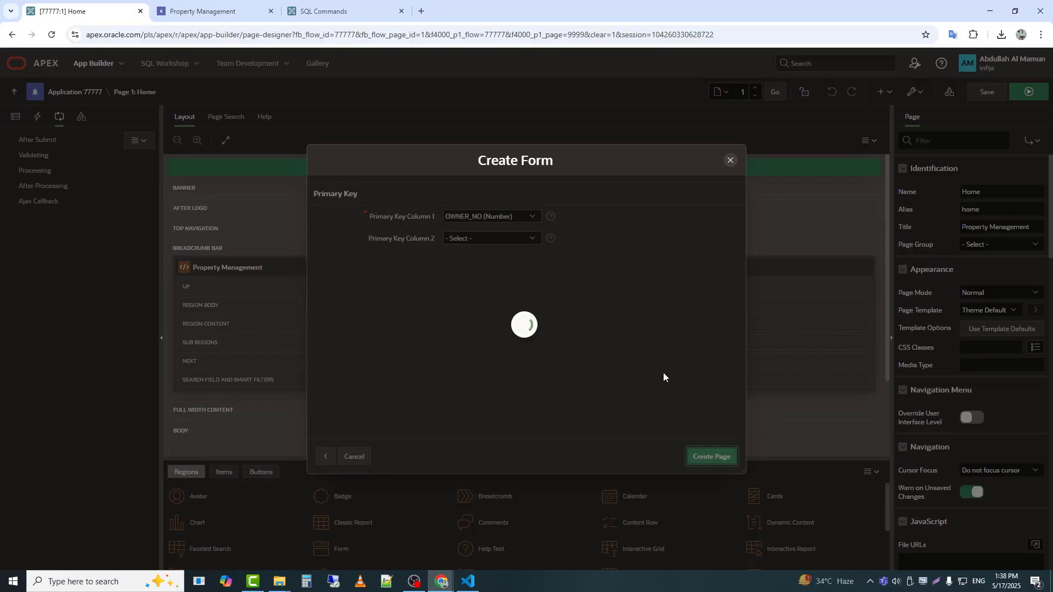
{"action": "left_click", "coordinate": [711, 456]}
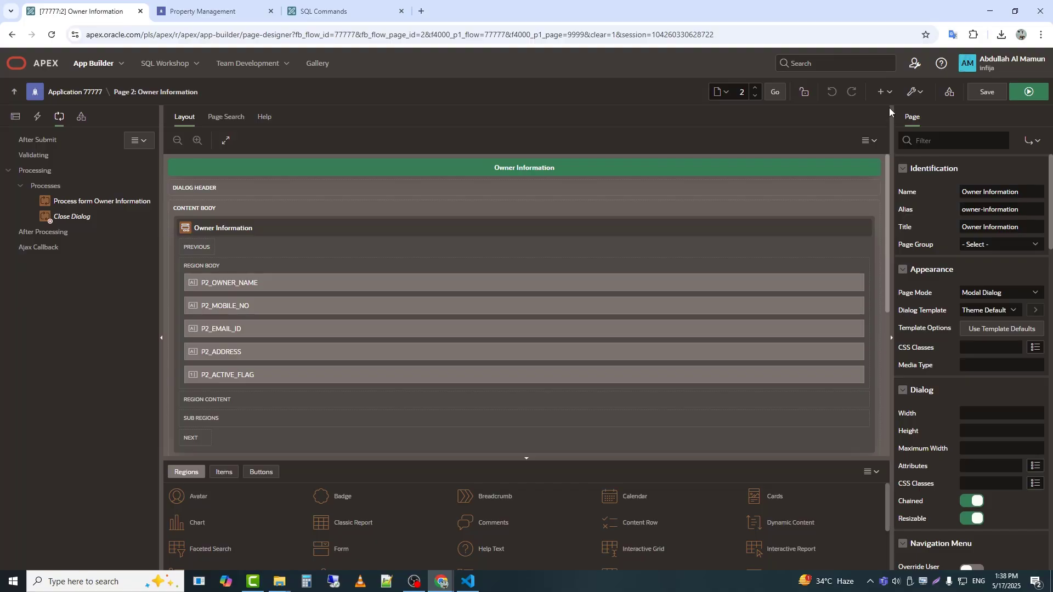
Step: Create an interactive report page named 'Owner List' on the PM_OWNER table
{"action": "left_click", "coordinate": [882, 92]}
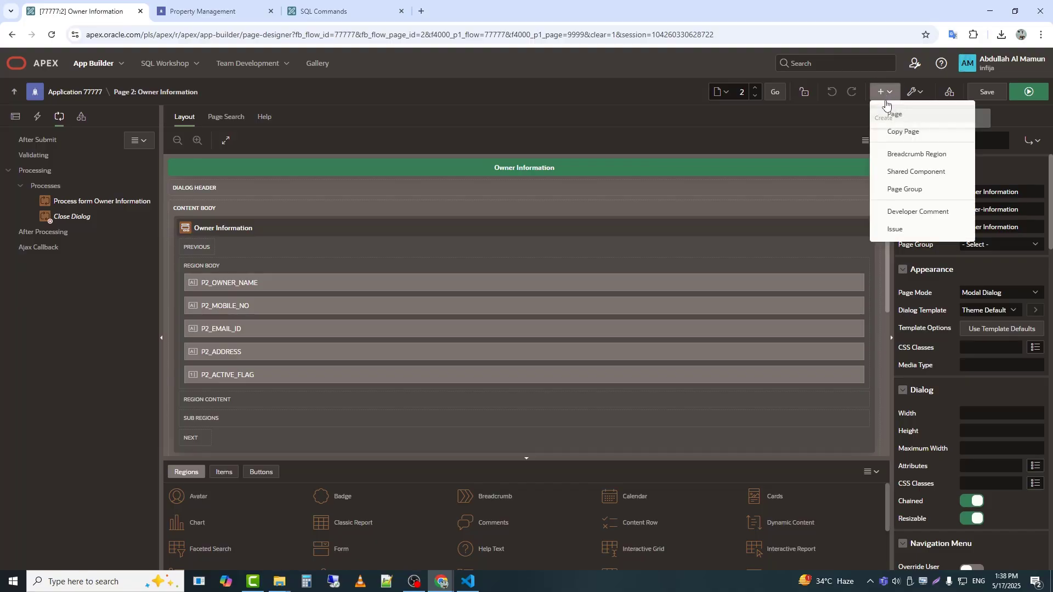
{"action": "left_click", "coordinate": [891, 114]}
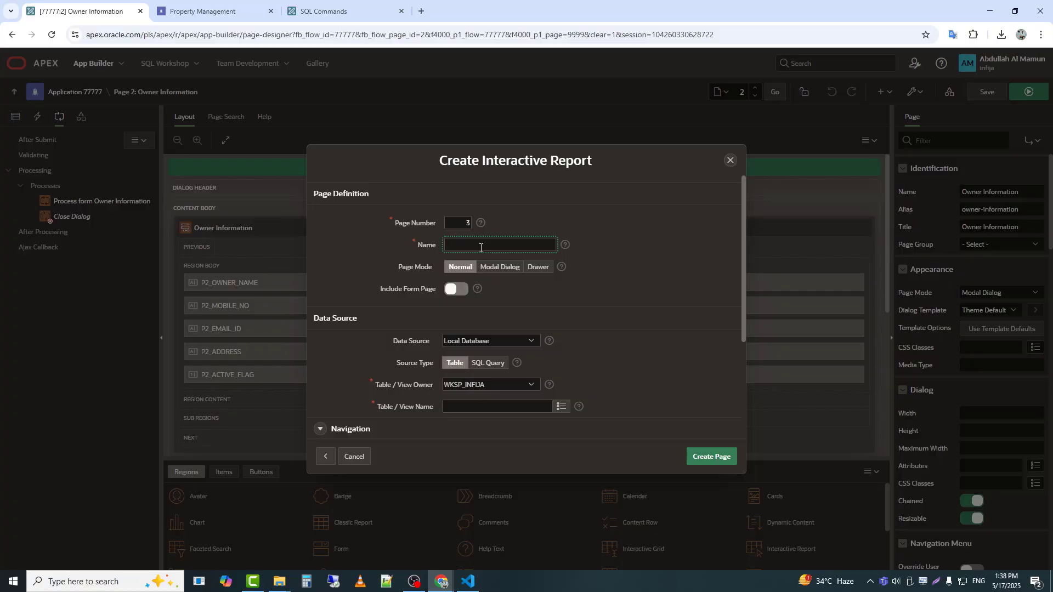
{"action": "type", "text": "Owner List"}
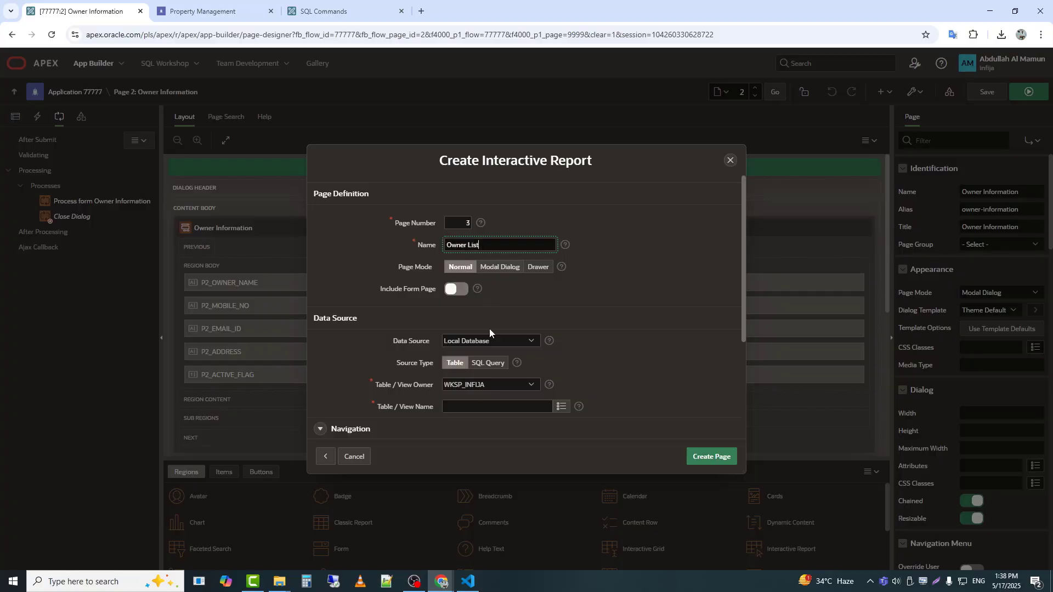
{"action": "left_click", "coordinate": [560, 406]}
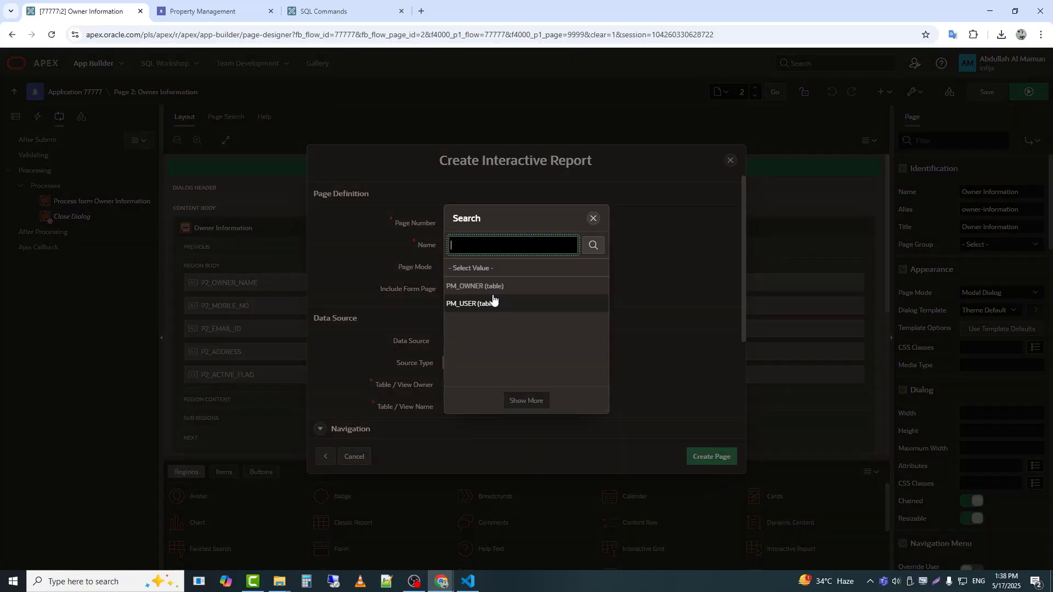
{"action": "left_click", "coordinate": [474, 285]}
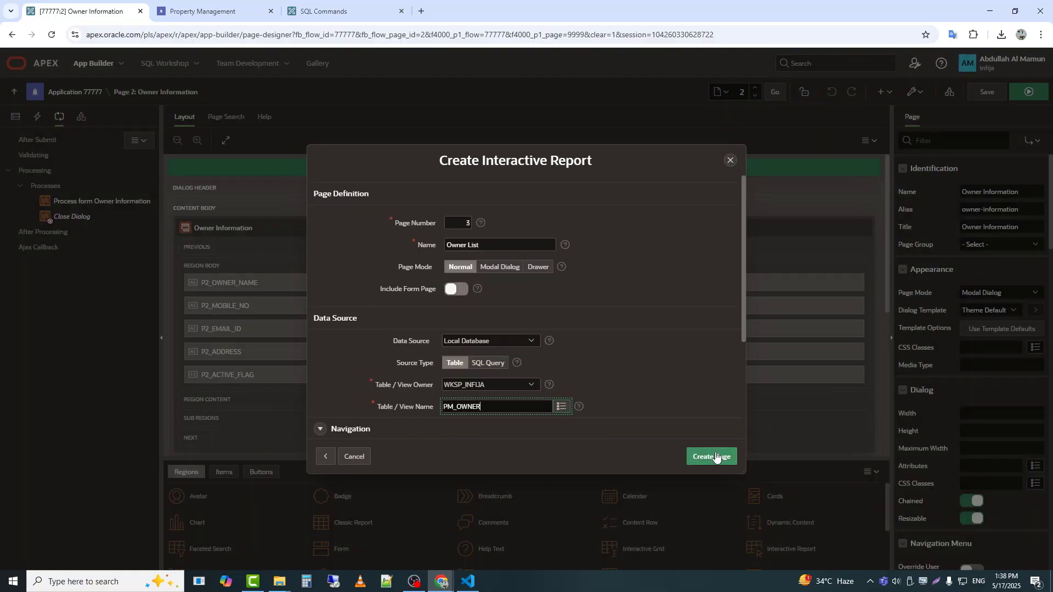
{"action": "left_click", "coordinate": [710, 456]}
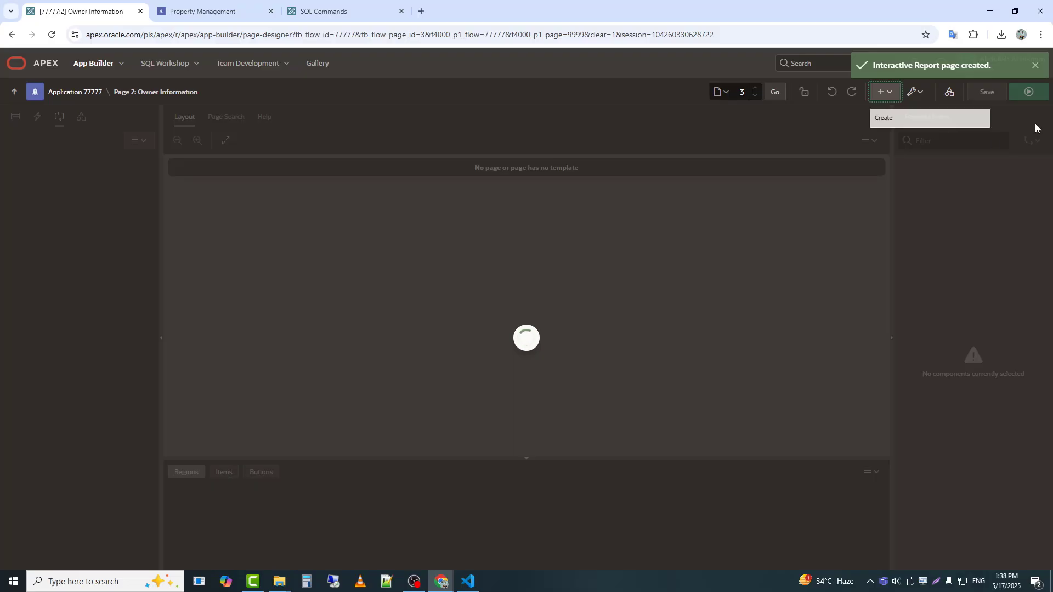
{"action": "left_click", "coordinate": [215, 11]}
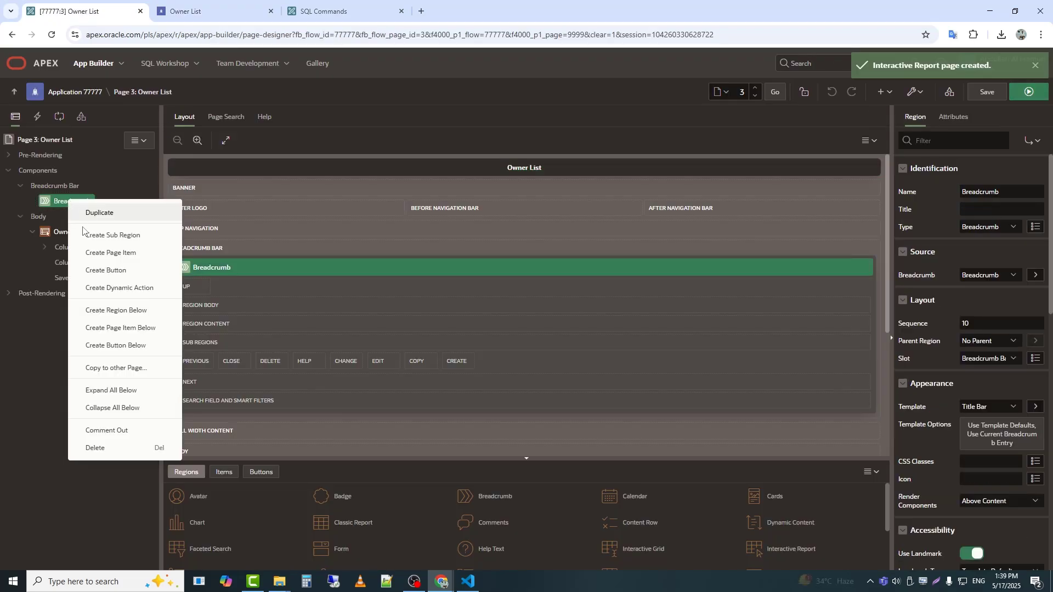
Step: Add a button named 'Add' to the breadcrumb region using the text-with-icon template
{"action": "left_click", "coordinate": [105, 270]}
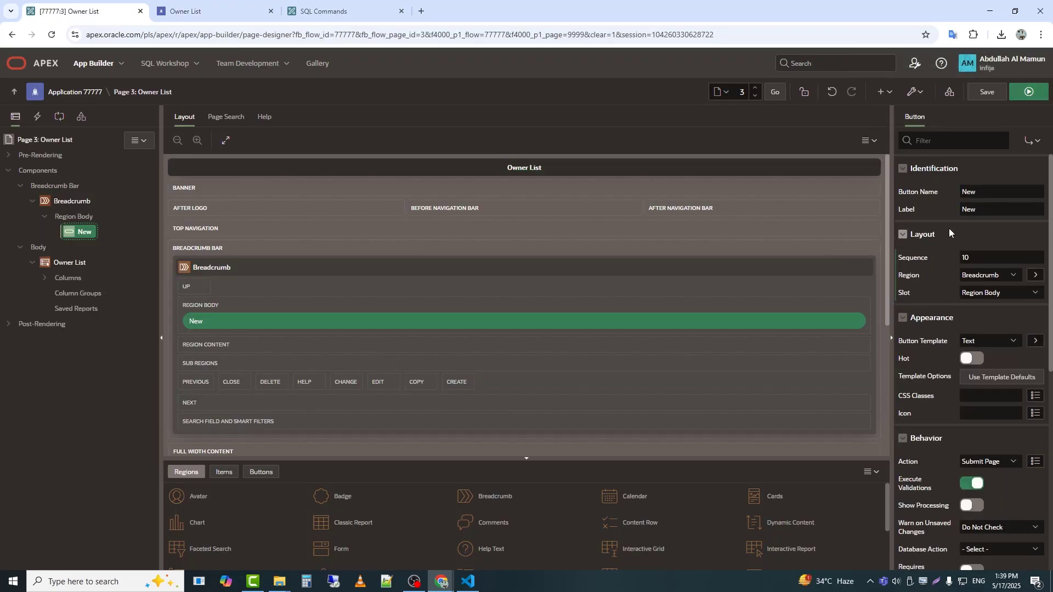
{"action": "left_click", "coordinate": [1000, 192]}
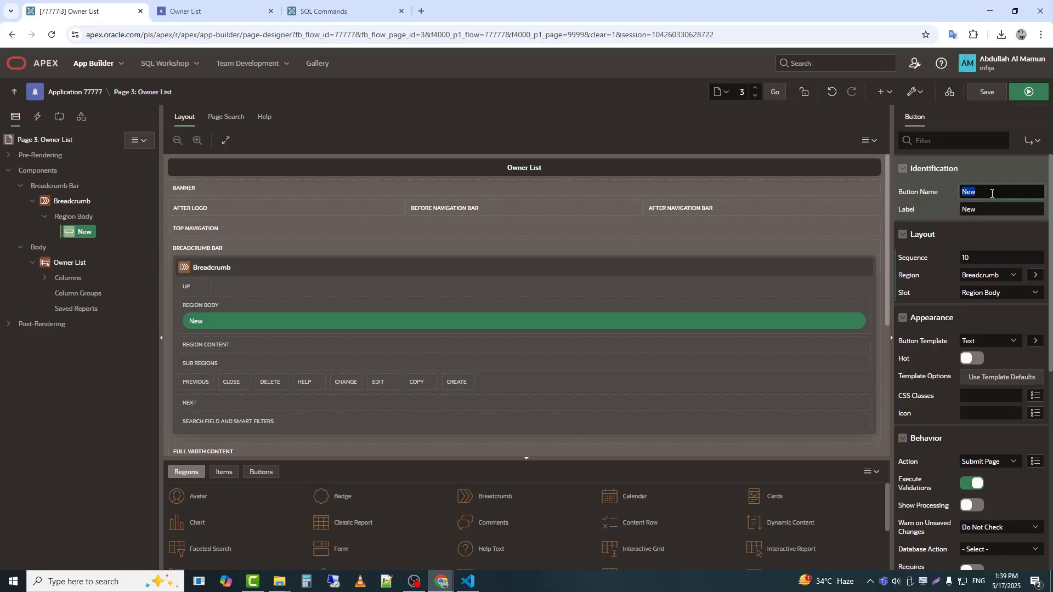
{"action": "type", "text": "Add"}
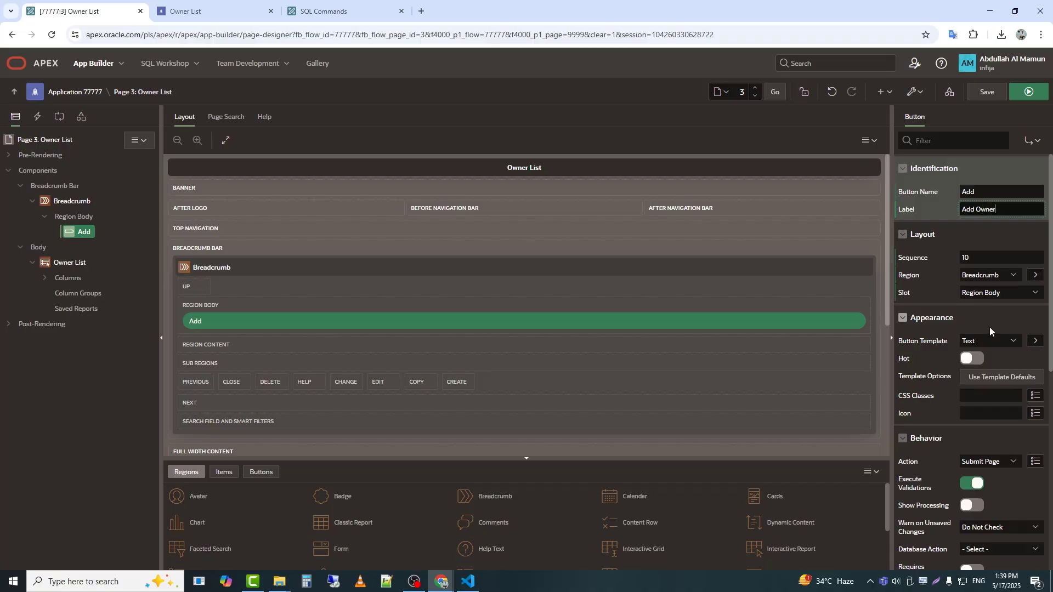
{"action": "left_click", "coordinate": [987, 340]}
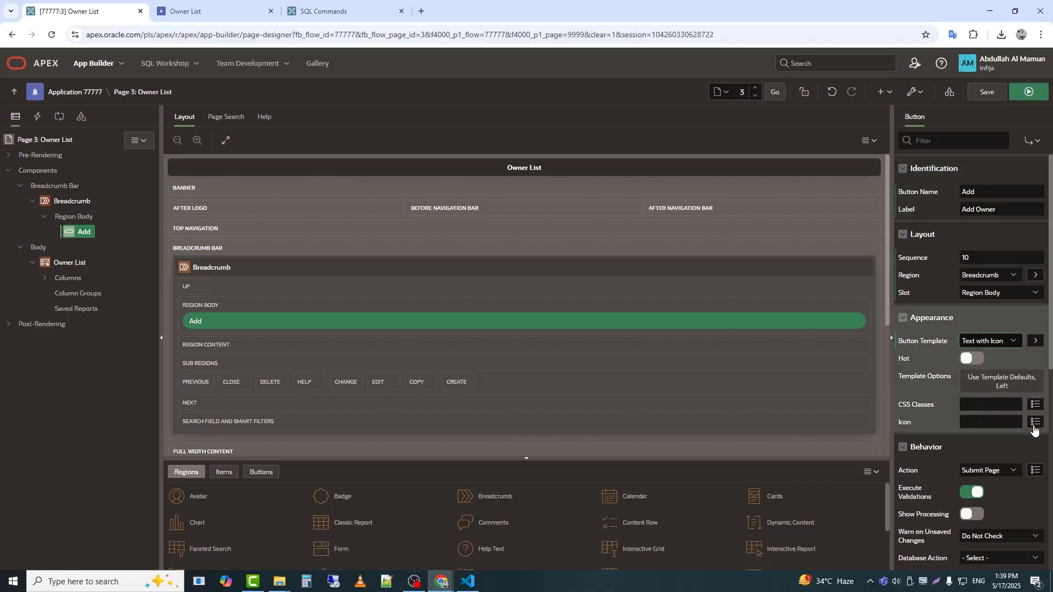
Step: Search the icon picker for 'plus' and choose fa-plus-circle-o
{"action": "left_click", "coordinate": [1035, 423]}
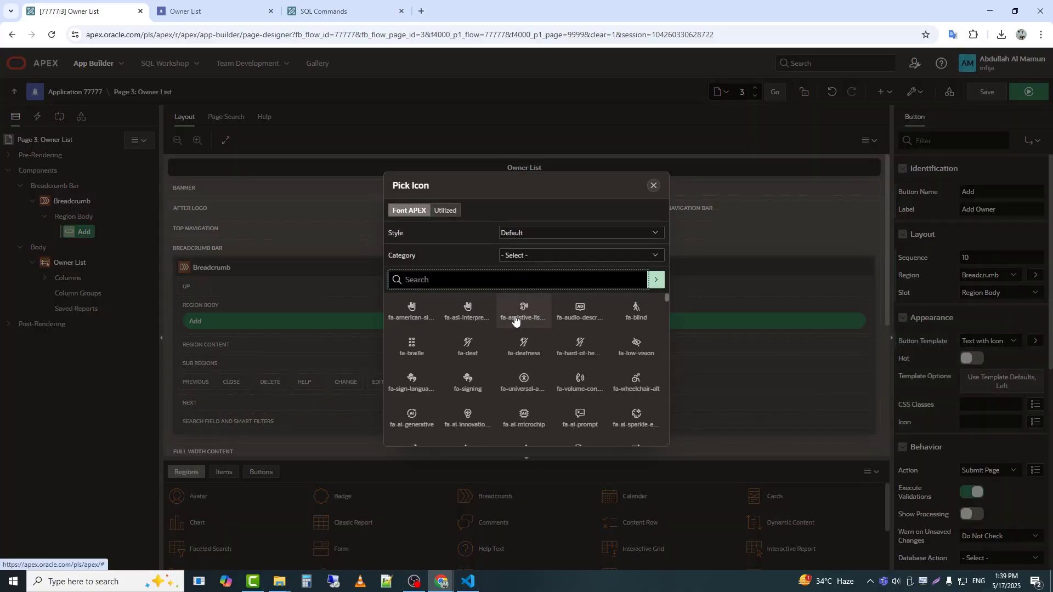
{"action": "type", "text": "pl"}
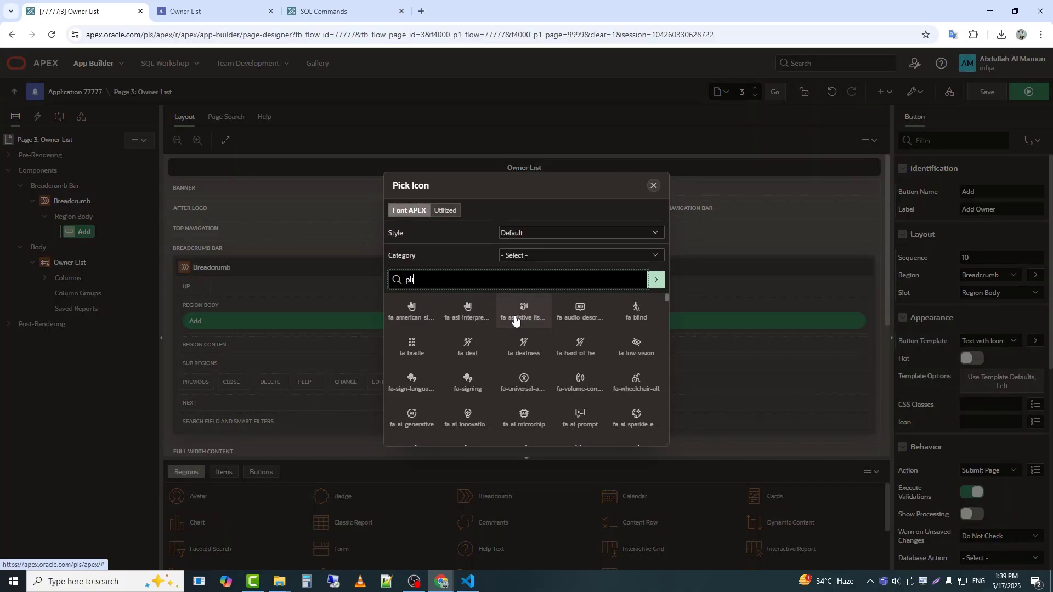
{"action": "key", "text": "Backspace"}
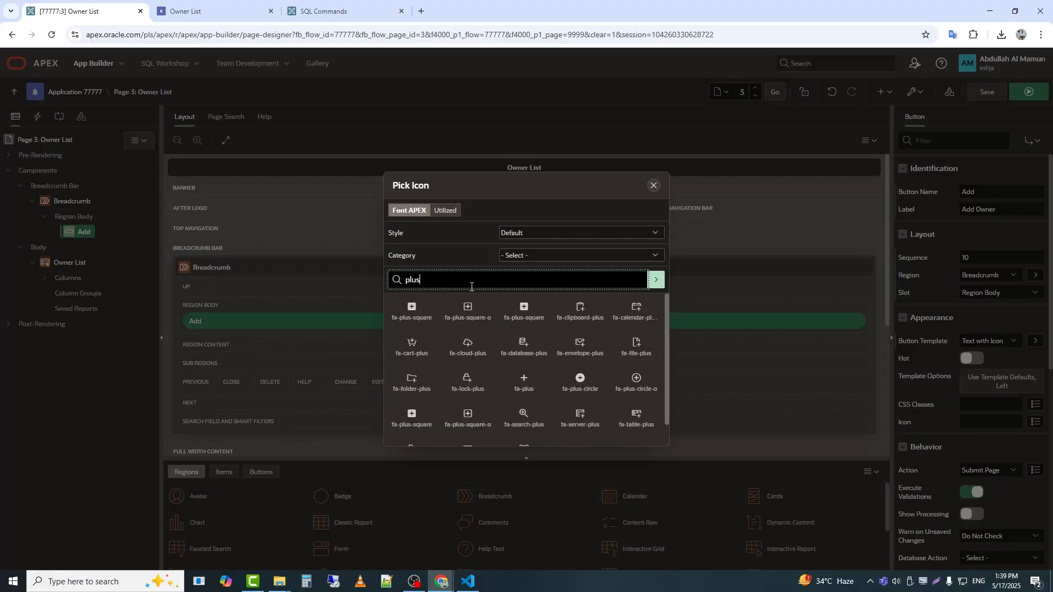
{"action": "mouse_move", "coordinate": [634, 379]}
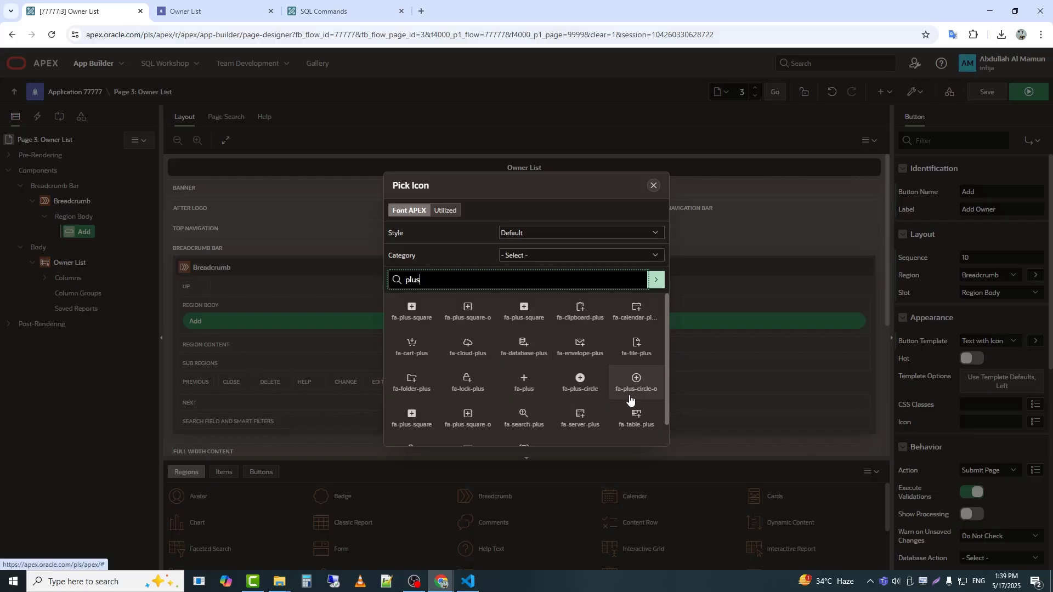
{"action": "left_click", "coordinate": [635, 381]}
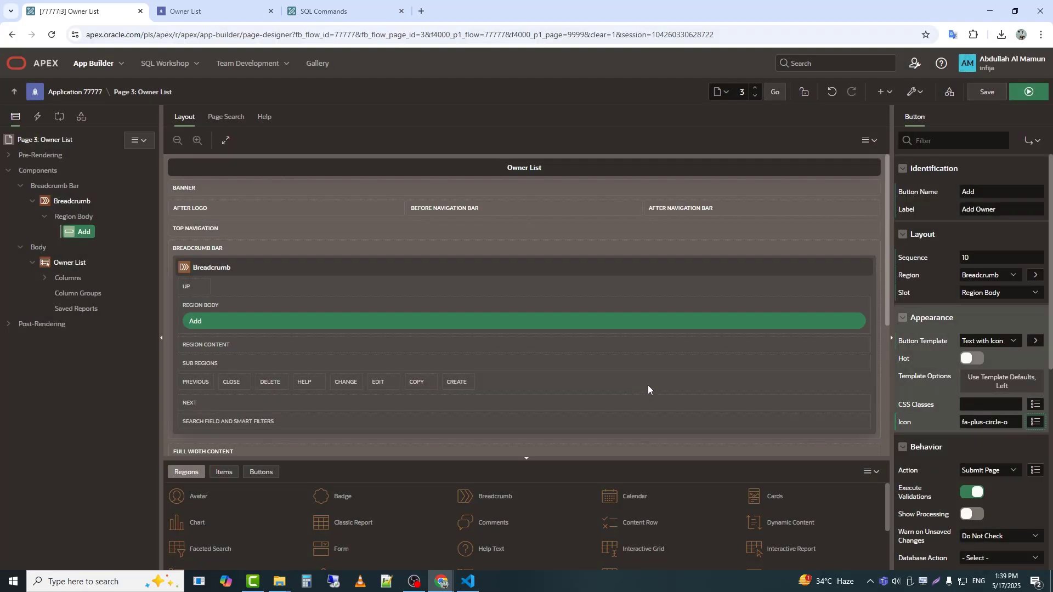
Step: Move the Add button into the breadcrumb's Edit slot and save
{"action": "left_click", "coordinate": [1000, 293]}
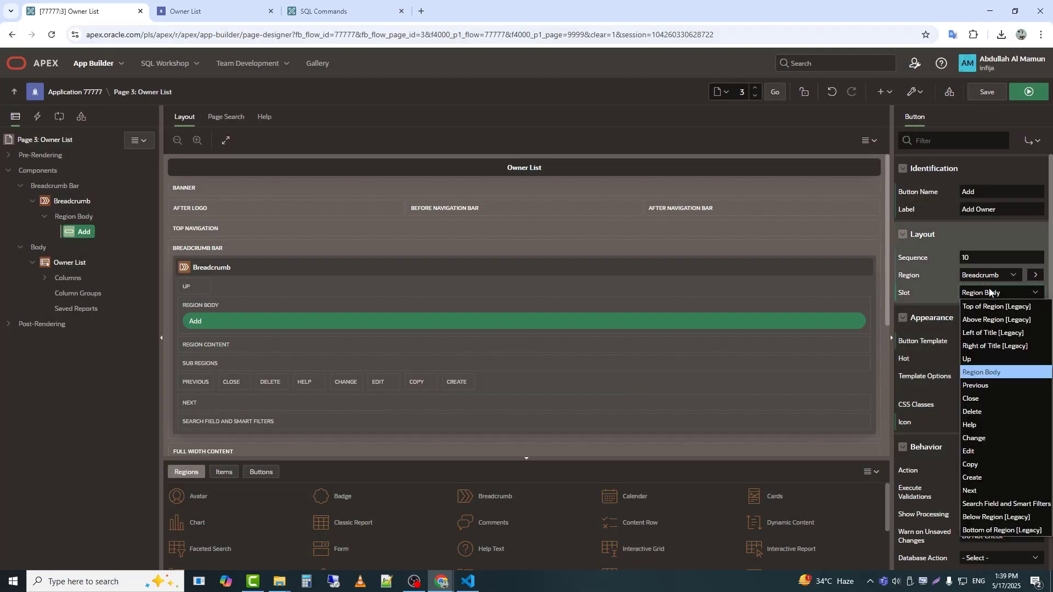
{"action": "left_click", "coordinate": [967, 451]}
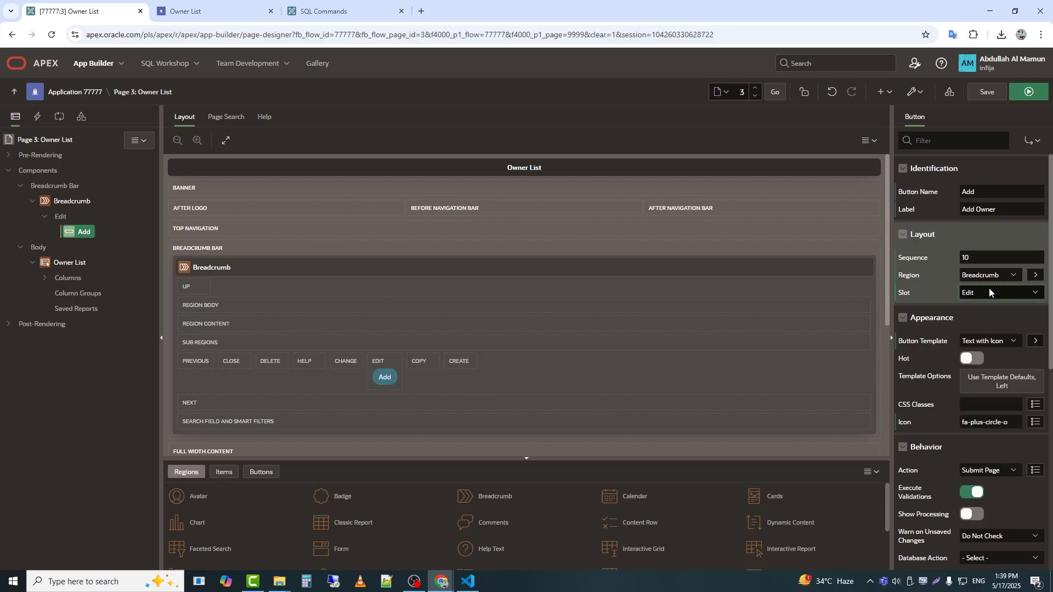
{"action": "left_click", "coordinate": [986, 92]}
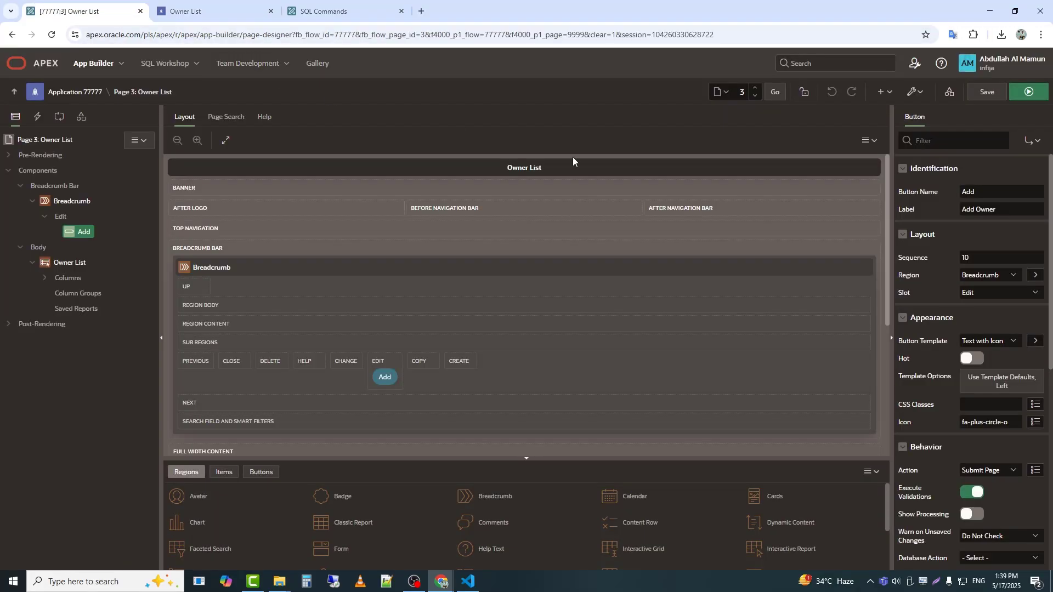
Step: Make the Add button redirect to page 2, Owner Information, then run the page
{"action": "left_click", "coordinate": [981, 470]}
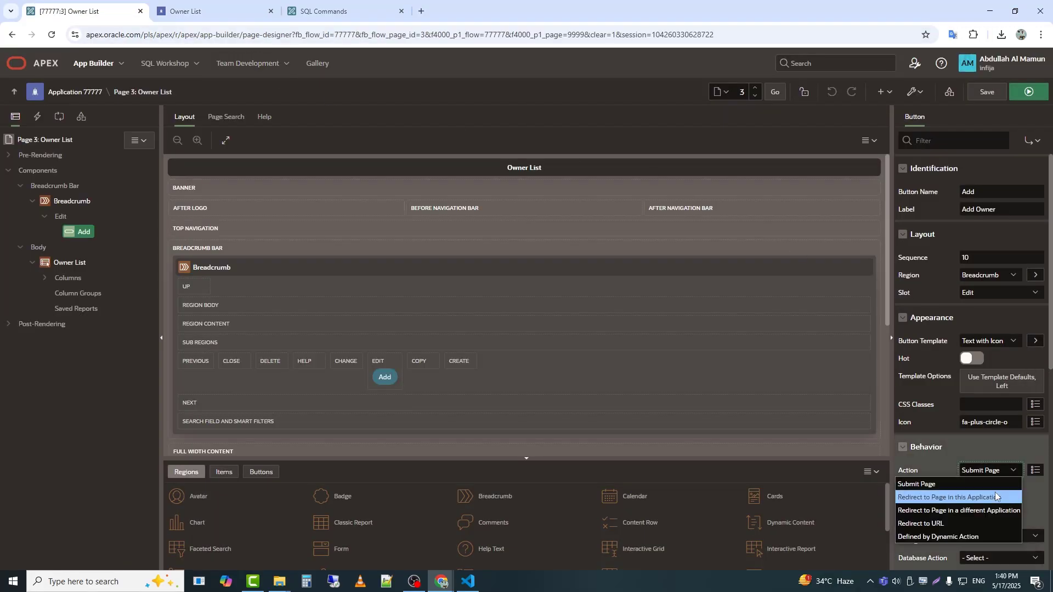
{"action": "left_click", "coordinate": [947, 497]}
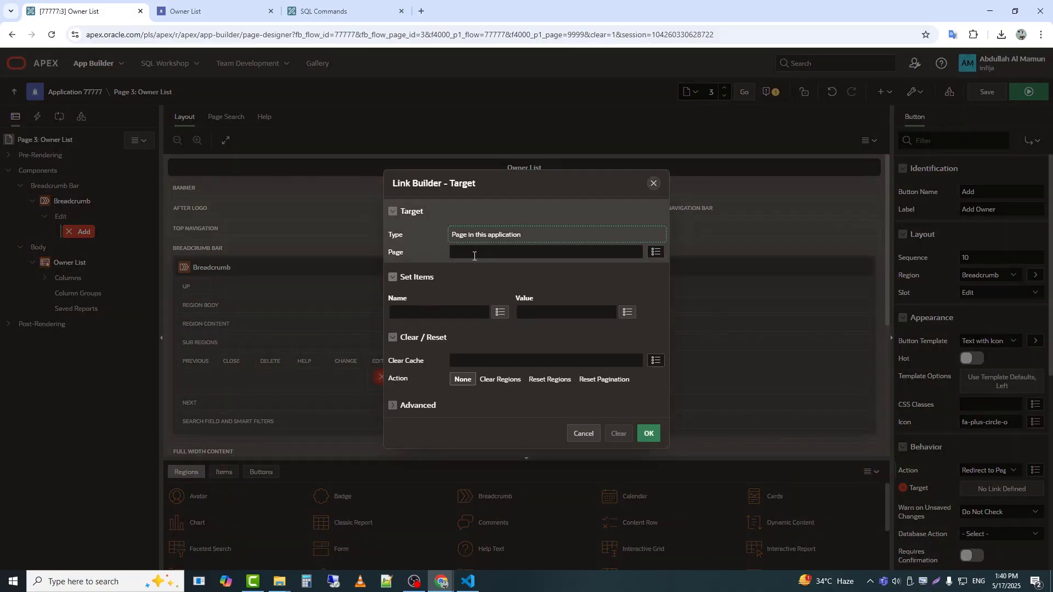
{"action": "left_click", "coordinate": [654, 252]}
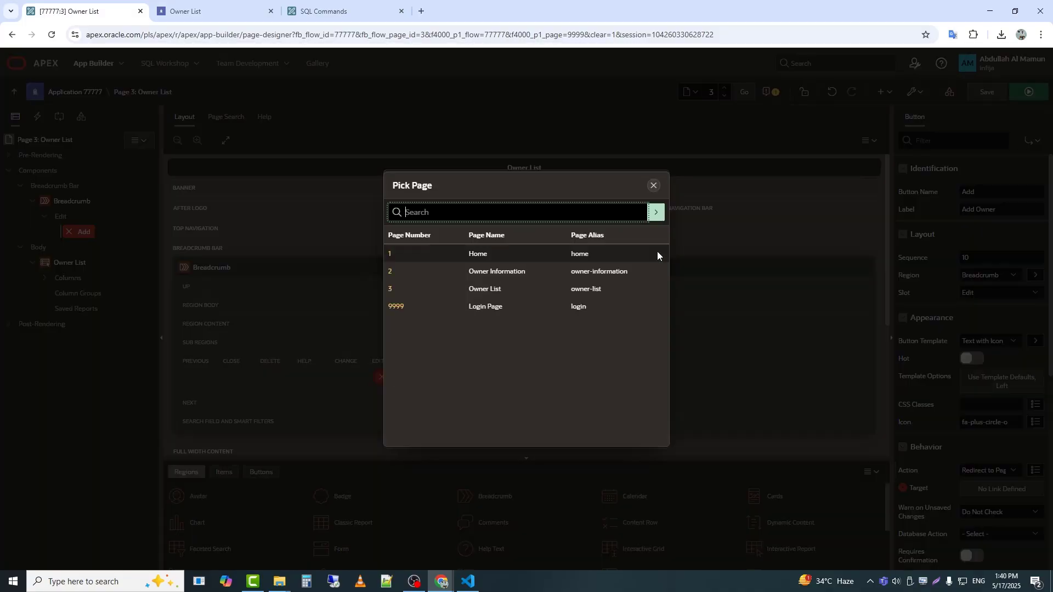
{"action": "mouse_move", "coordinate": [392, 275]}
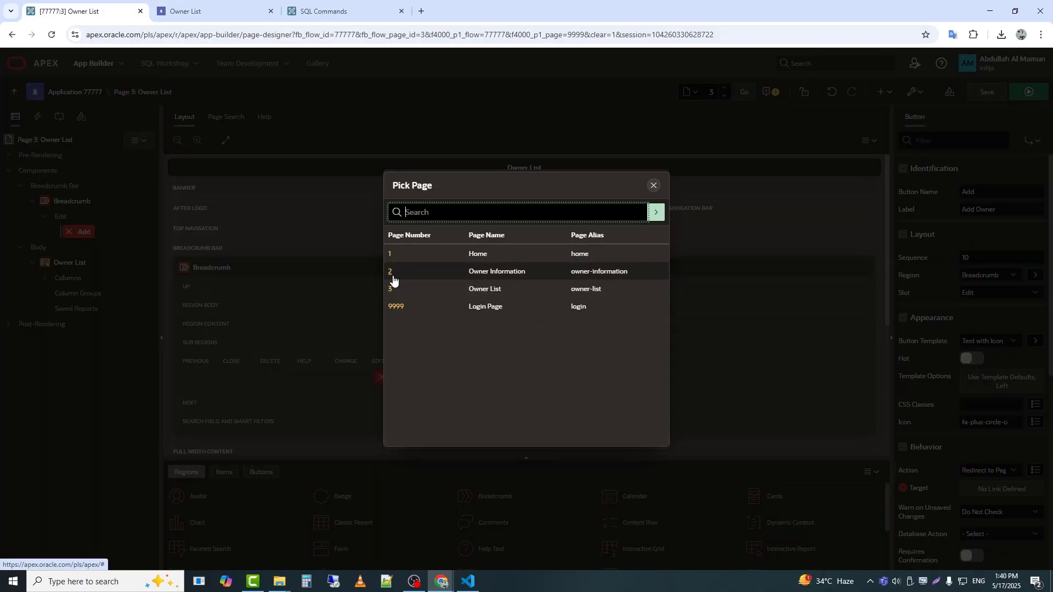
{"action": "left_click", "coordinate": [497, 271]}
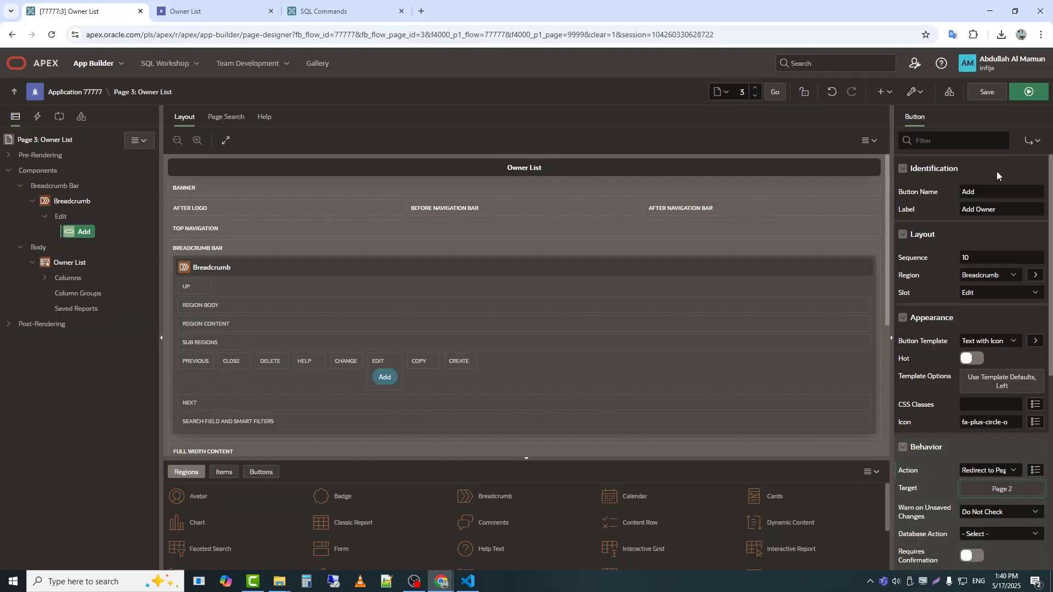
{"action": "left_click", "coordinate": [1028, 92]}
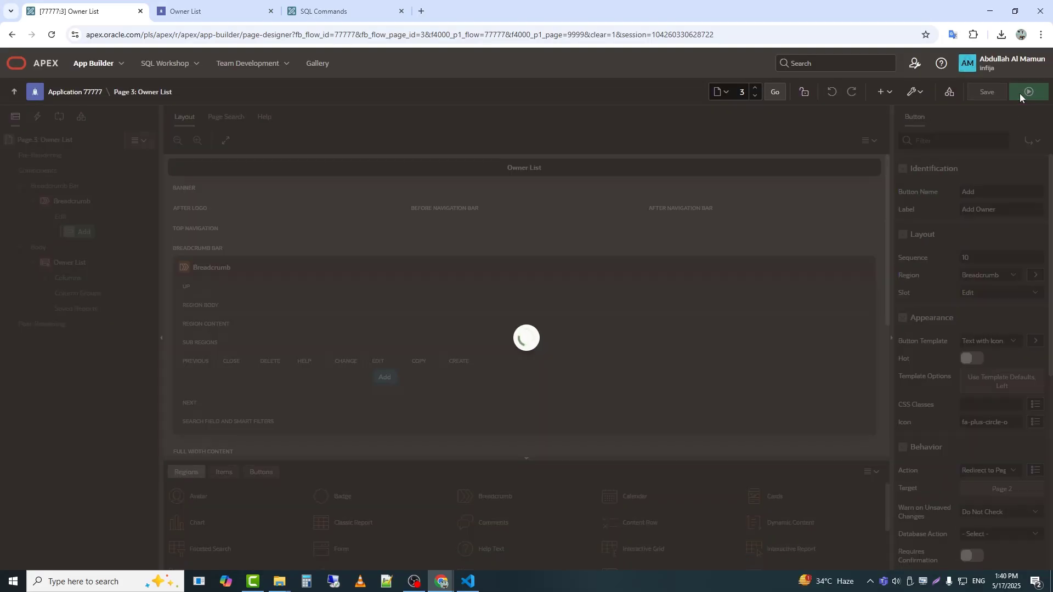
Step: Add owner Abdullah from Chattogram through the dialog, then reload to see the row
{"action": "left_click", "coordinate": [1029, 92]}
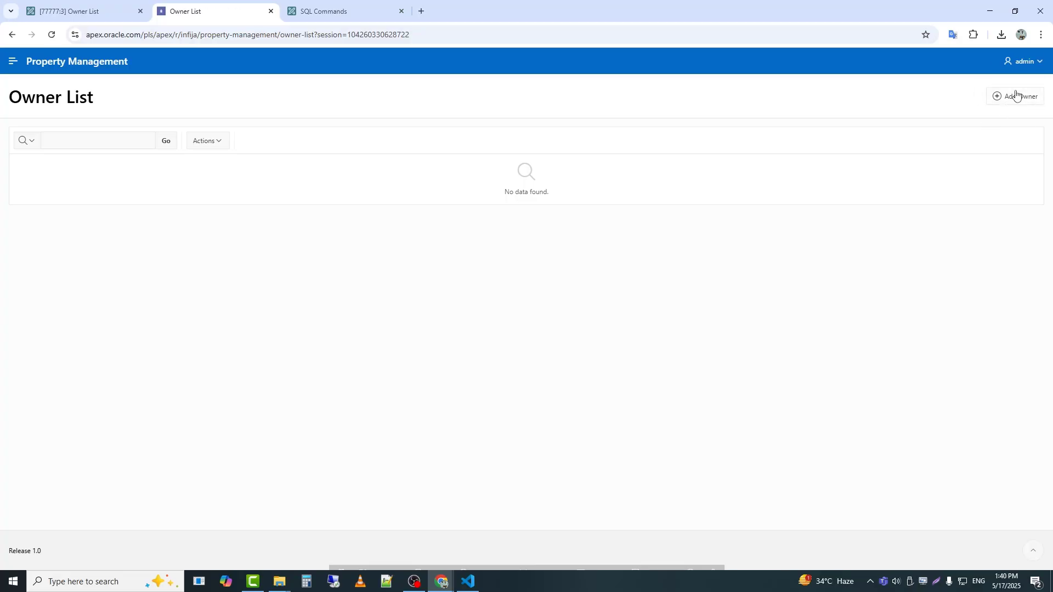
{"action": "left_click", "coordinate": [1017, 96]}
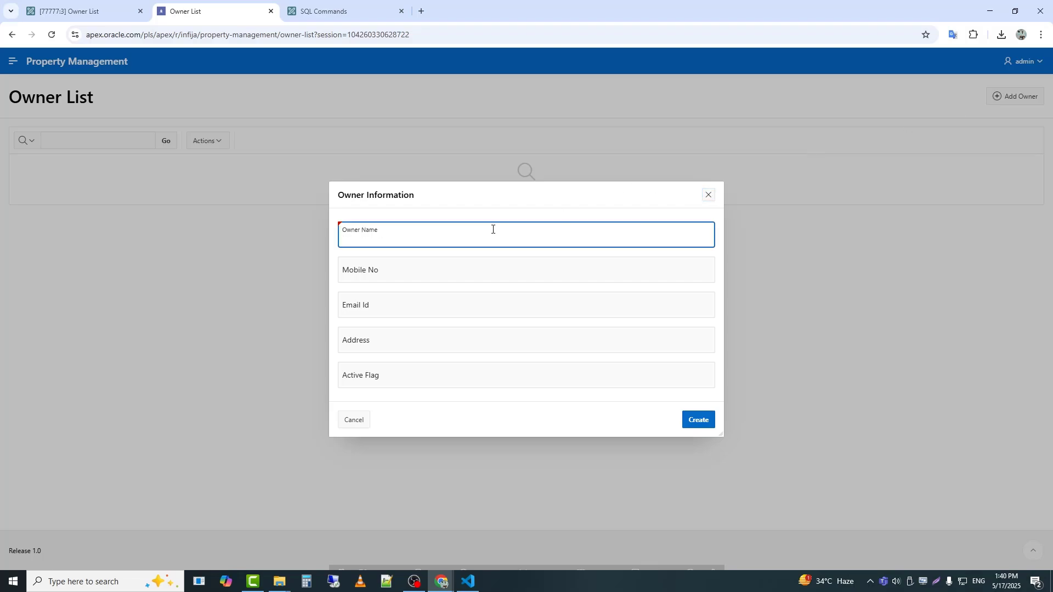
{"action": "type", "text": "Abdu"}
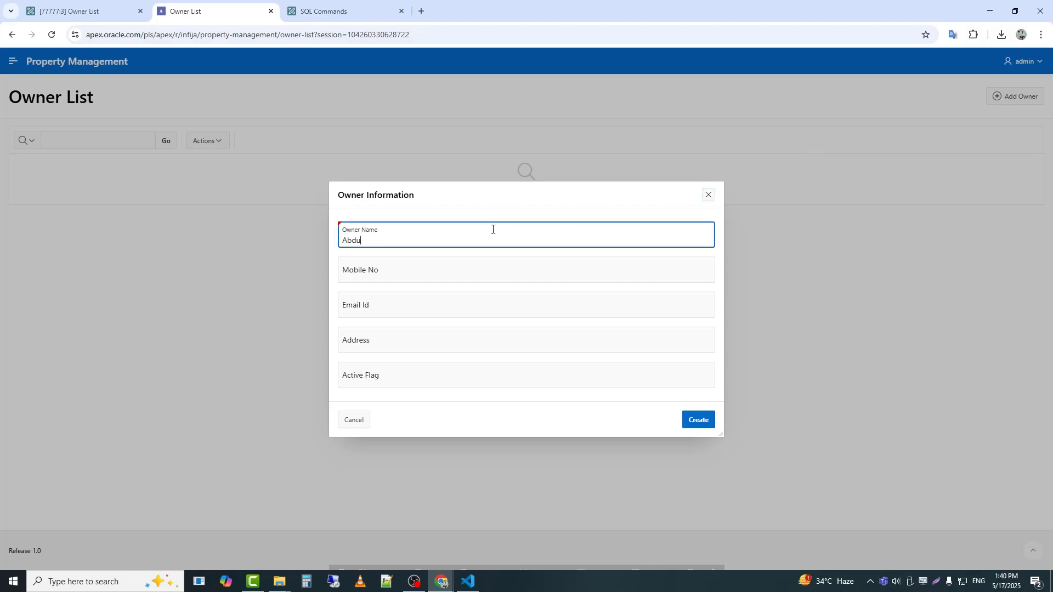
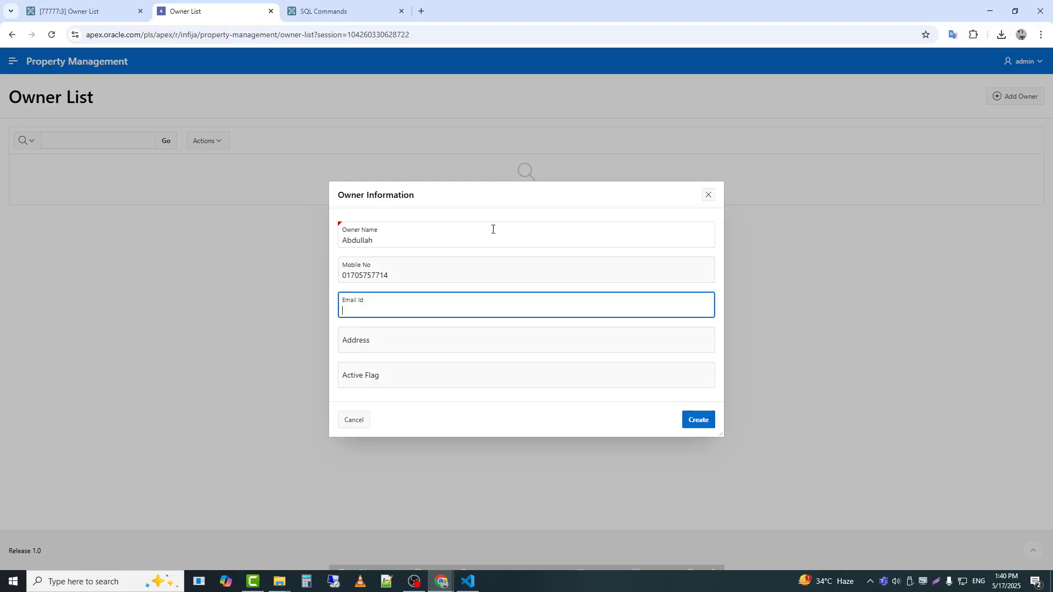
{"action": "type", "text": "beno"}
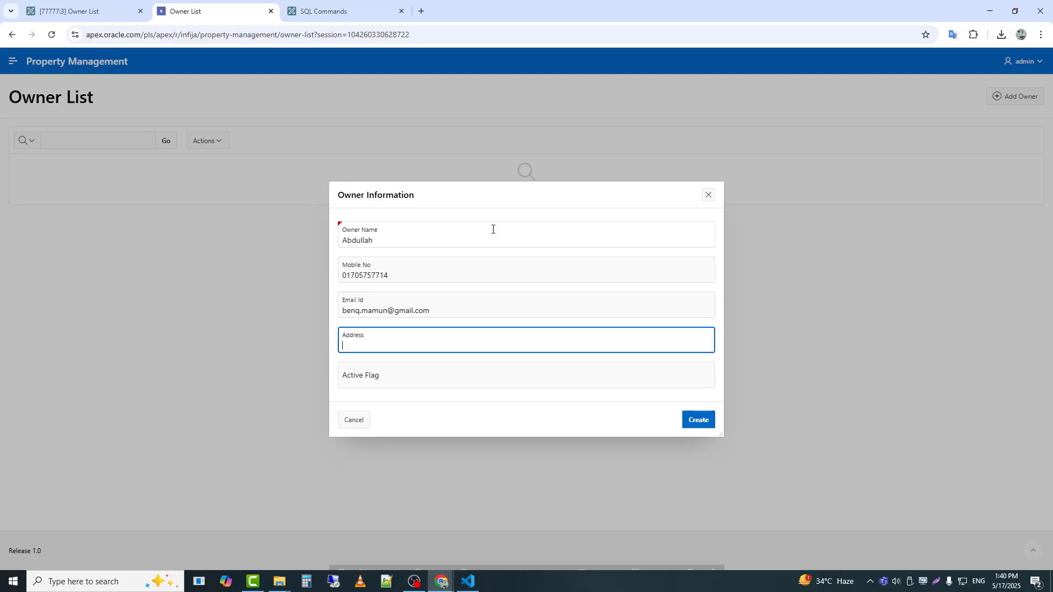
{"action": "type", "text": "Chattogram,Bangladesh"}
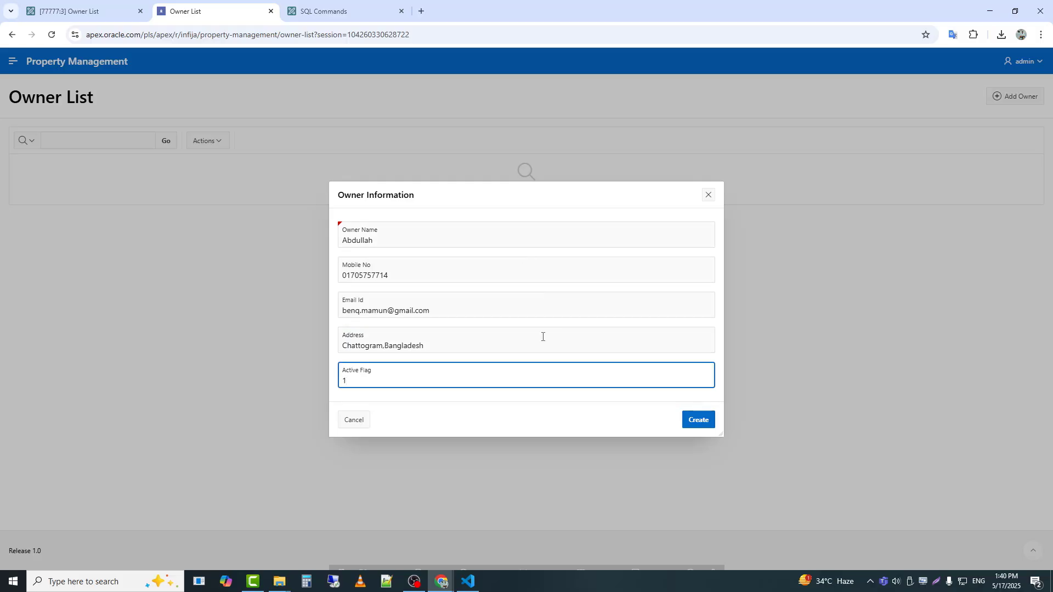
{"action": "left_click", "coordinate": [697, 418]}
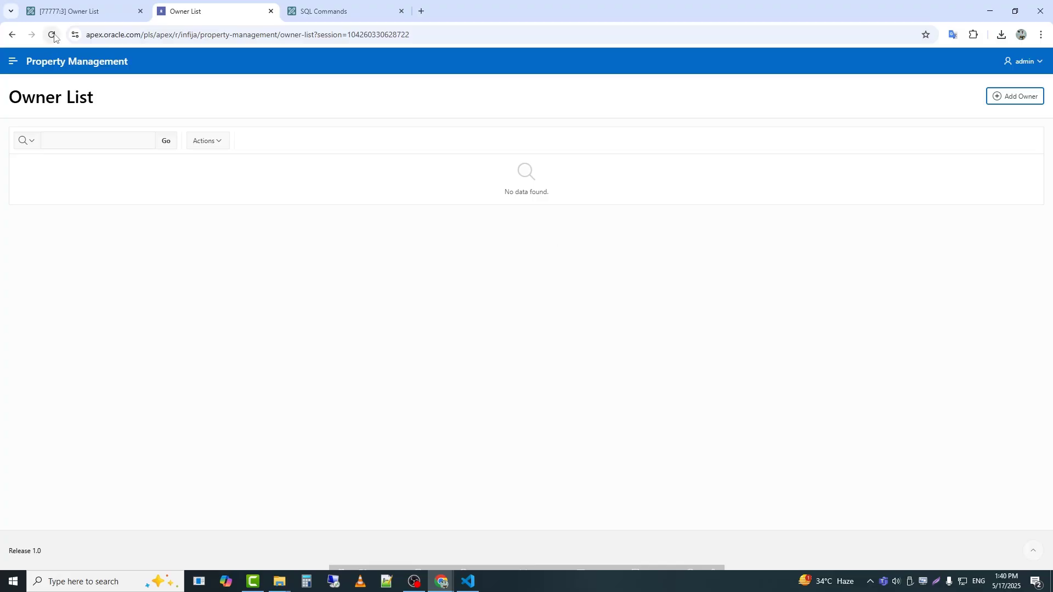
{"action": "left_click", "coordinate": [51, 34]}
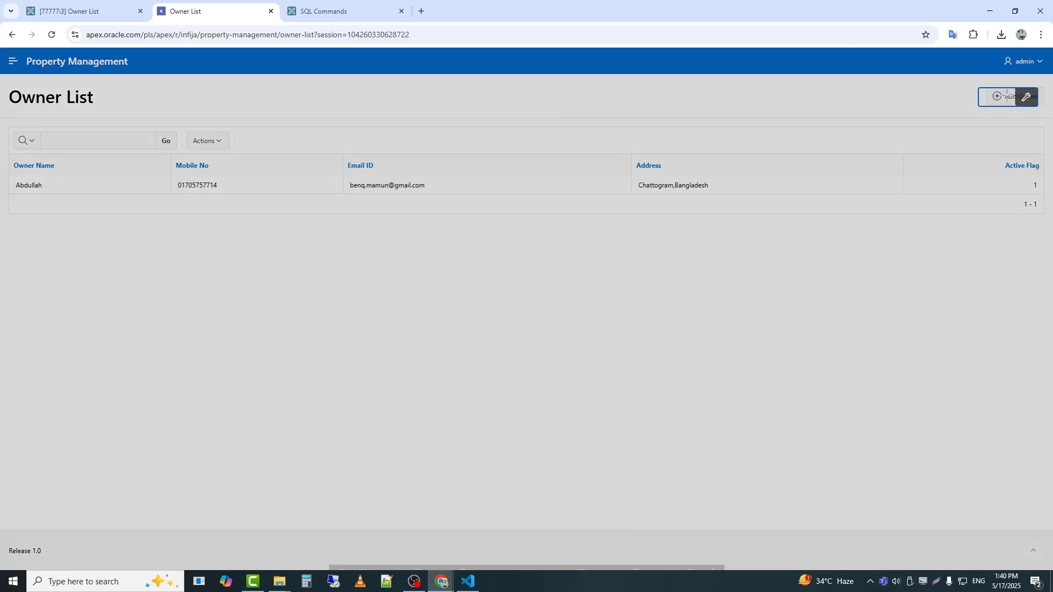
Step: Create dynamic action 'Refresh Owner List' on the Add button with a Refresh region action
{"action": "left_click", "coordinate": [80, 11]}
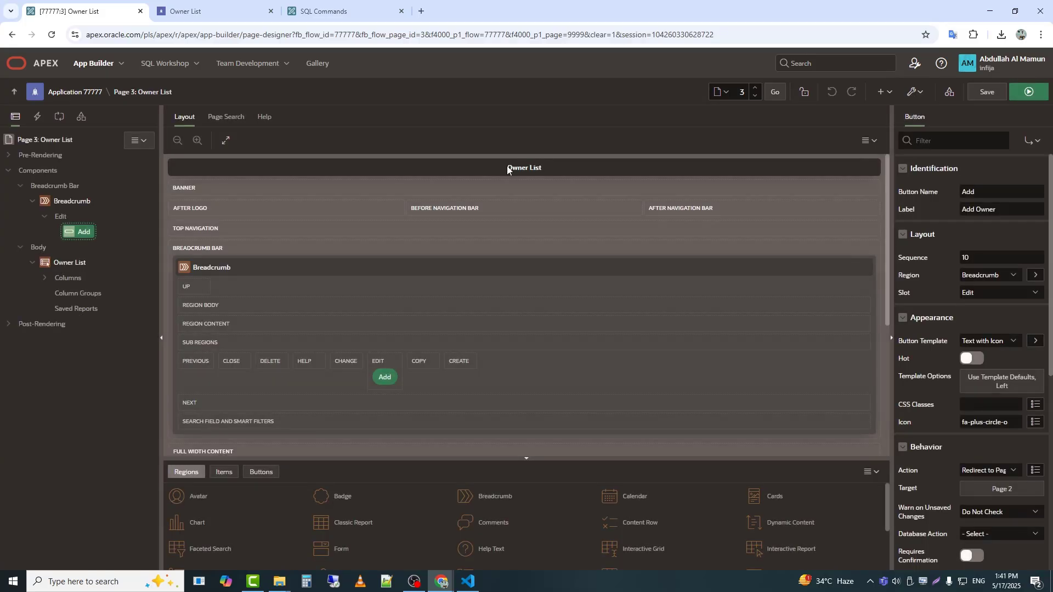
{"action": "right_click", "coordinate": [80, 232]}
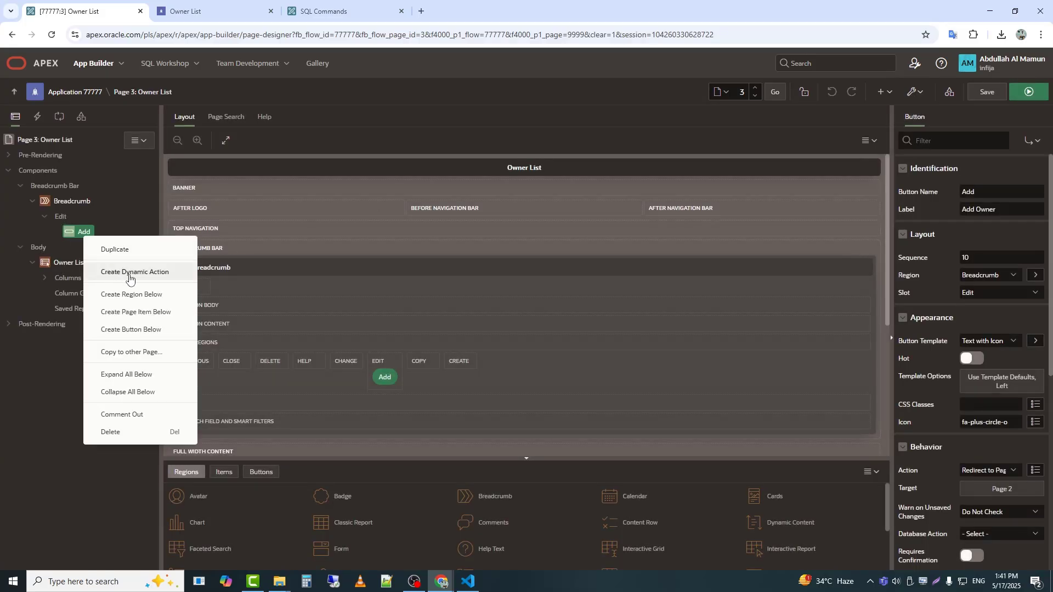
{"action": "left_click", "coordinate": [135, 271]}
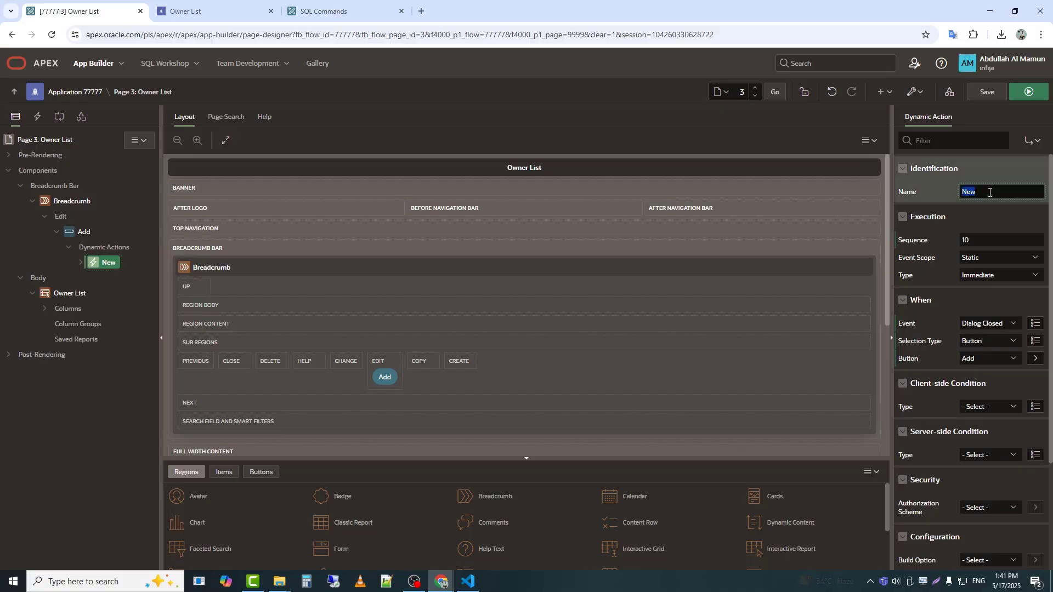
{"action": "type", "text": "Refresh Owner List"}
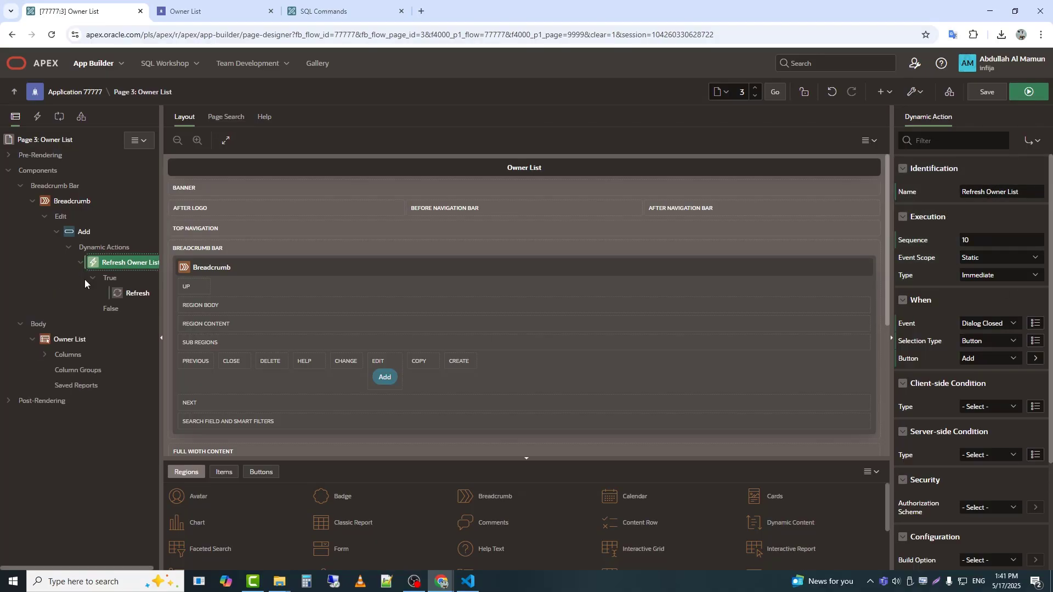
{"action": "left_click", "coordinate": [137, 293]}
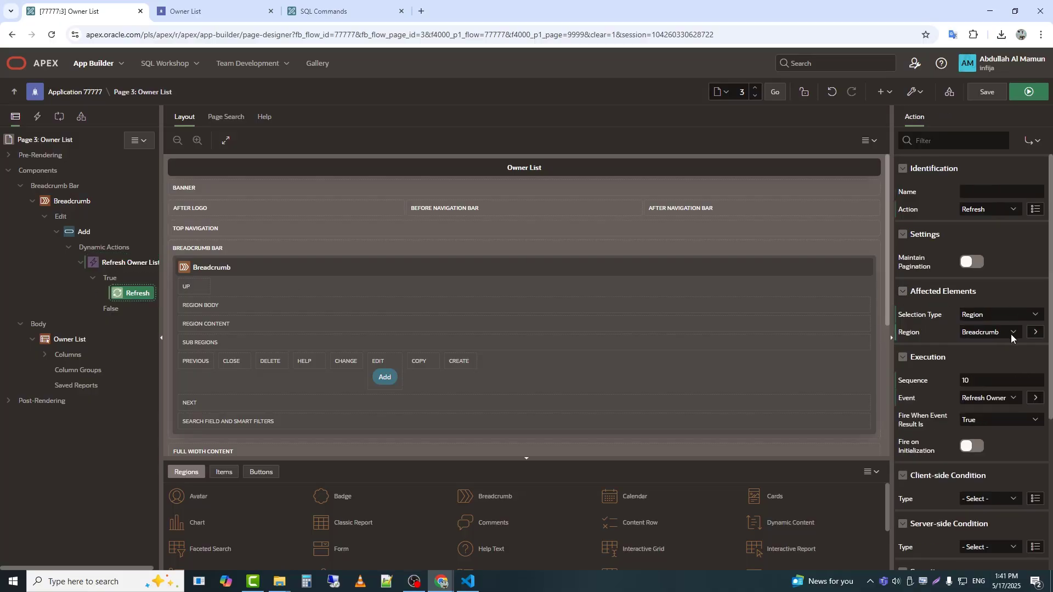
{"action": "left_click", "coordinate": [987, 332]}
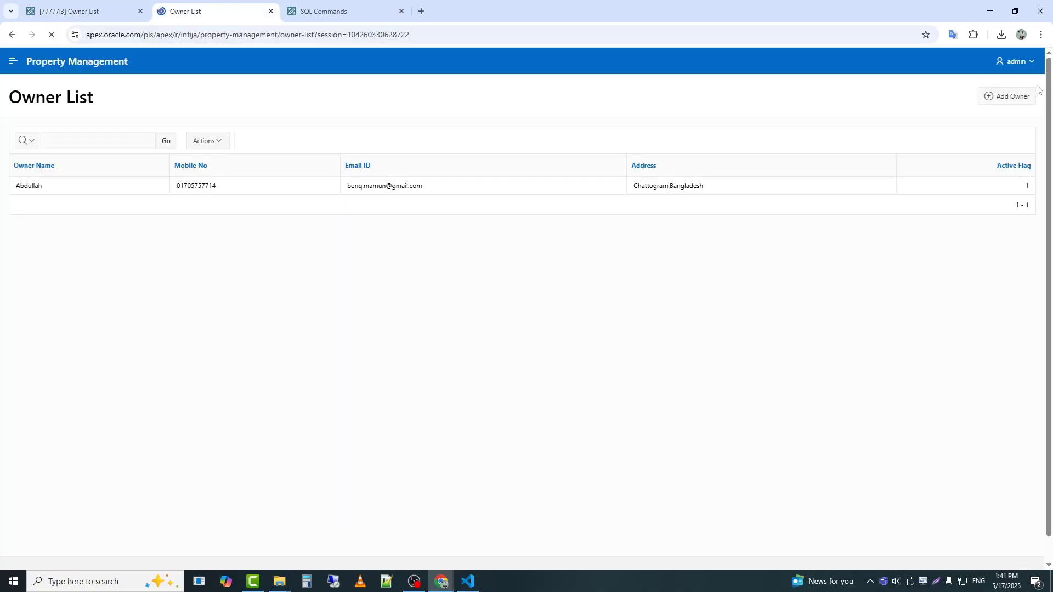
{"action": "left_click", "coordinate": [1012, 96]}
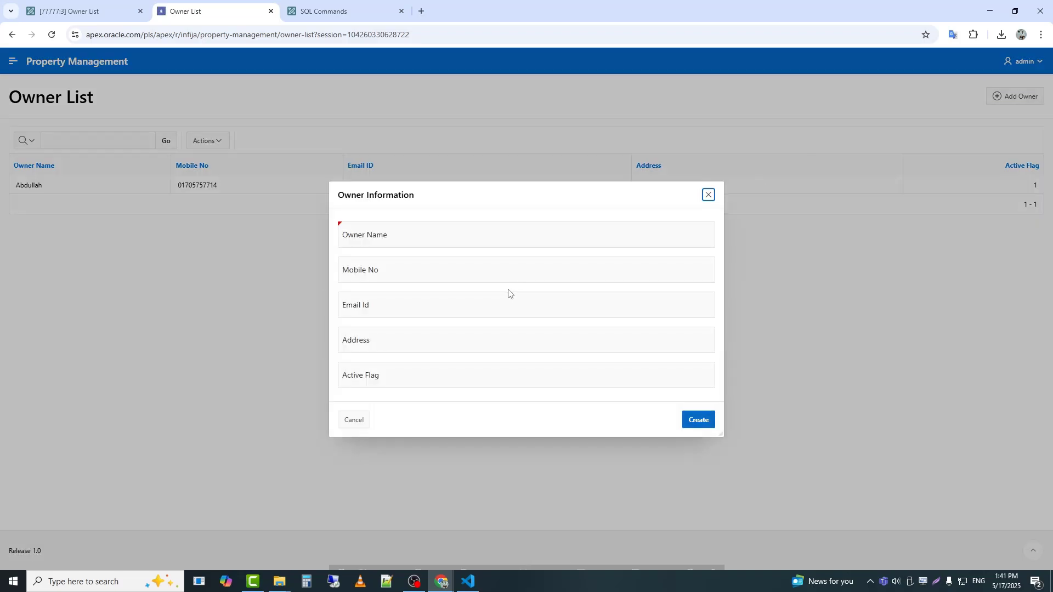
{"action": "type", "text": "Al Yami"}
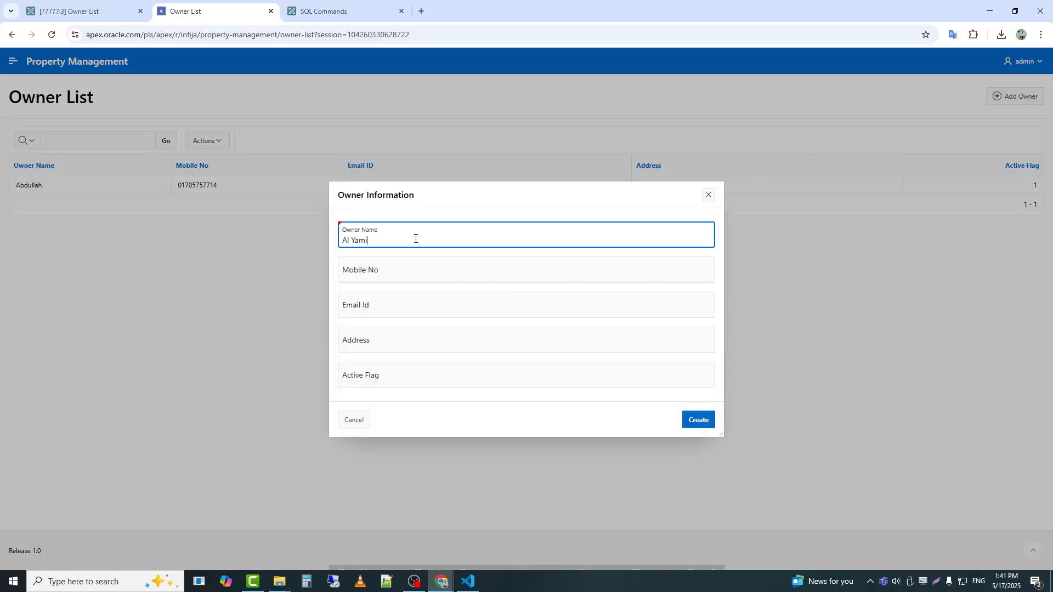
{"action": "type", "text": "0170575"}
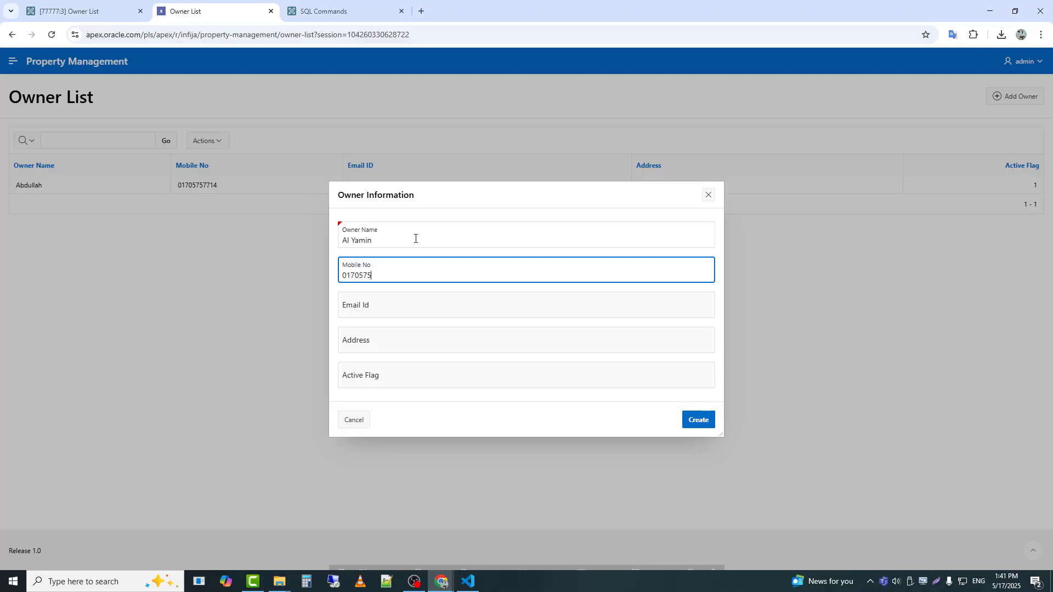
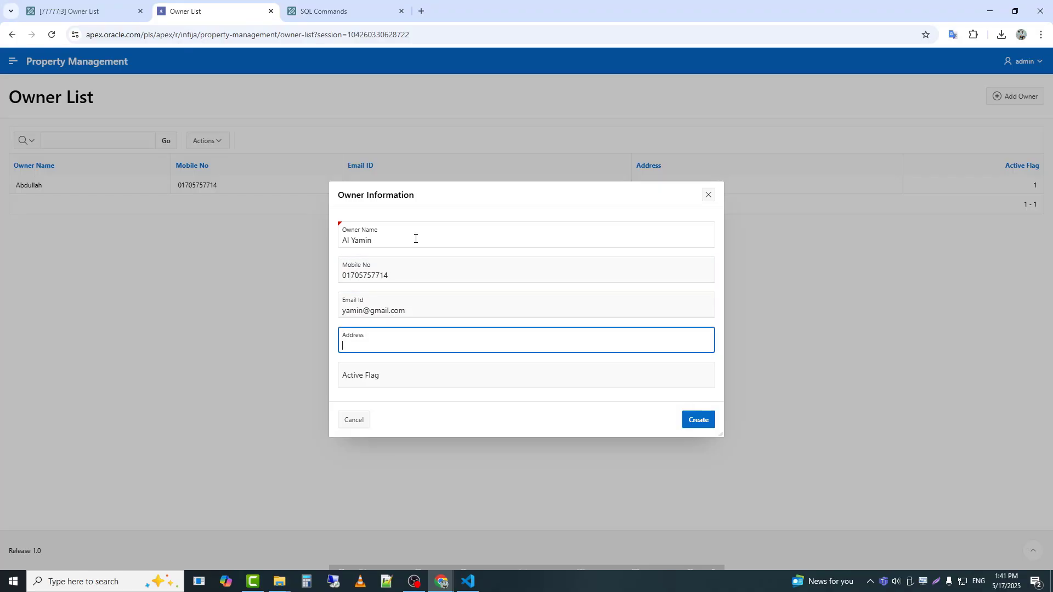
{"action": "type", "text": "Dhaka"}
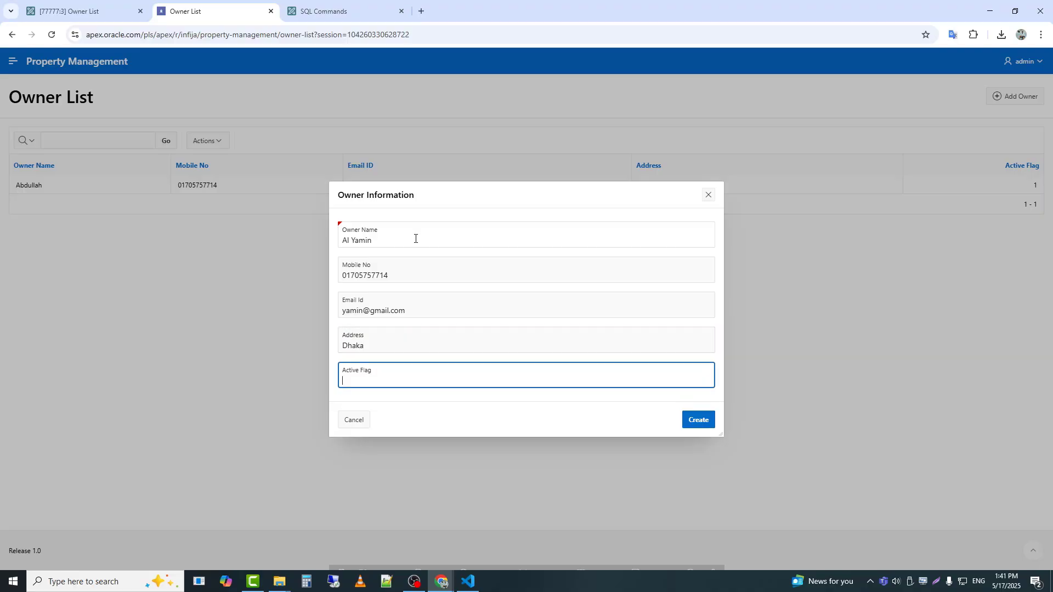
{"action": "type", "text": "1"}
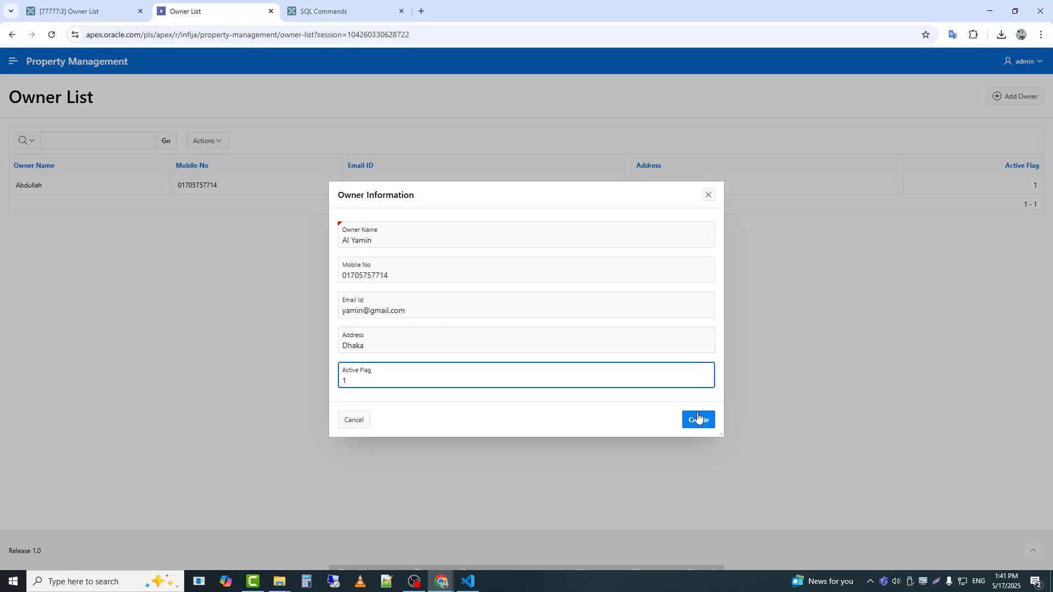
{"action": "left_click", "coordinate": [698, 419]}
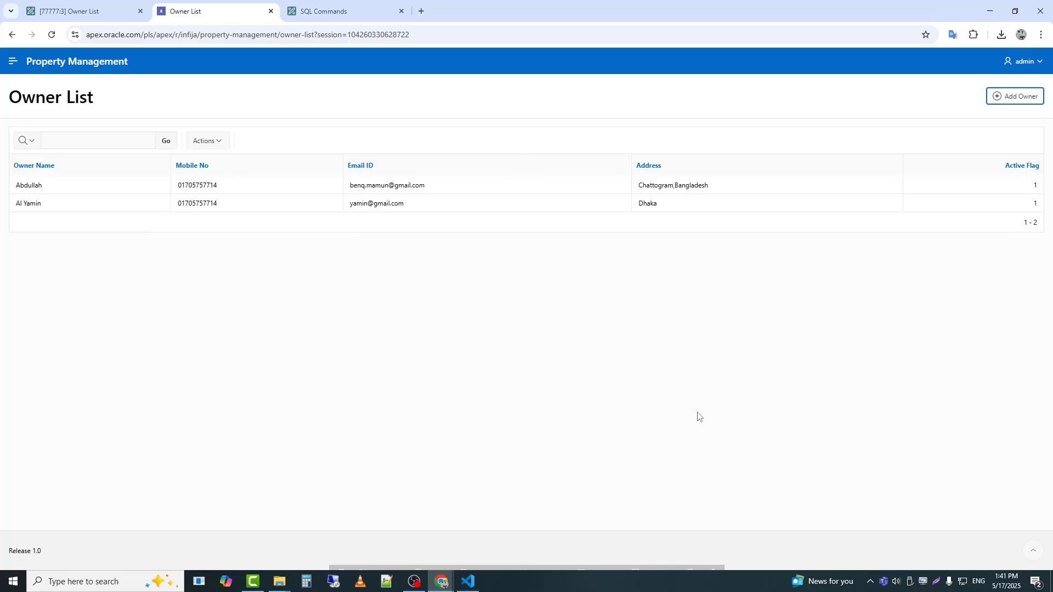
{"action": "mouse_move", "coordinate": [953, 224]}
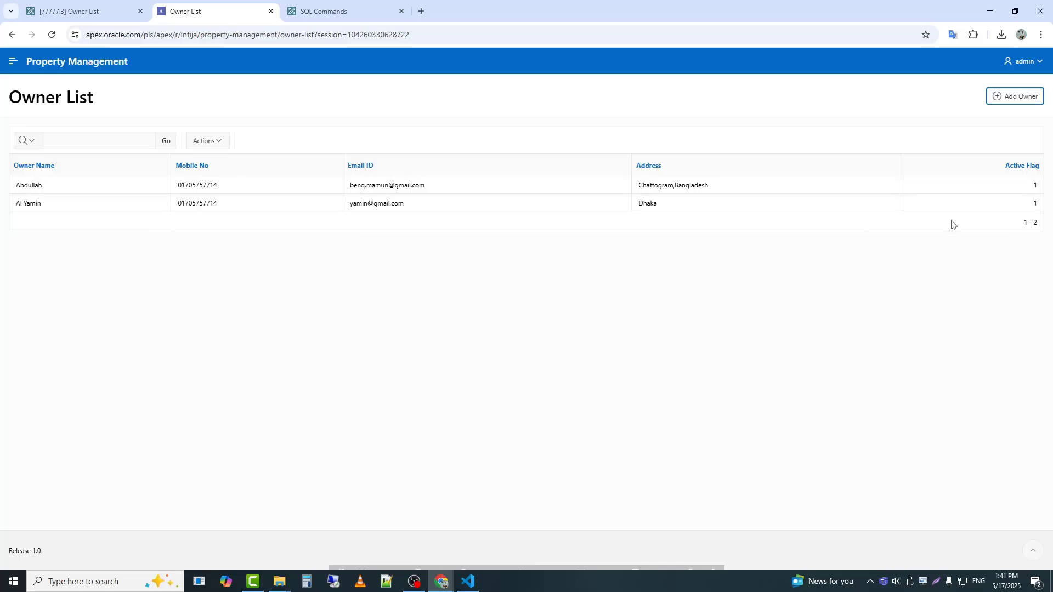
{"action": "mouse_move", "coordinate": [985, 228]}
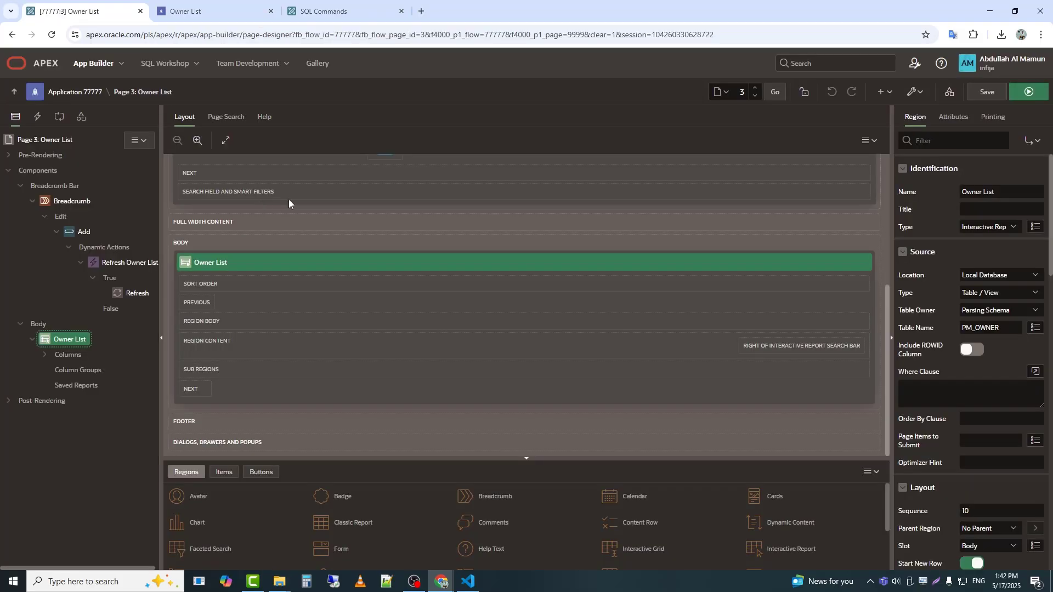
Step: Link each owner row to page 2, passing #OWNER_NO# into P2_OWNER_NO, then run the page
{"action": "left_click", "coordinate": [951, 117]}
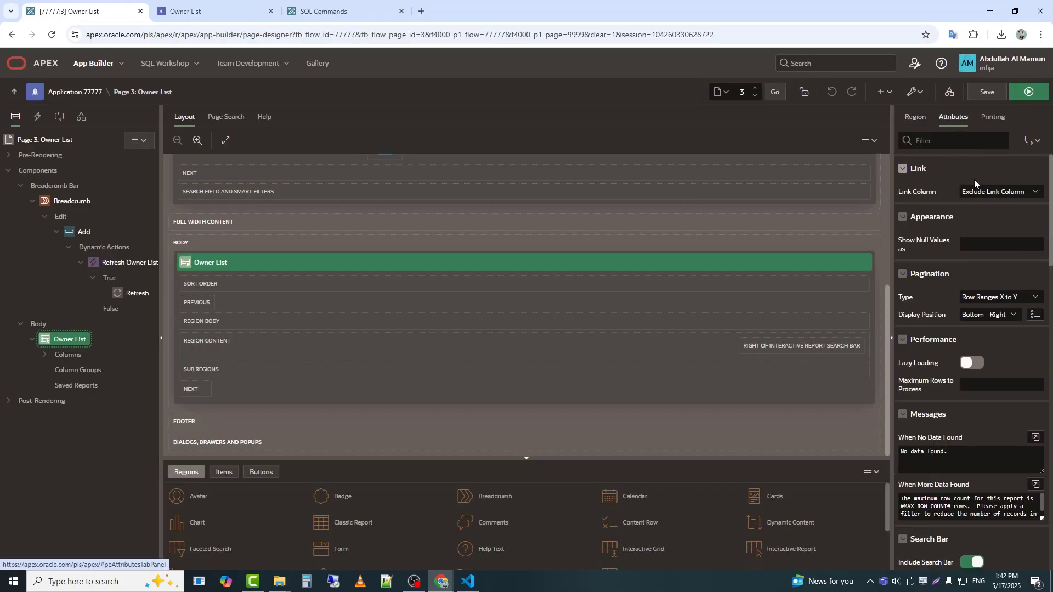
{"action": "left_click", "coordinate": [996, 191]}
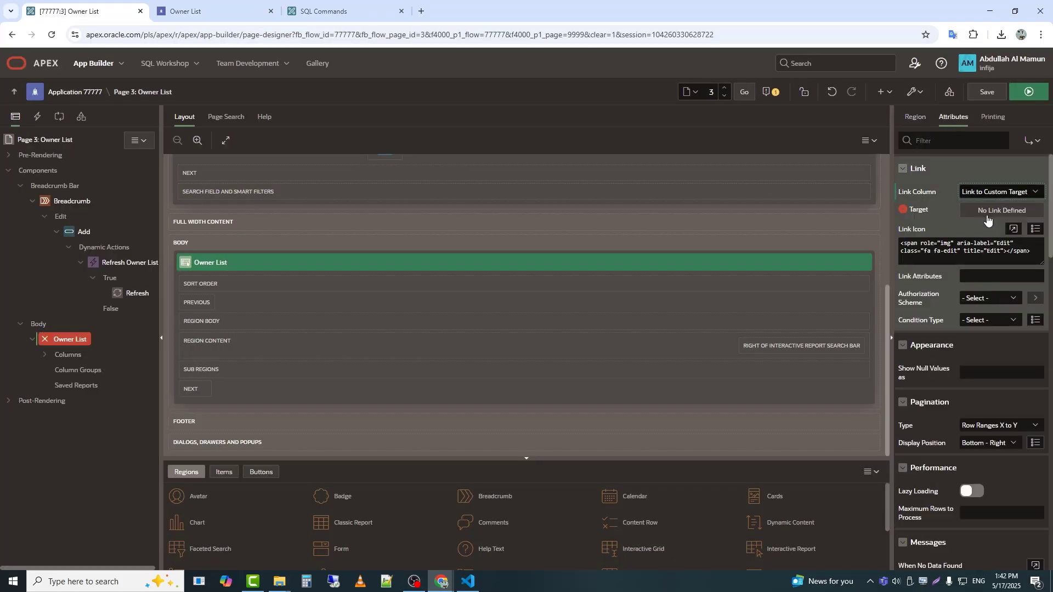
{"action": "left_click", "coordinate": [1000, 210]}
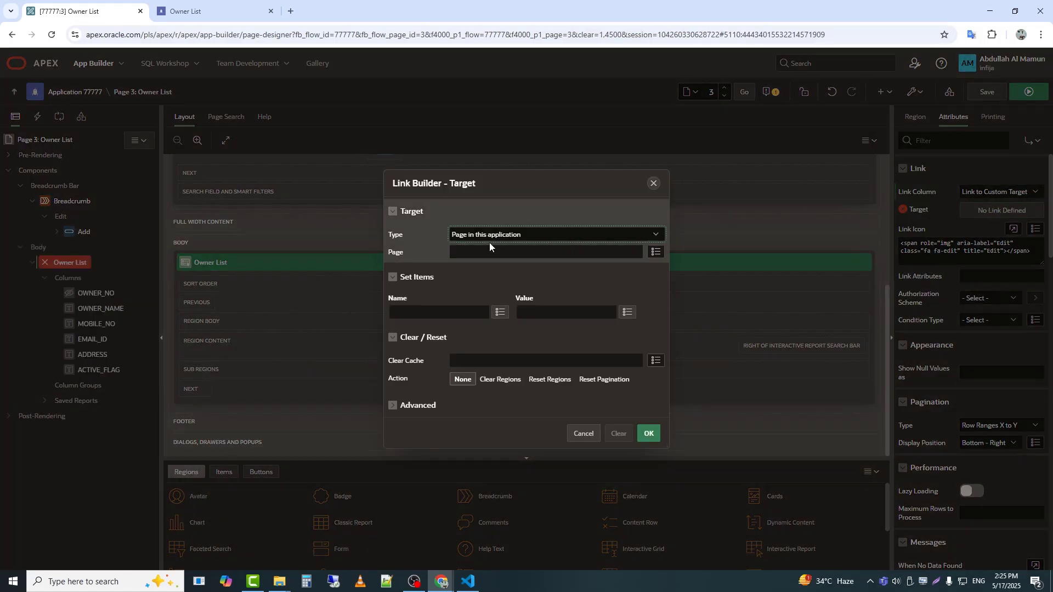
{"action": "type", "text": "2"}
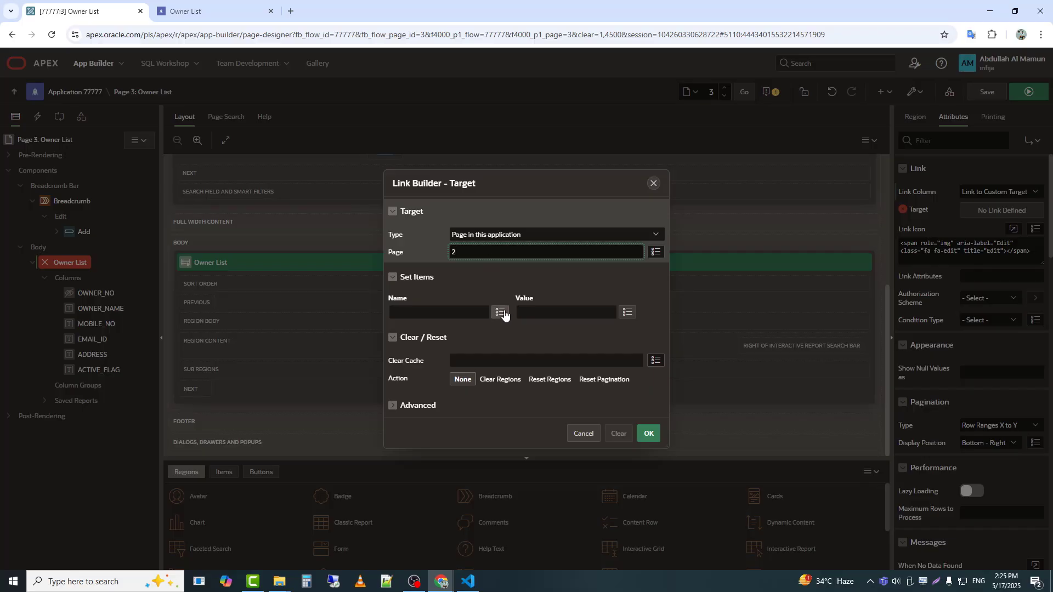
{"action": "left_click", "coordinate": [500, 312]}
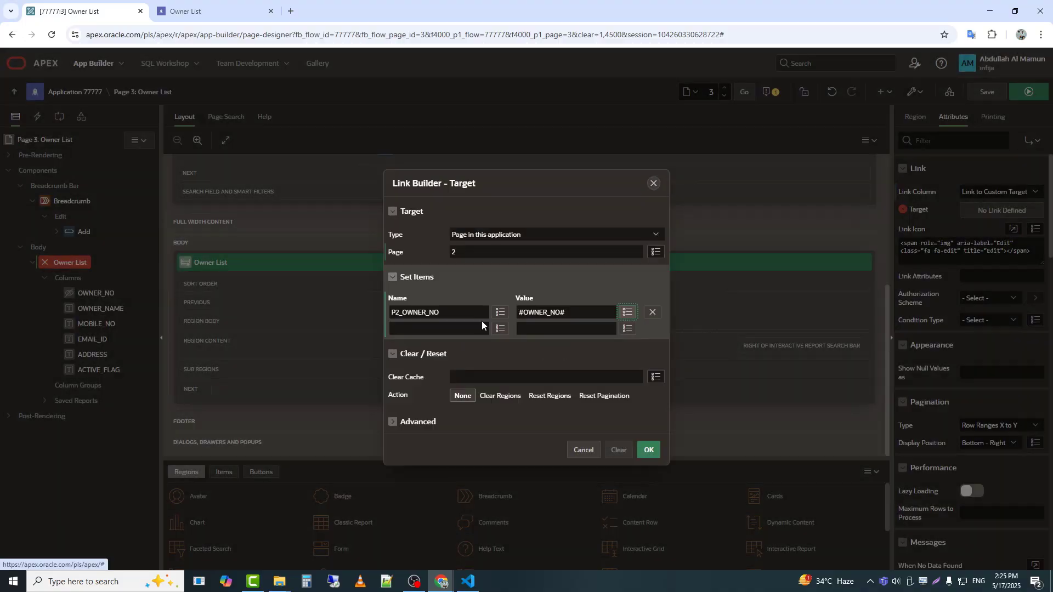
{"action": "left_click", "coordinate": [647, 449]}
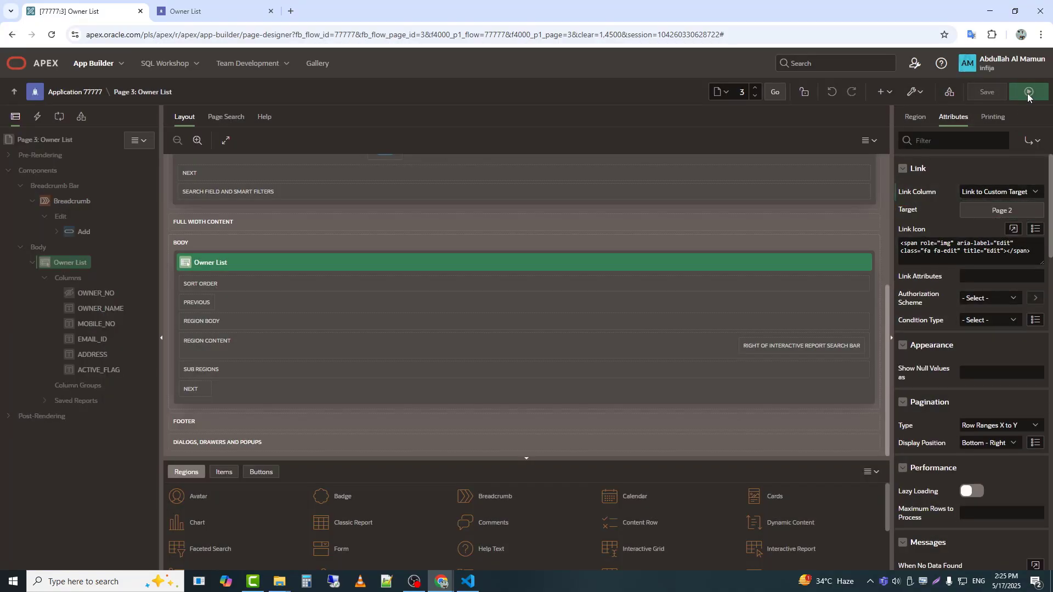
{"action": "left_click", "coordinate": [1026, 92]}
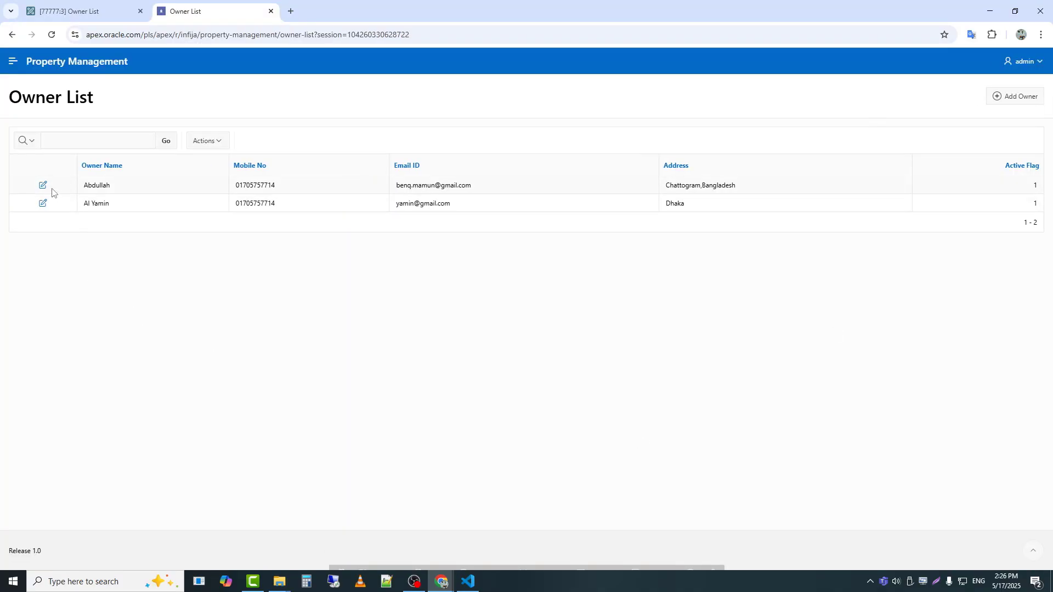
{"action": "left_click", "coordinate": [42, 185]}
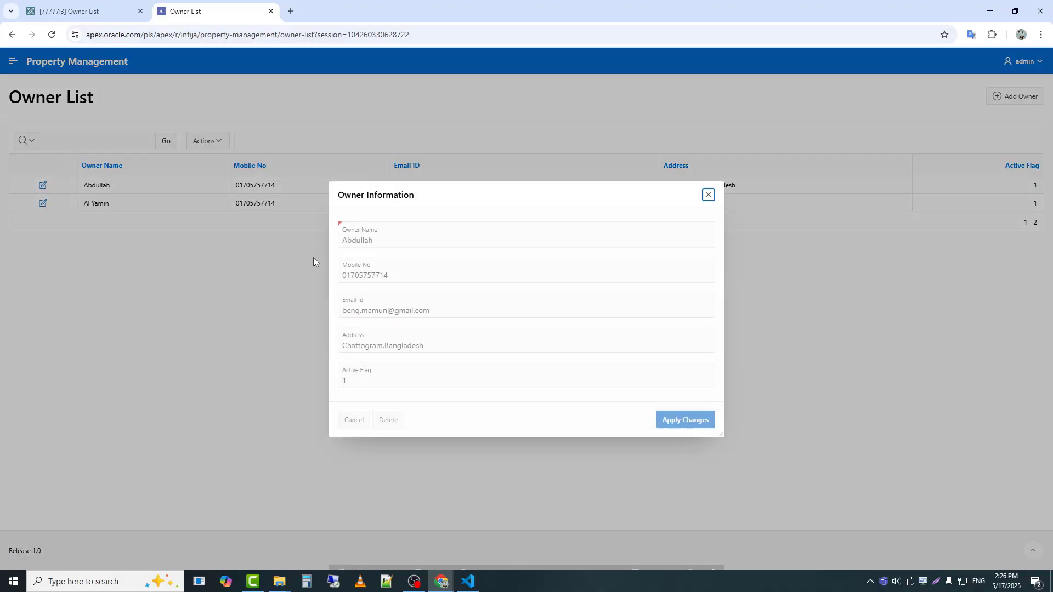
{"action": "left_click", "coordinate": [526, 234]}
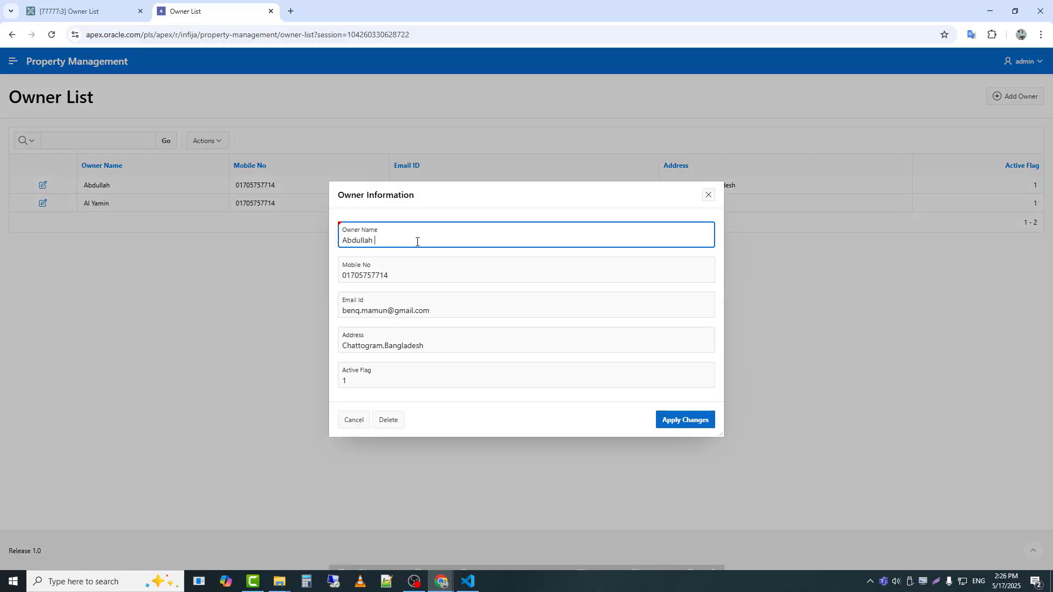
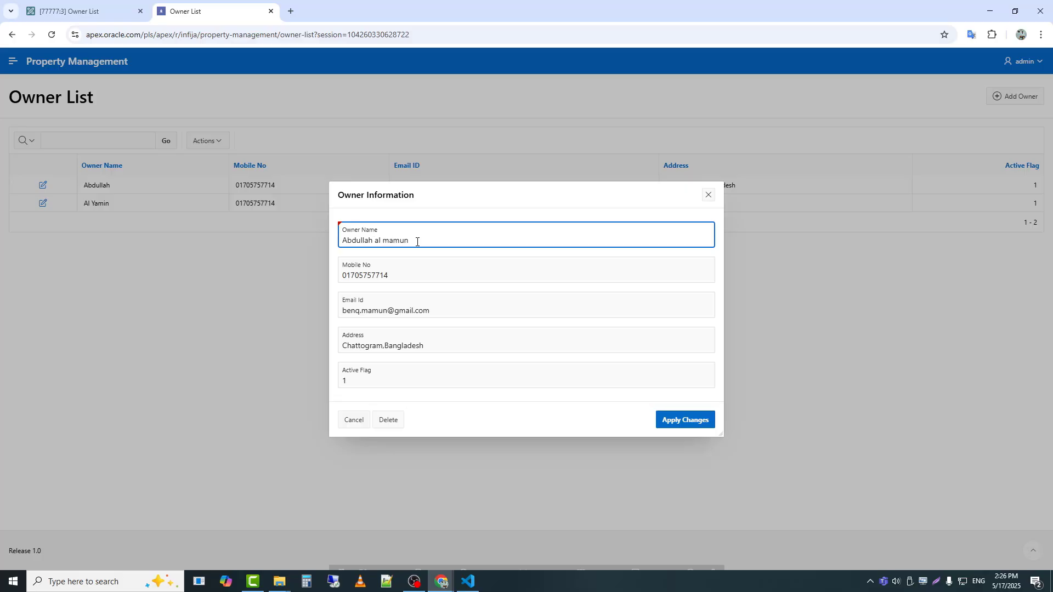
{"action": "left_click", "coordinate": [684, 420]}
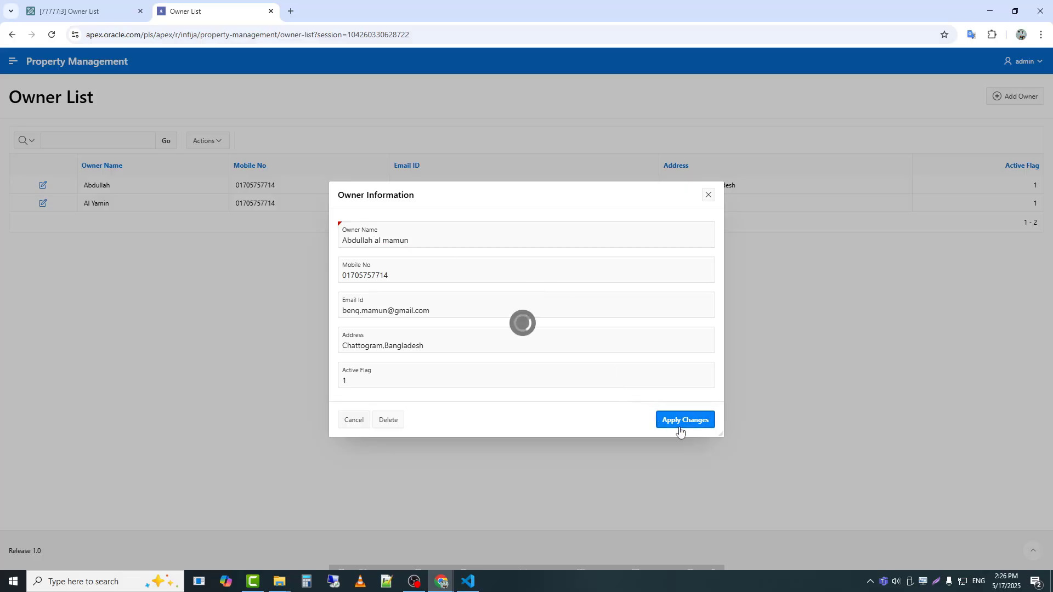
{"action": "left_click", "coordinate": [684, 419]}
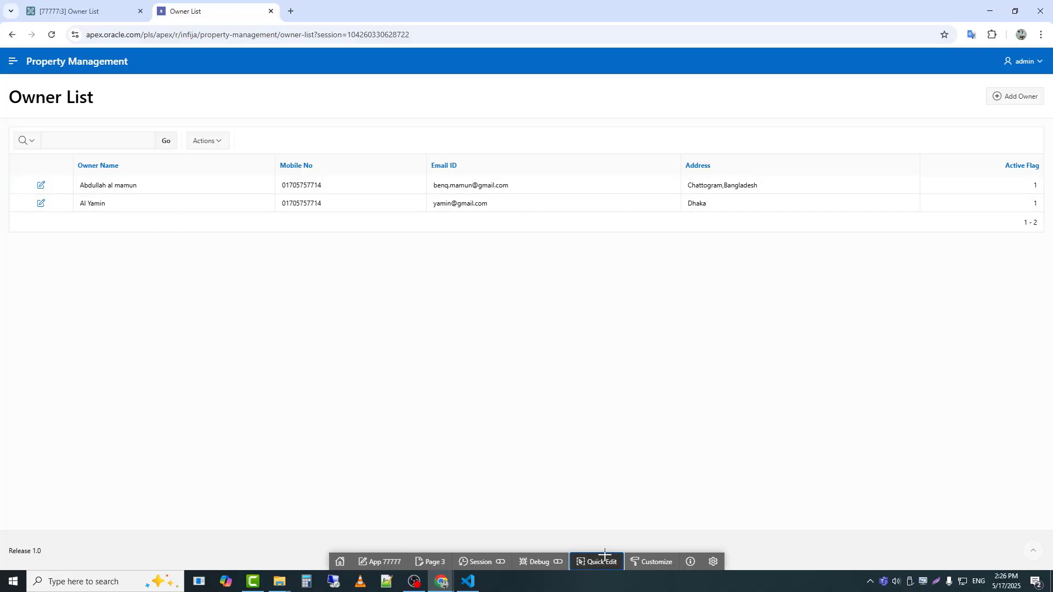
Step: Create a Refresh IR dynamic action that refreshes the Owner List region, then run the page
{"action": "left_click", "coordinate": [594, 561]}
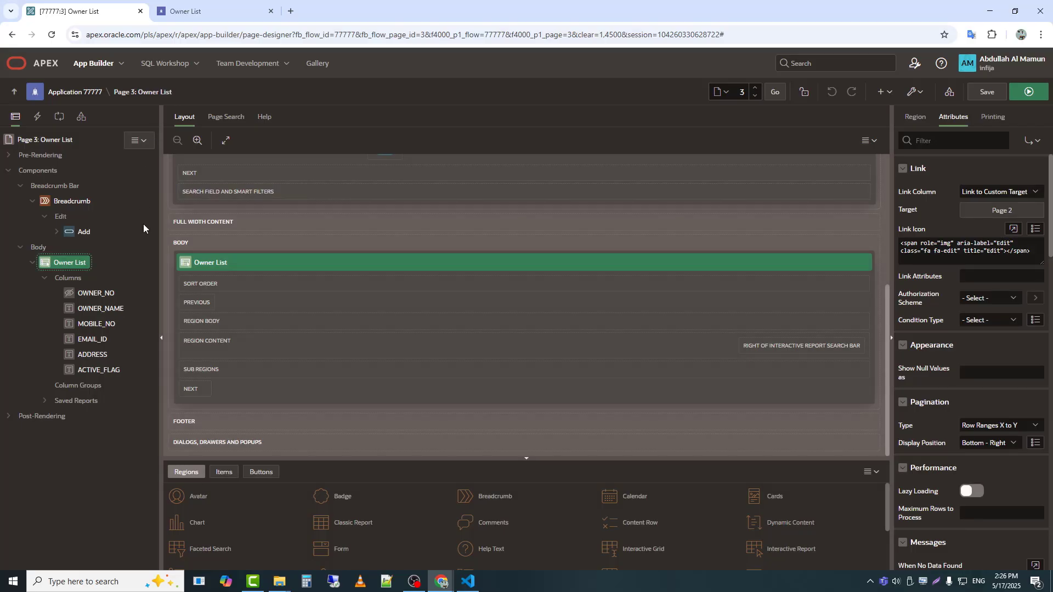
{"action": "mouse_move", "coordinate": [76, 270]}
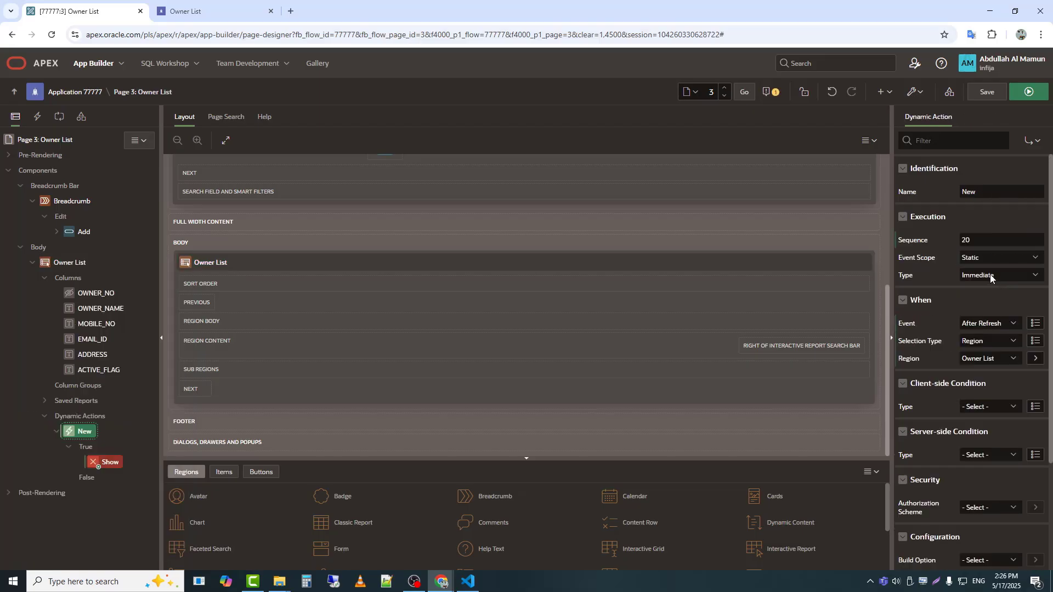
{"action": "left_click", "coordinate": [1000, 191]}
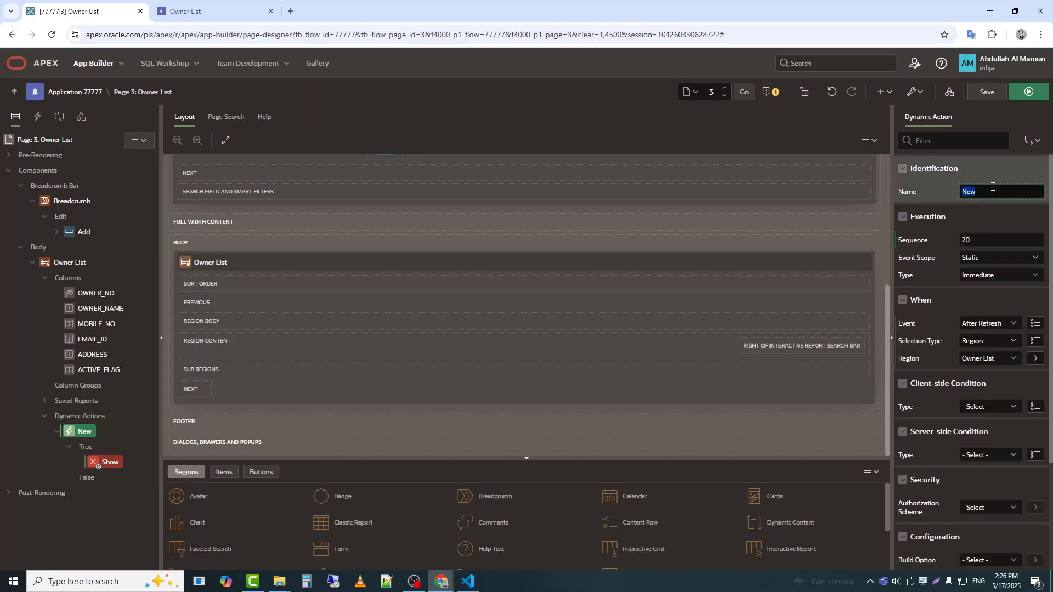
{"action": "type", "text": "Refresh"}
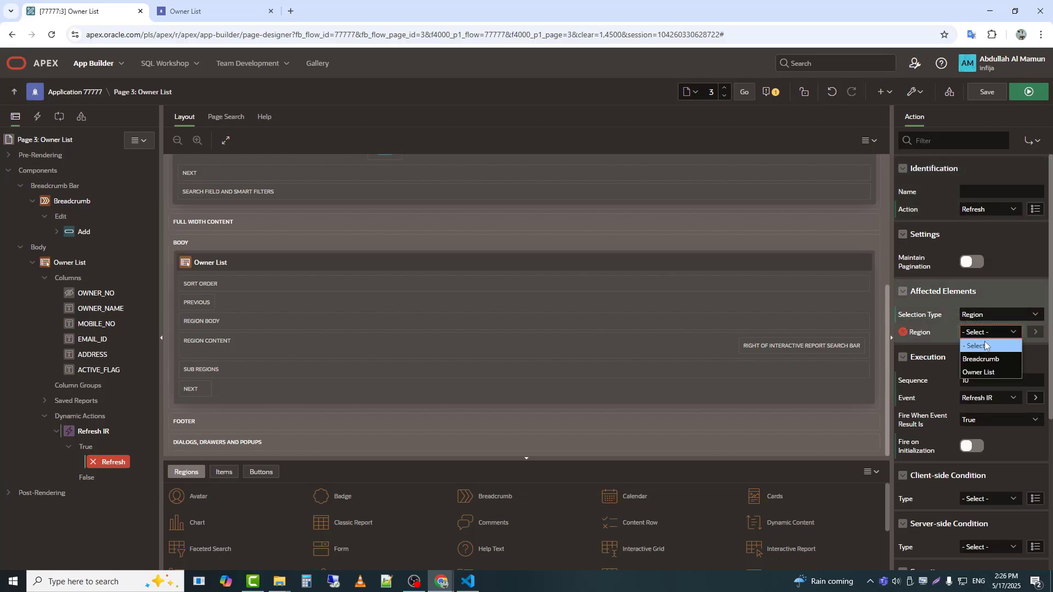
{"action": "left_click", "coordinate": [979, 372]}
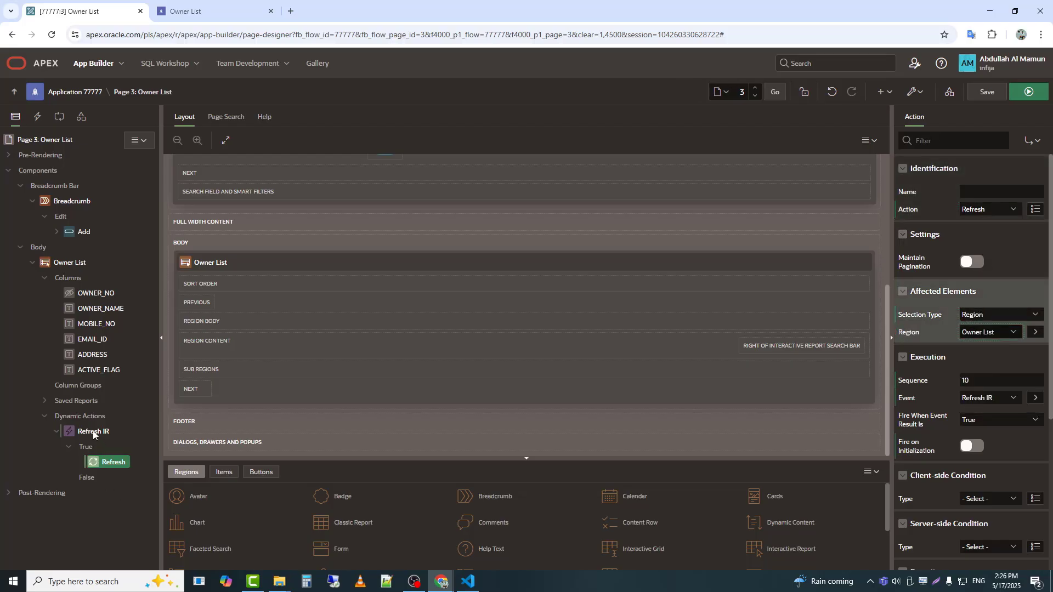
{"action": "left_click", "coordinate": [98, 430]}
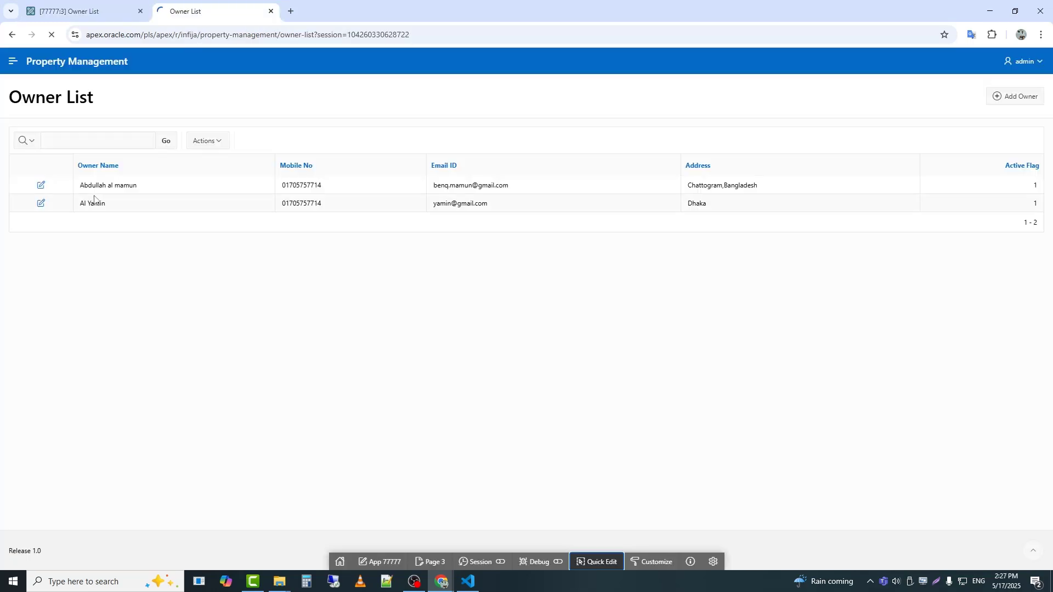
Step: Shorten the first owner's name back to Abdullah and apply the changes
{"action": "left_click", "coordinate": [40, 185]}
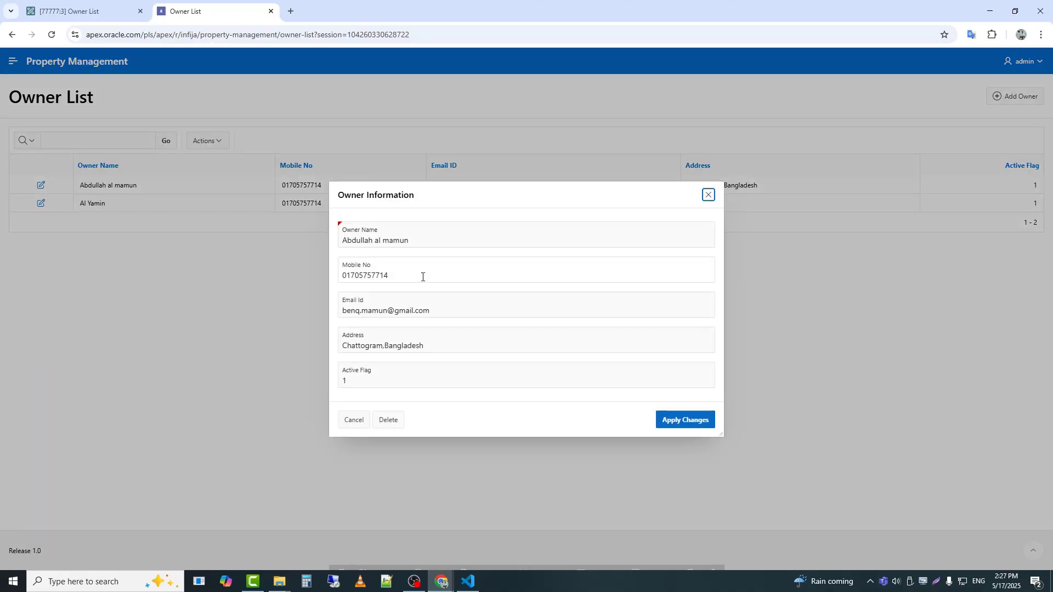
{"action": "left_click", "coordinate": [525, 239]}
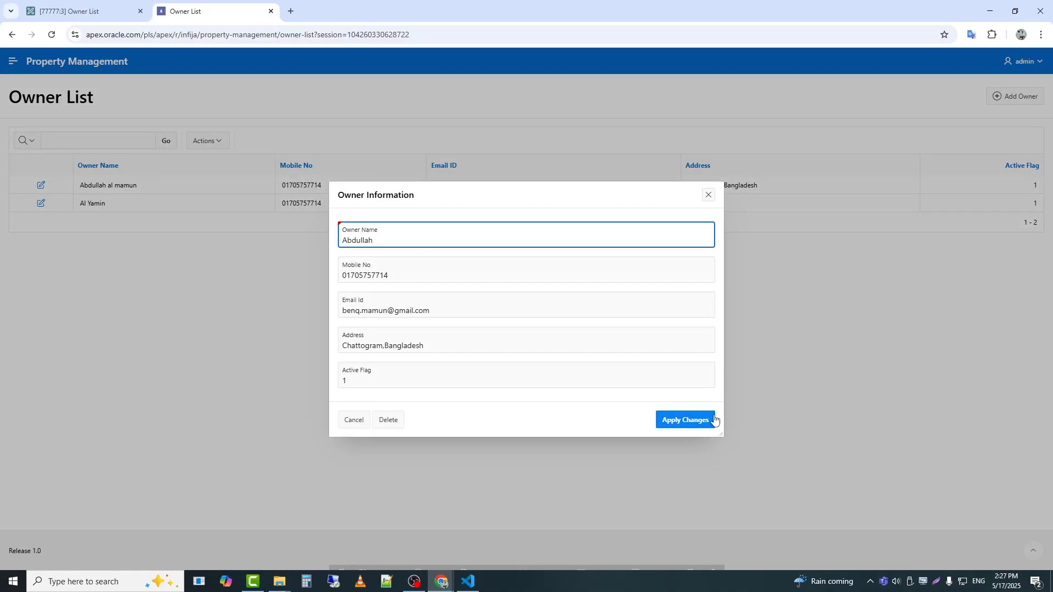
{"action": "left_click", "coordinate": [684, 420]}
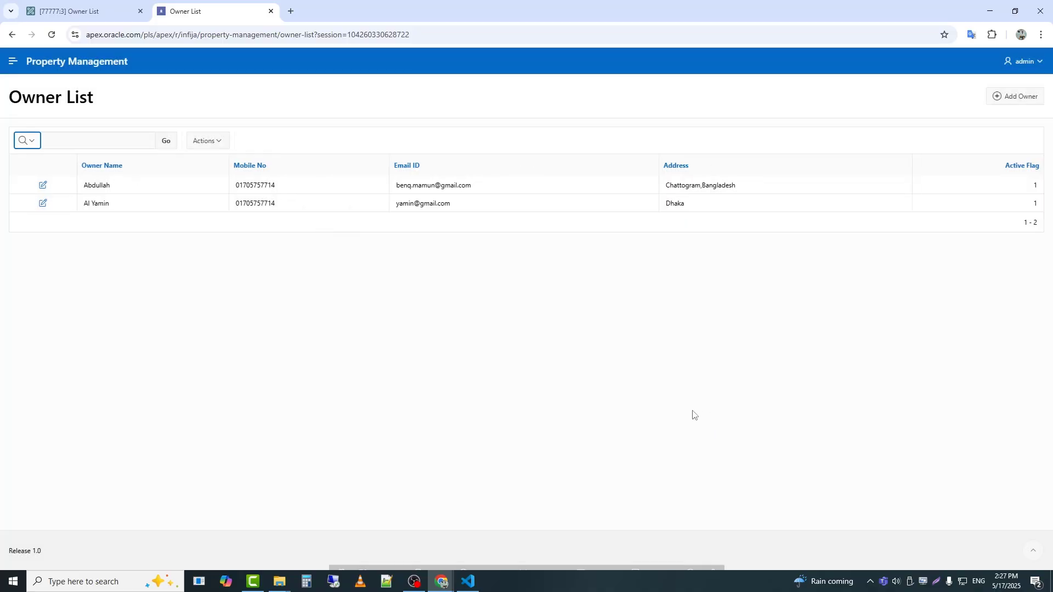
{"action": "mouse_move", "coordinate": [146, 203]}
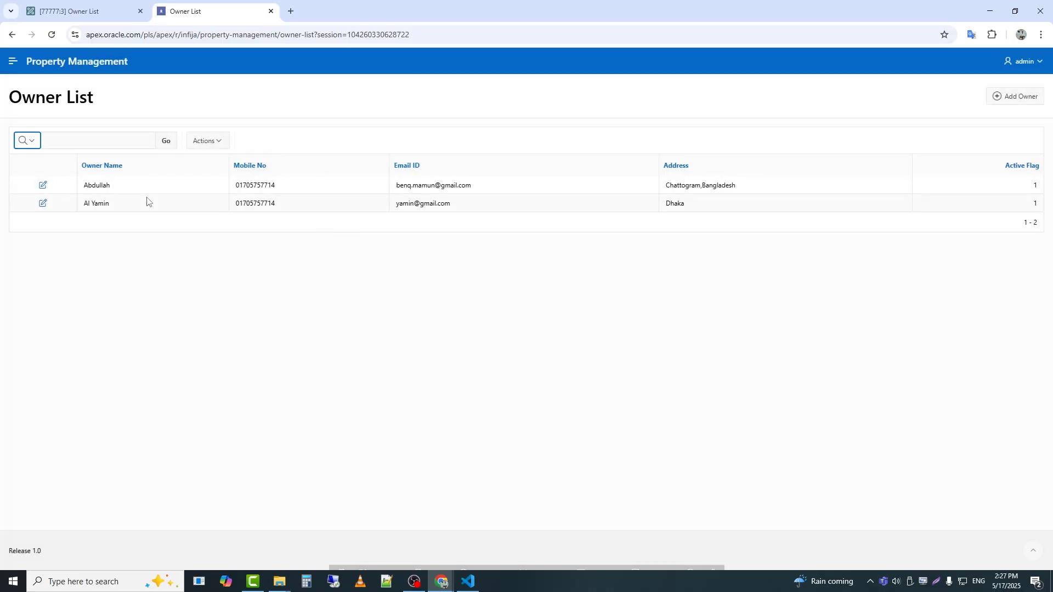
{"action": "mouse_move", "coordinate": [743, 331]}
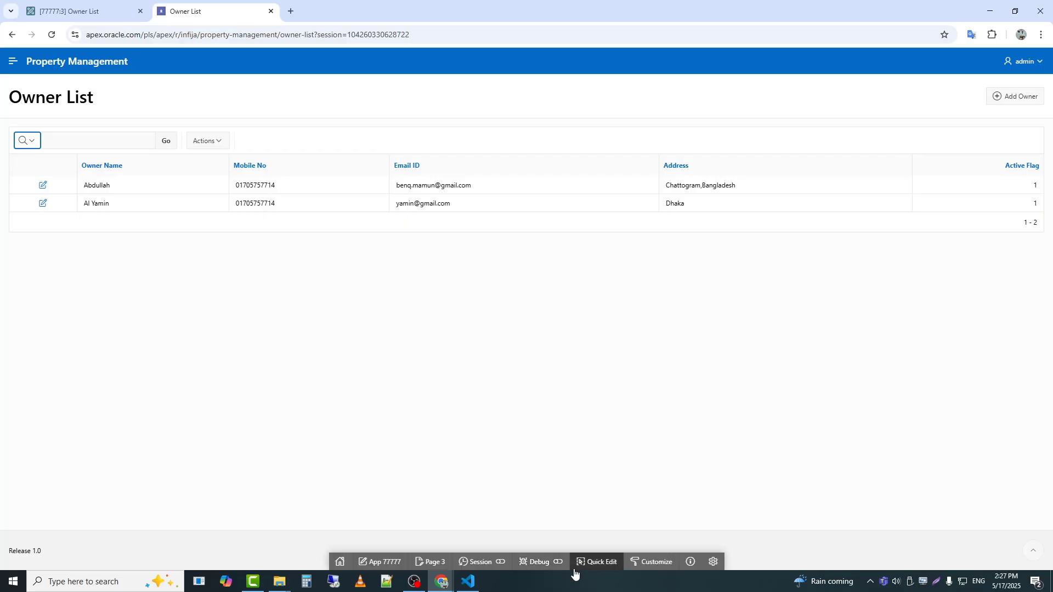
Step: Switch the Owner List region's source to an SQL Query and open its code editor
{"action": "left_click", "coordinate": [596, 562]}
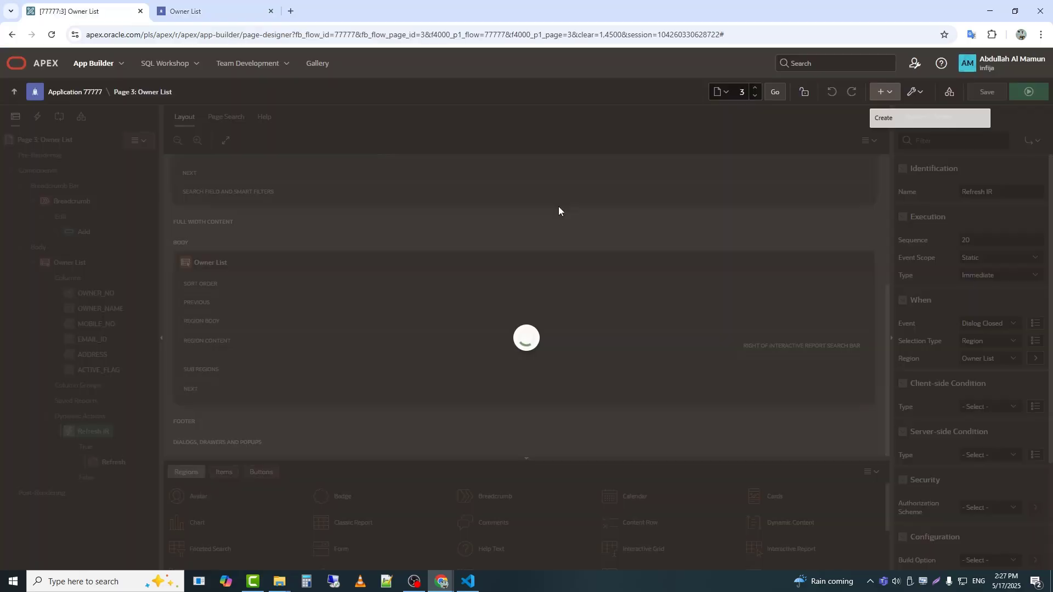
{"action": "left_click", "coordinate": [209, 262]}
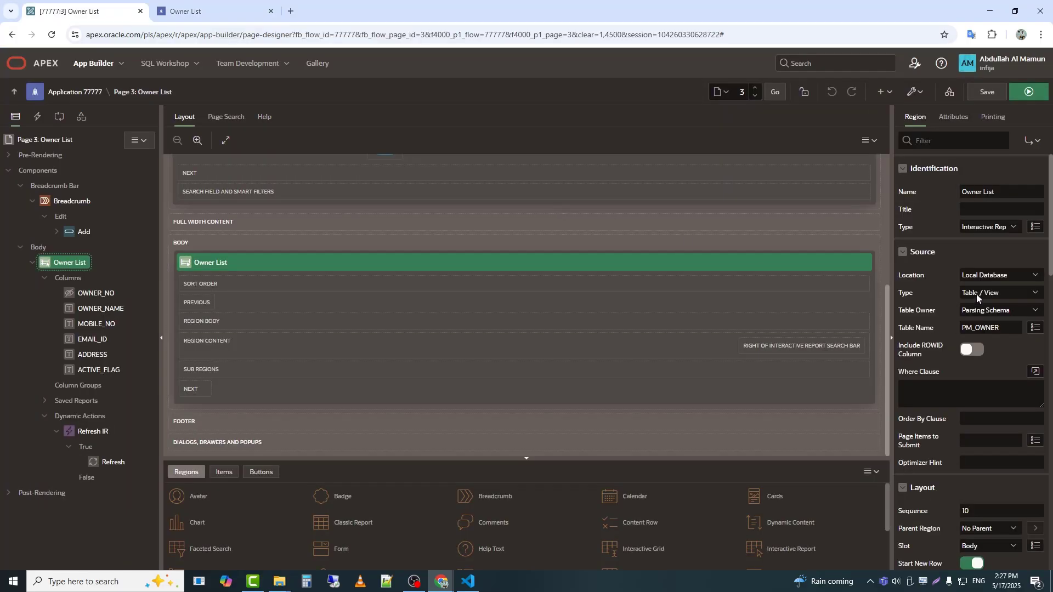
{"action": "left_click", "coordinate": [997, 293]}
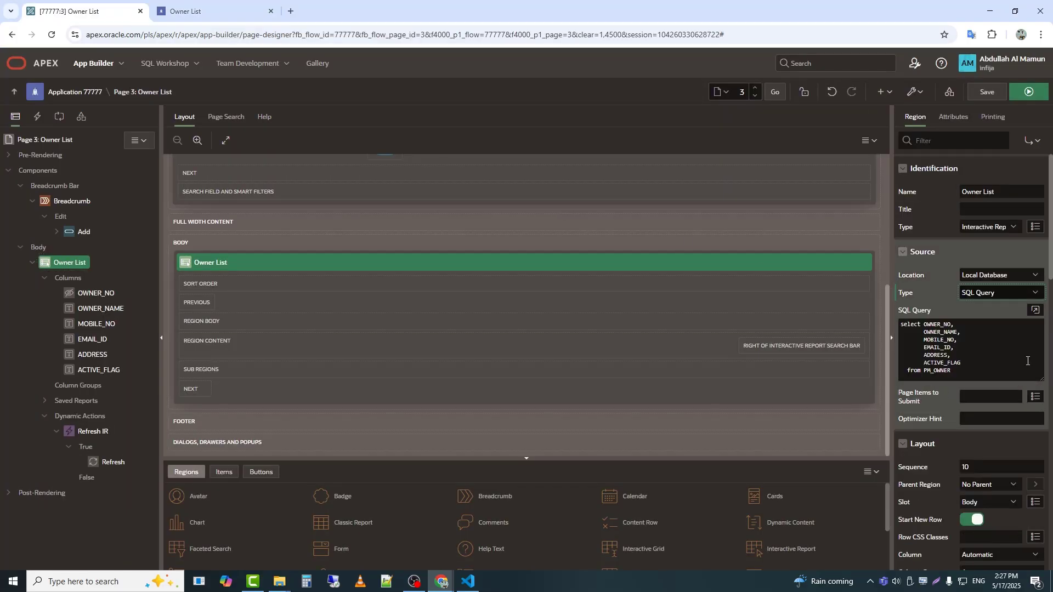
{"action": "left_click", "coordinate": [1034, 309]}
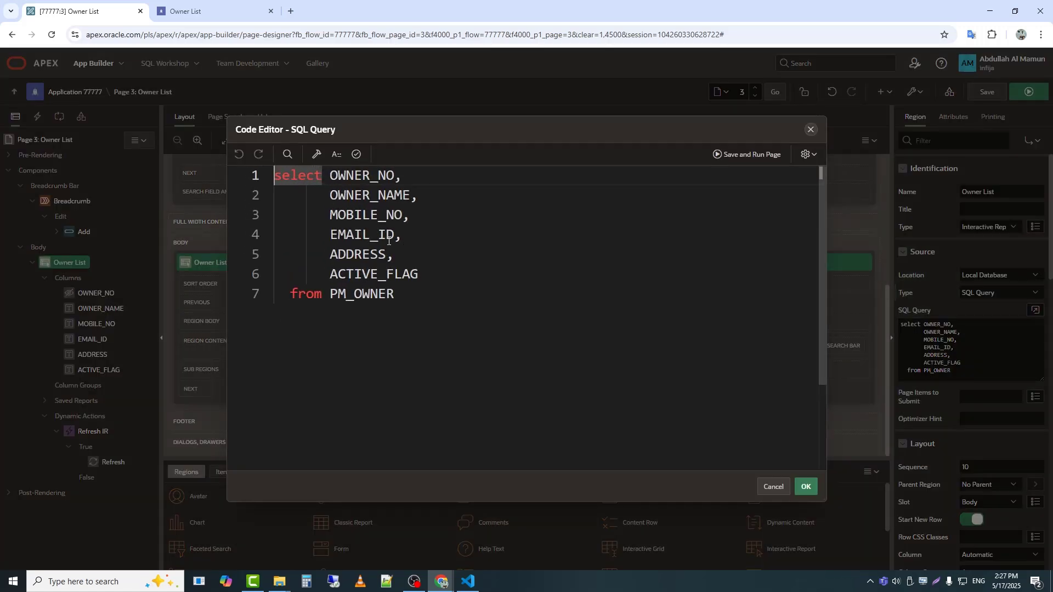
Step: Begin a CASE expression returning 'Active' when ACTIVE_FLAG=1
{"action": "type", "text": "CASE"}
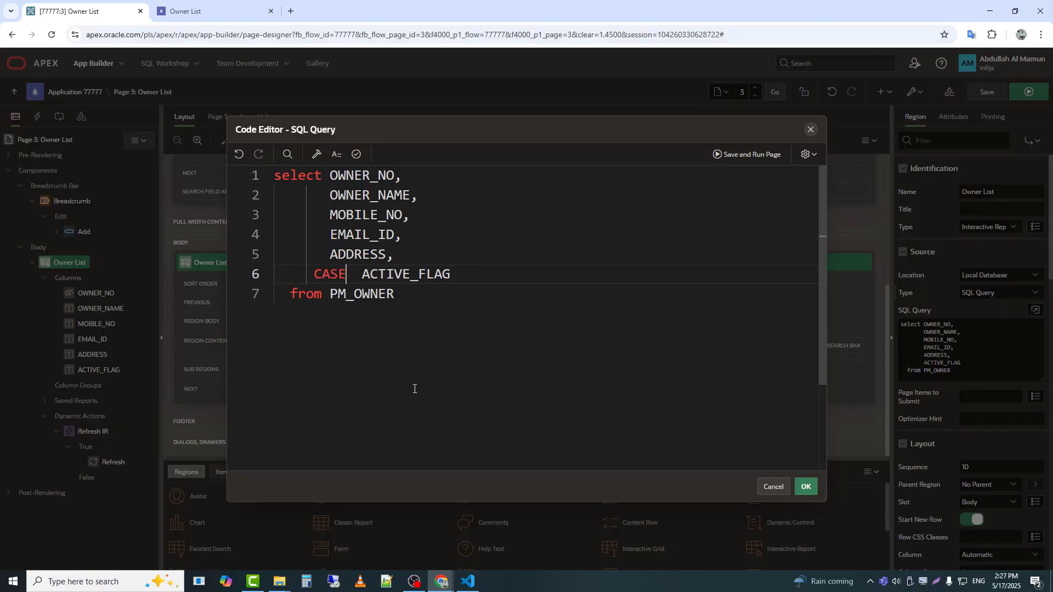
{"action": "type", "text": "WHEN  ACTIVE_FLAG=1"}
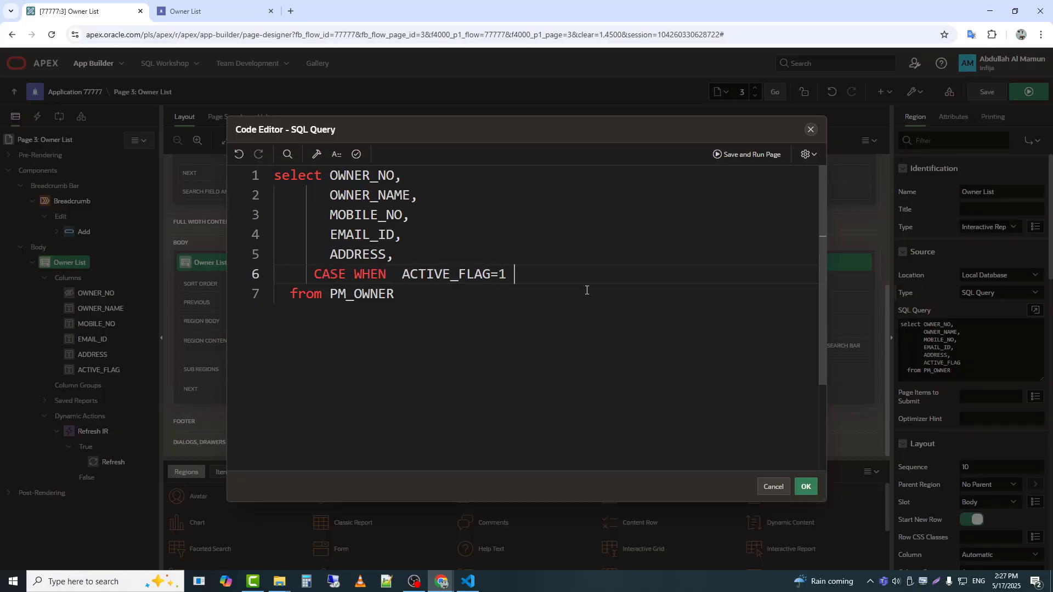
{"action": "type", "text": "THEN 'Active'"}
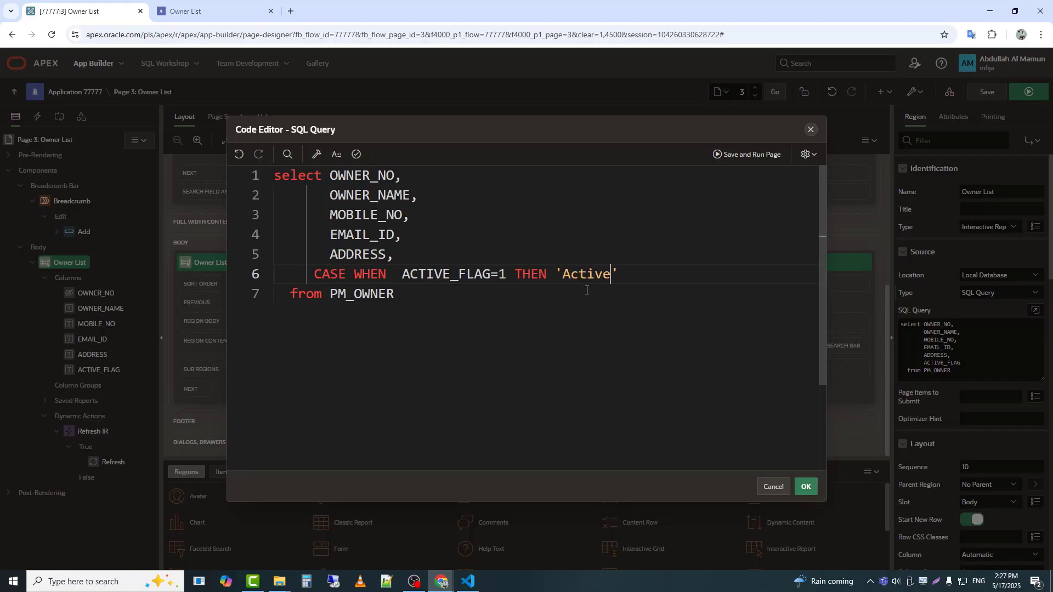
{"action": "type", "text": "when"}
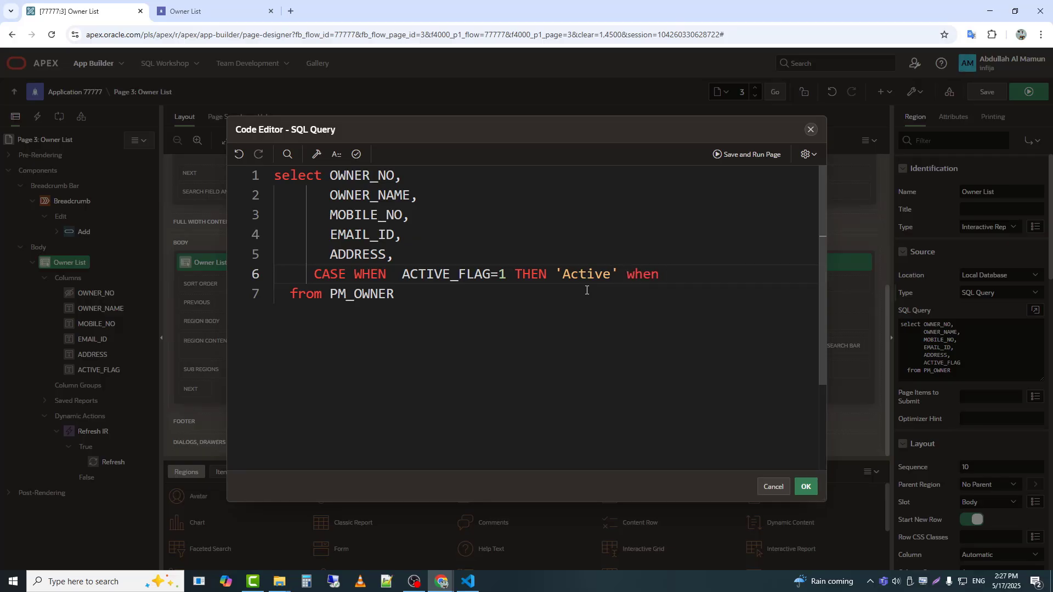
{"action": "left_click", "coordinate": [625, 274]}
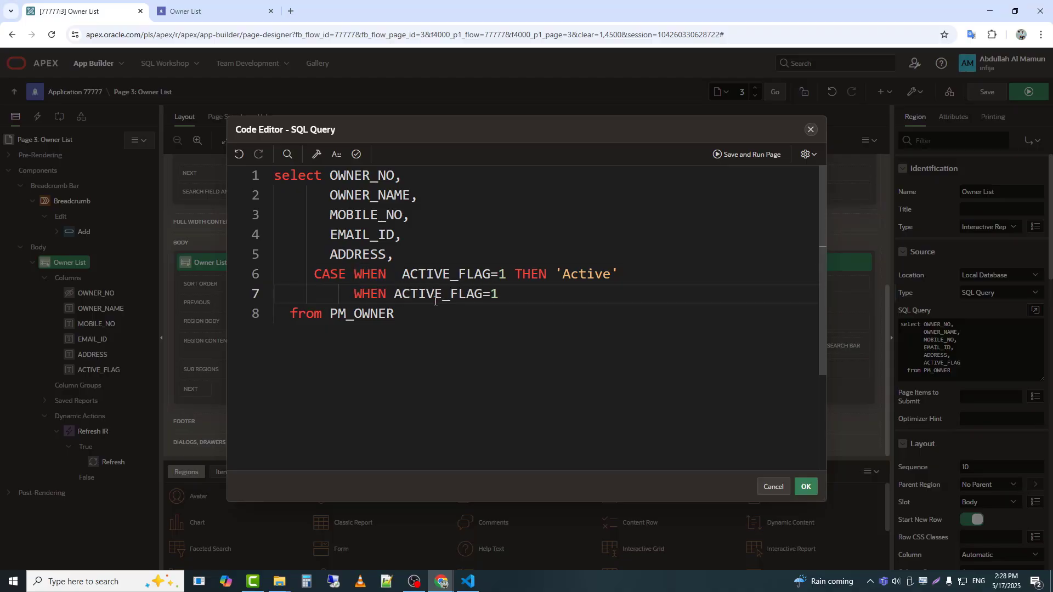
Step: Add the IS NULL branch returning 'Deactive', alias it ACTIVE_FLAG, and validate the query
{"action": "key", "text": "BackSpace"}
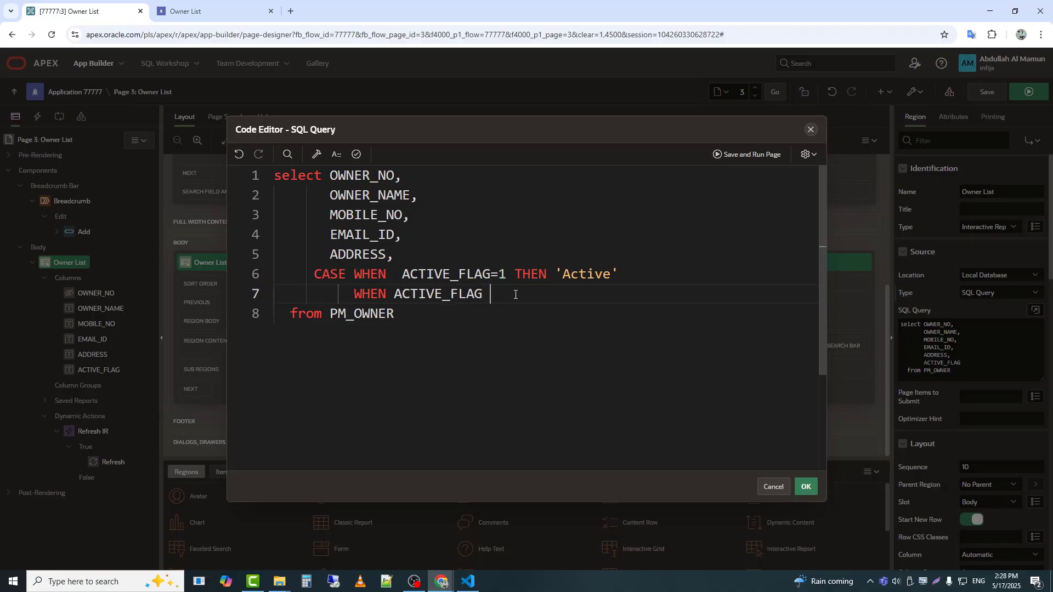
{"action": "type", "text": "is null THEN '"}
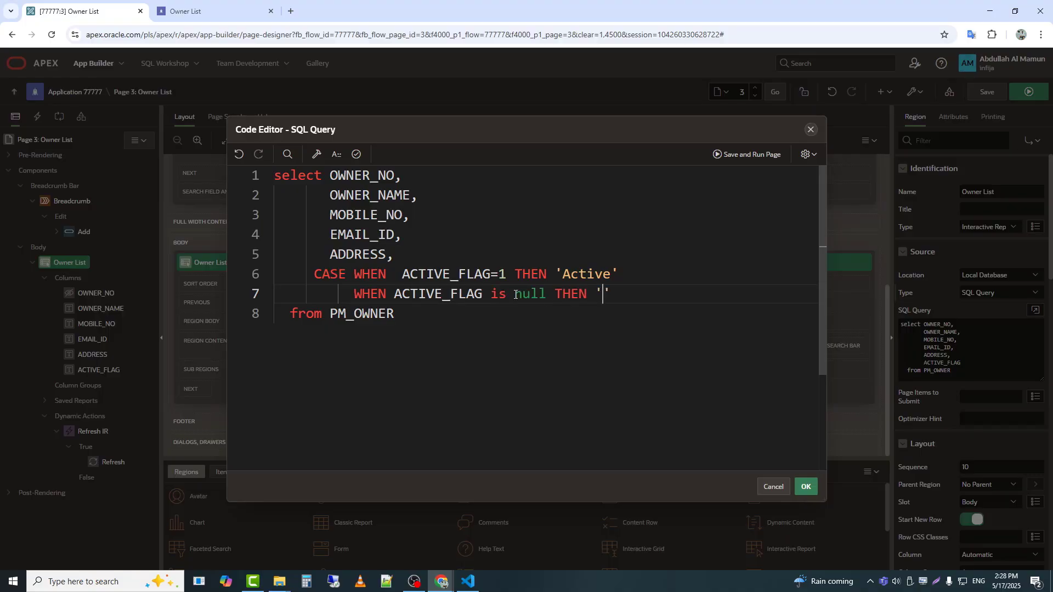
{"action": "type", "text": "DEACTIVE"}
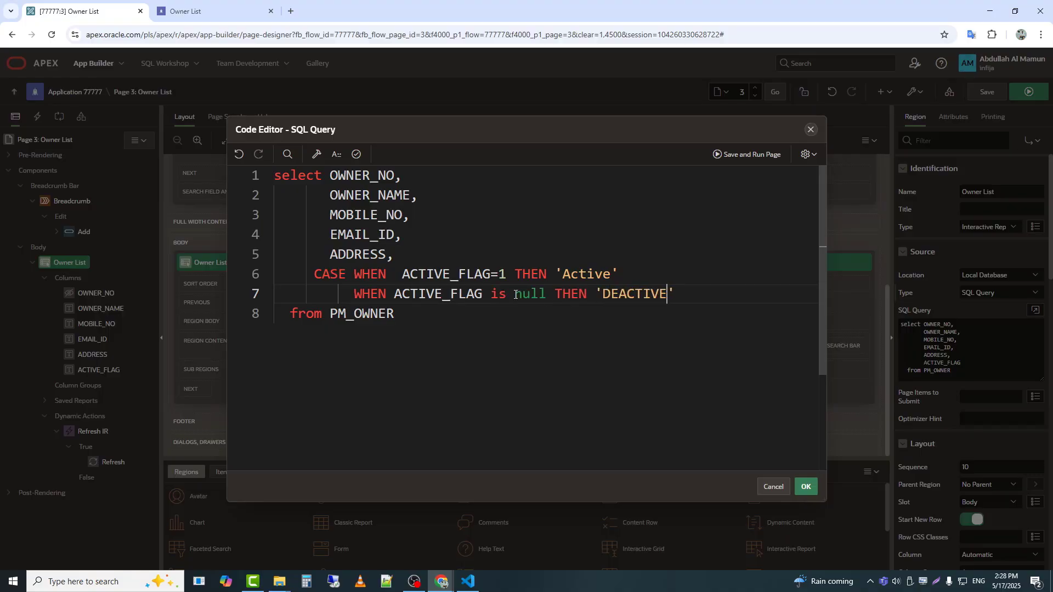
{"action": "type", "text": "Deactive"}
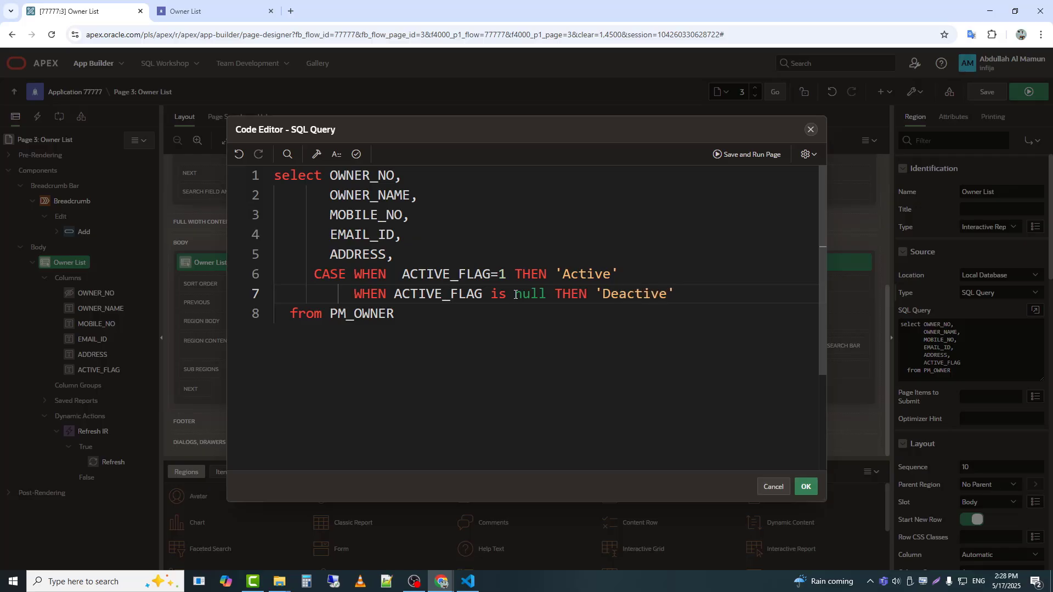
{"action": "type", "text": "else n"}
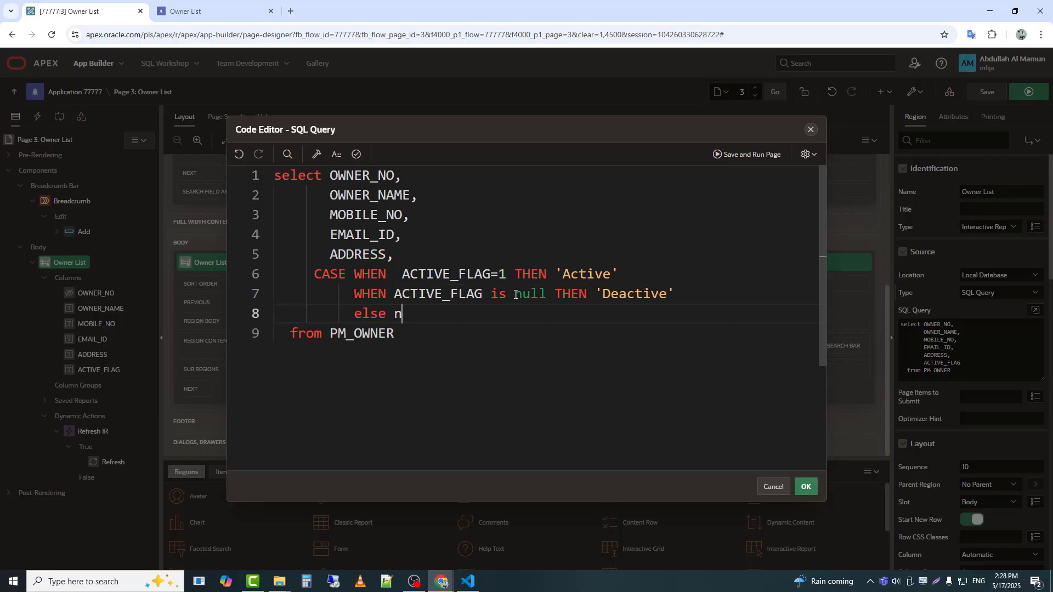
{"action": "type", "text": "ull"}
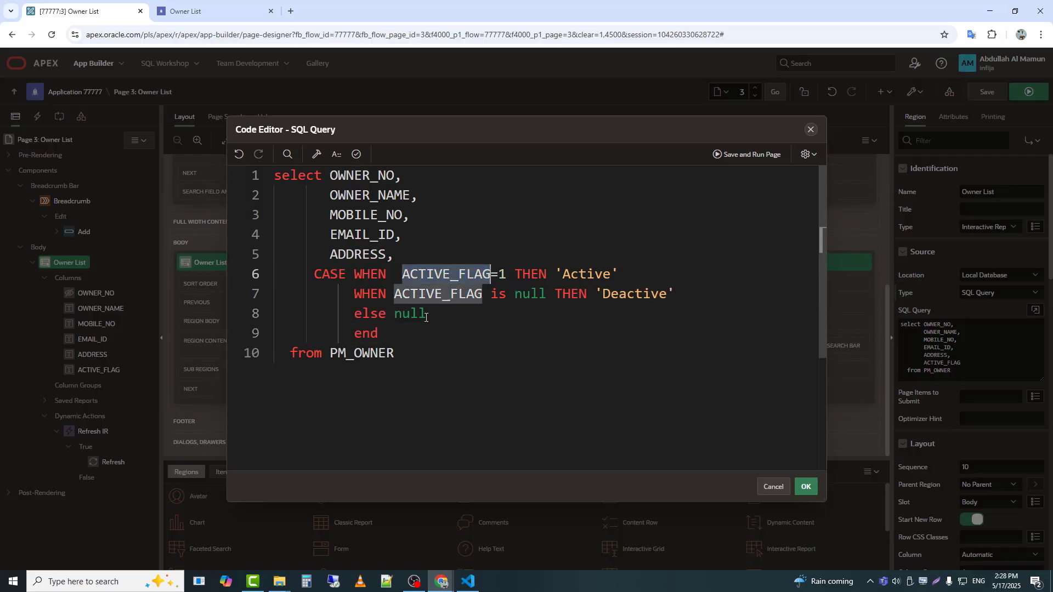
{"action": "type", "text": "ACTIVE_FLAG"}
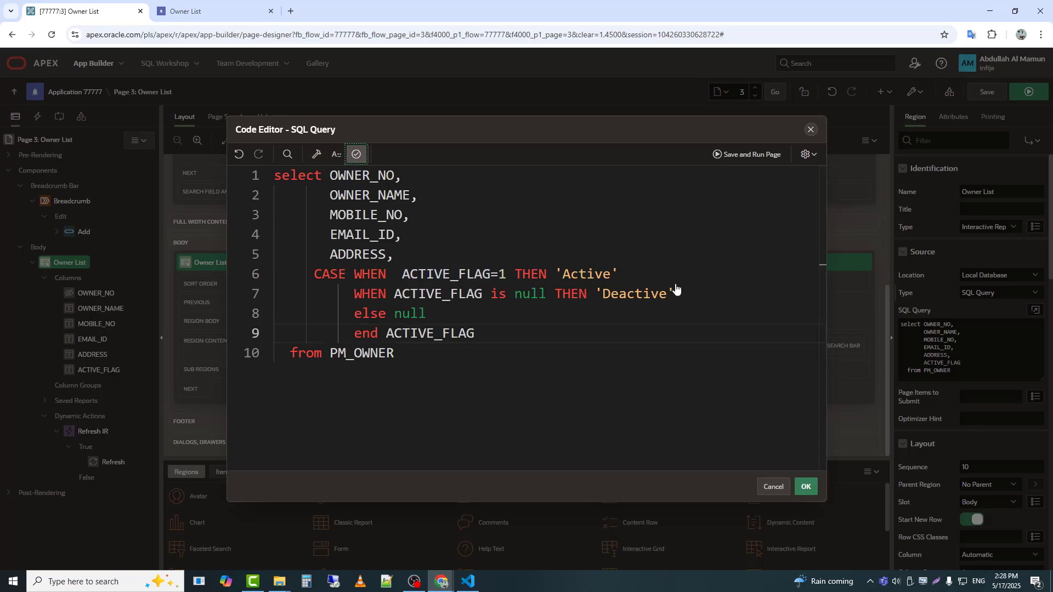
{"action": "left_click", "coordinate": [355, 153]}
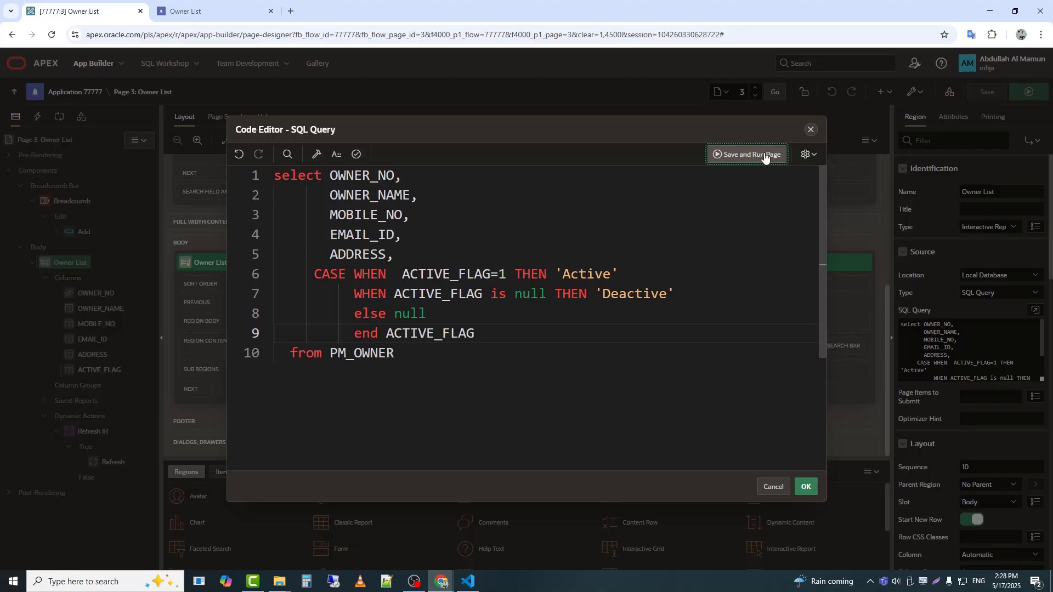
Step: Save and run the page, then display the Active Flag column in the report
{"action": "left_click", "coordinate": [745, 154]}
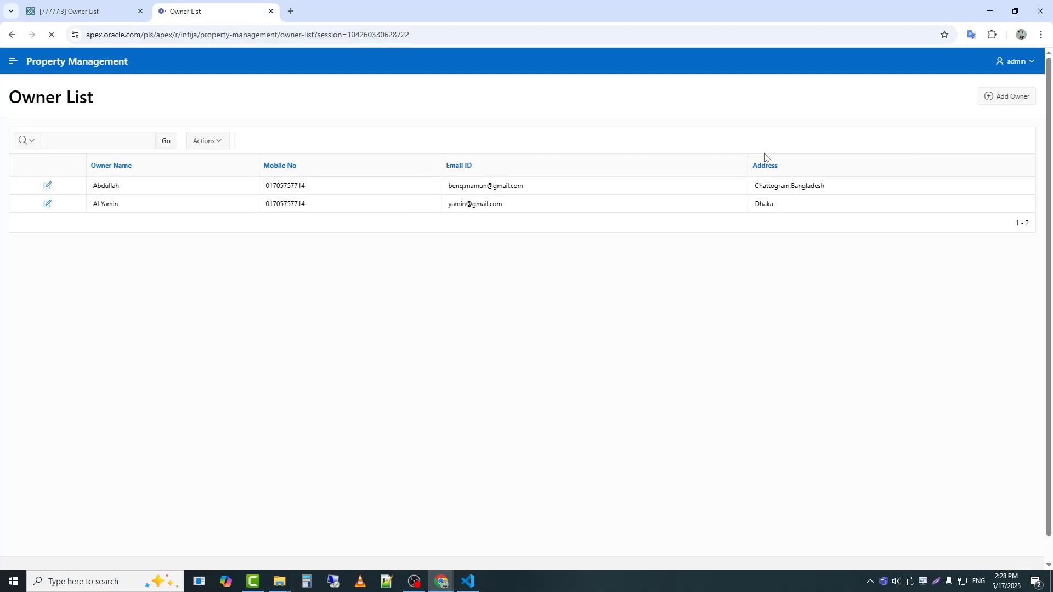
{"action": "left_click", "coordinate": [206, 140]}
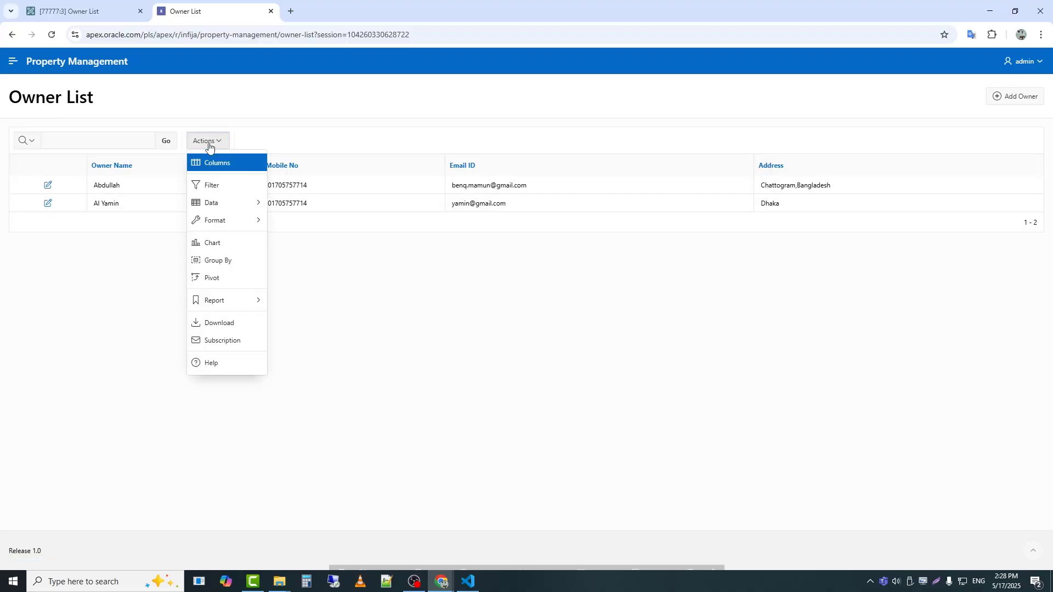
{"action": "left_click", "coordinate": [216, 162]}
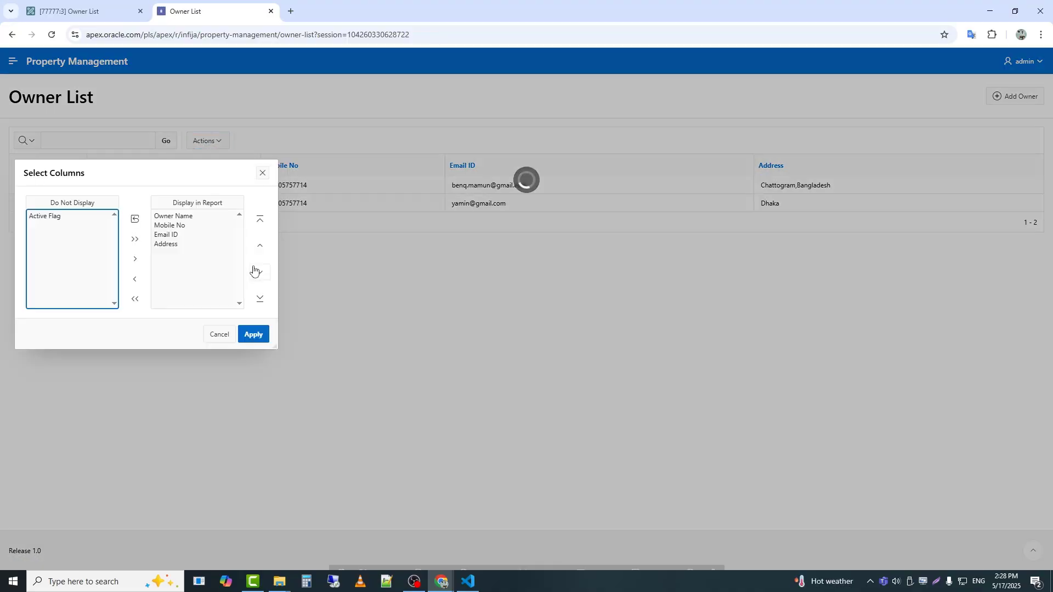
{"action": "left_click", "coordinate": [134, 258]}
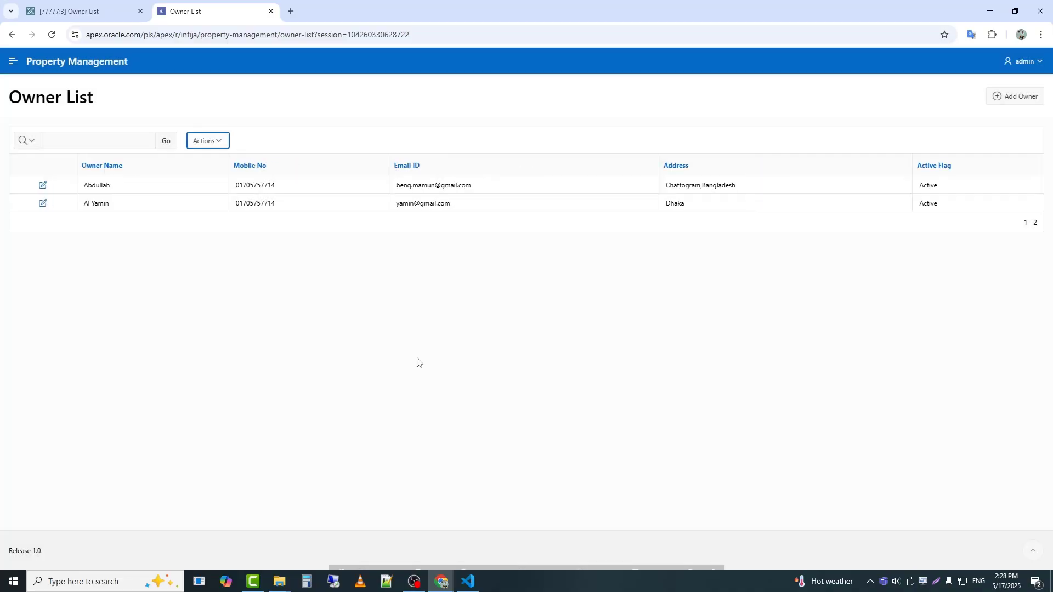
Step: Save the current layout as the primary default report
{"action": "left_click", "coordinate": [207, 140]}
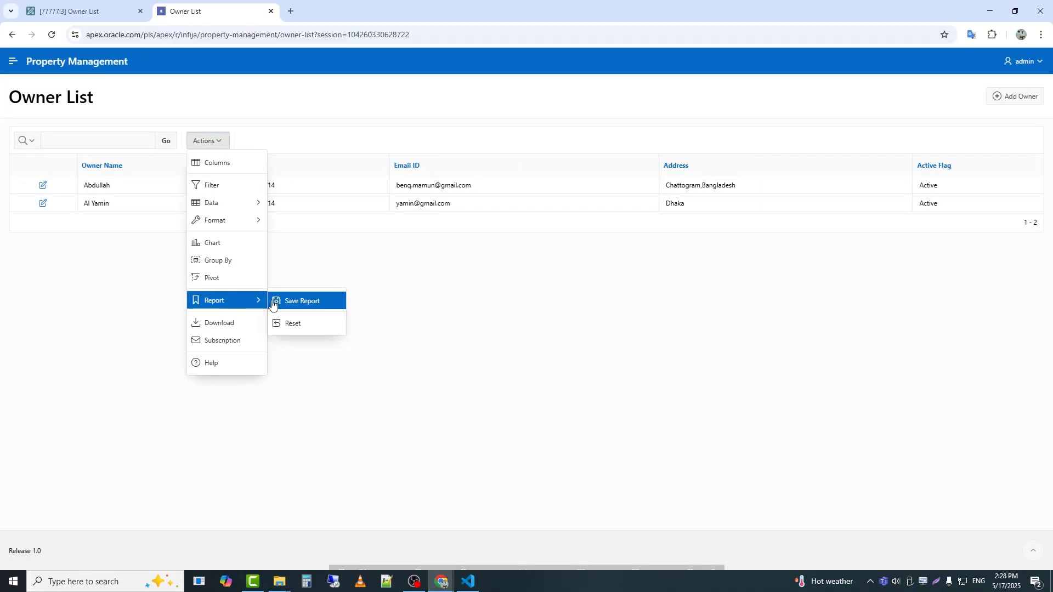
{"action": "left_click", "coordinate": [302, 301]}
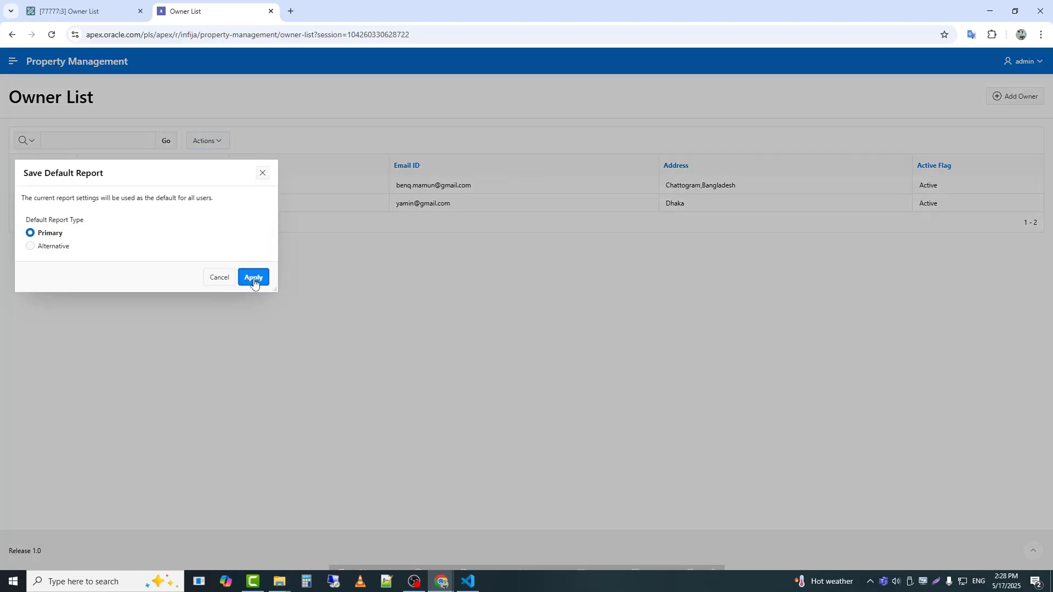
{"action": "left_click", "coordinate": [253, 278]}
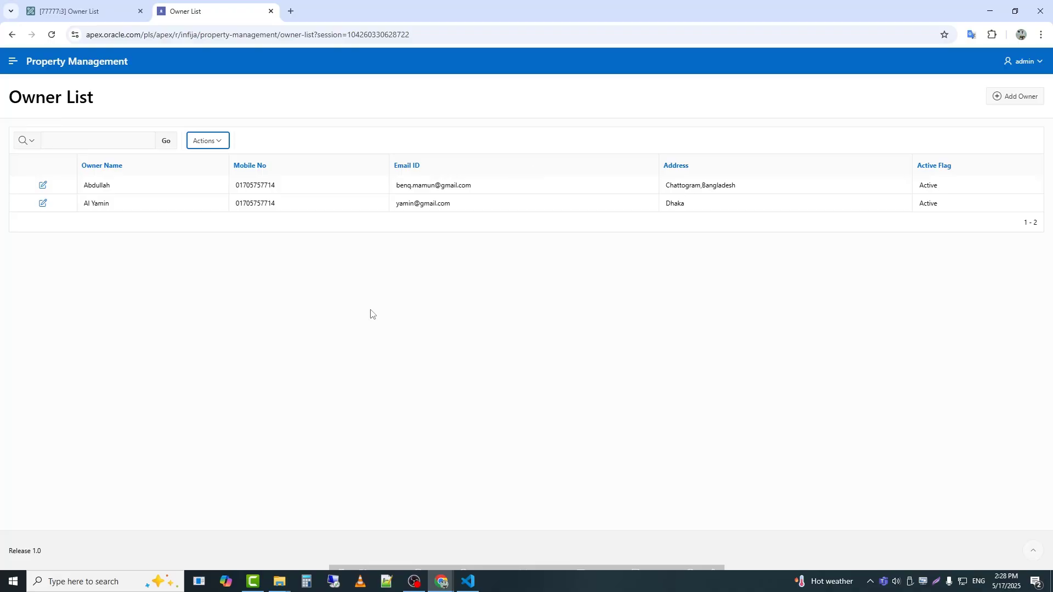